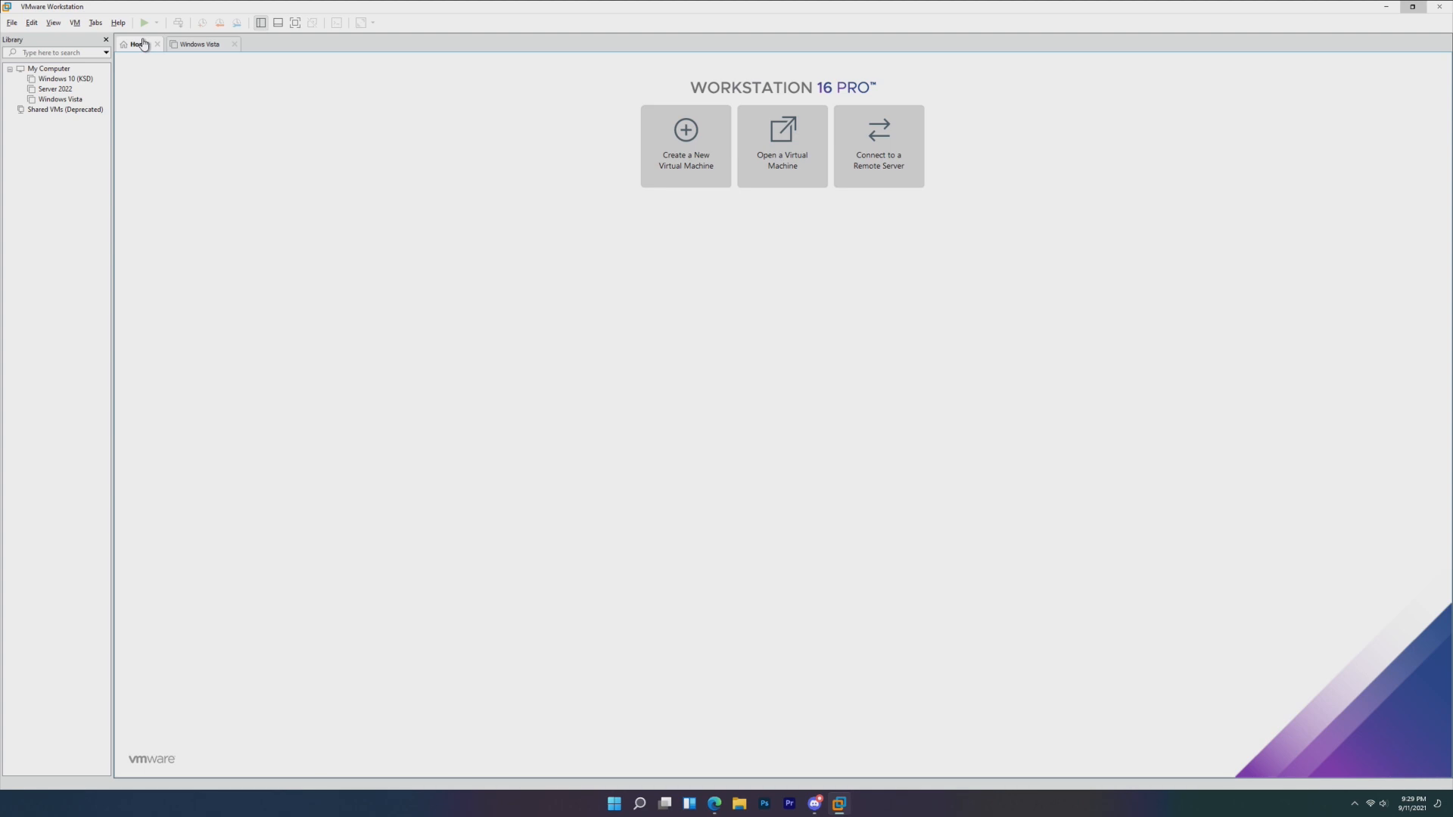
Step: Start a custom new virtual machine with Workstation 6.5-7.x hardware compatibility
{"action": "left_click", "coordinate": [686, 143]}
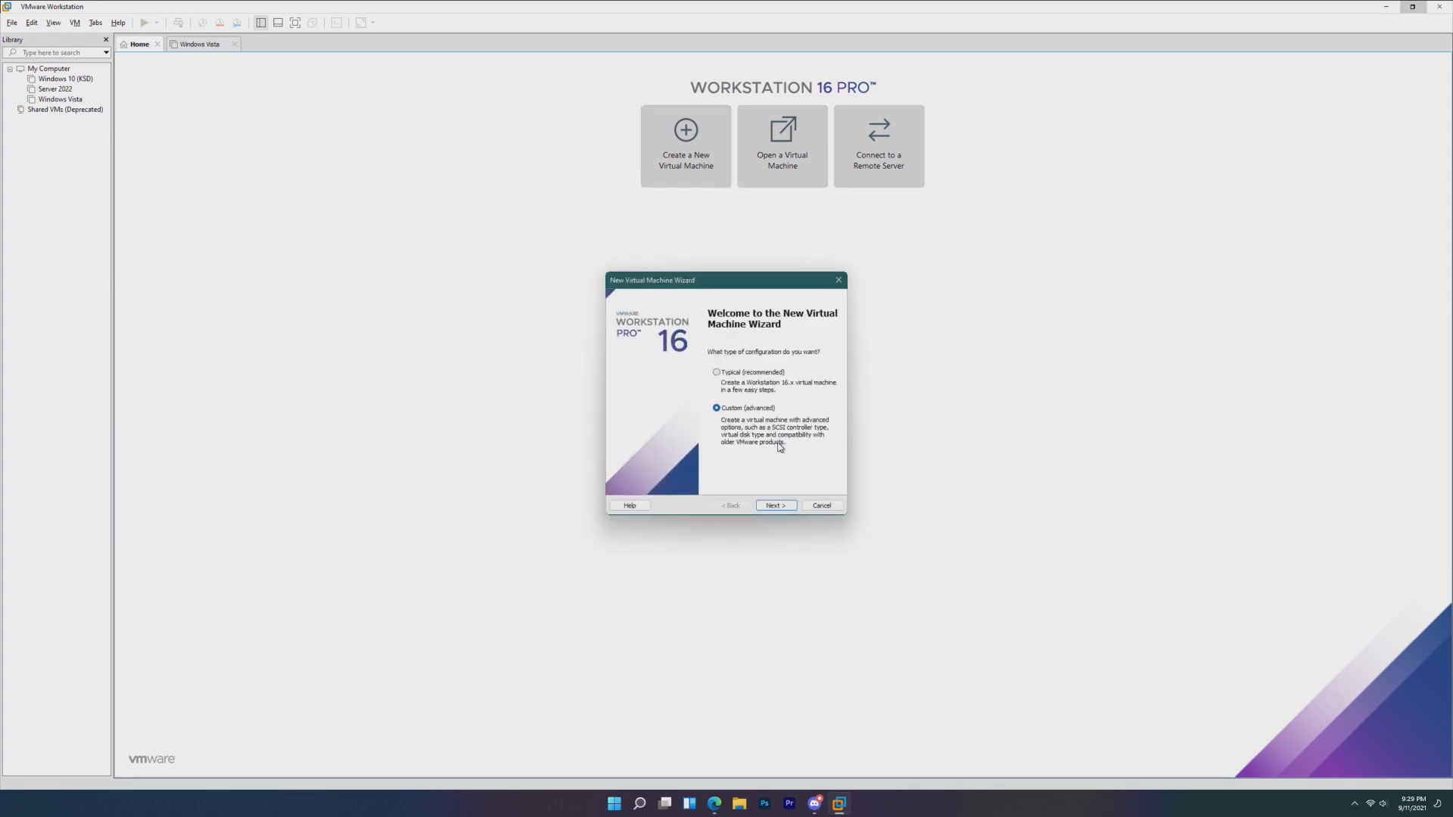
{"action": "mouse_move", "coordinate": [752, 363]}
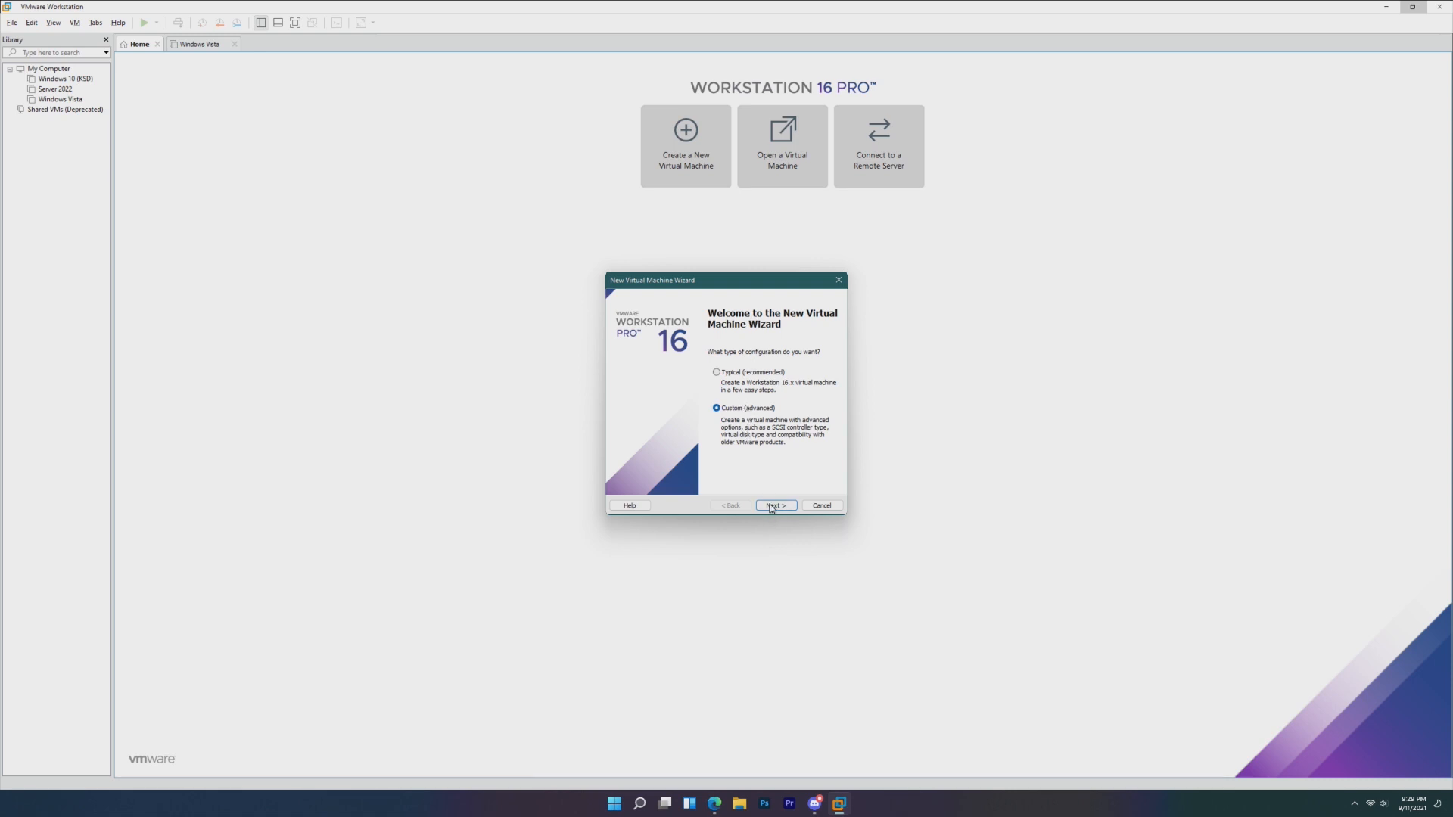
{"action": "left_click", "coordinate": [775, 505]}
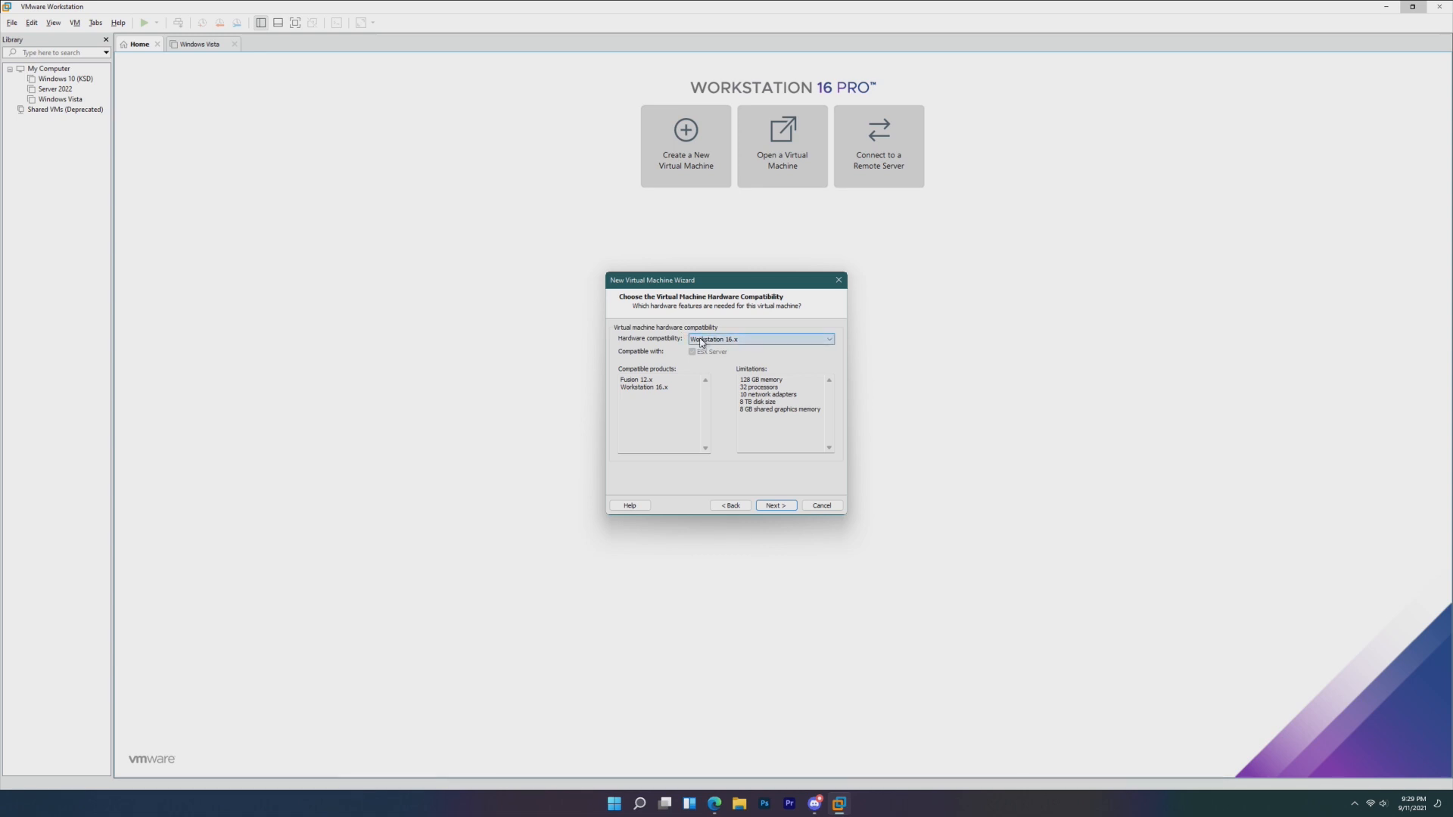
{"action": "left_click", "coordinate": [827, 339]}
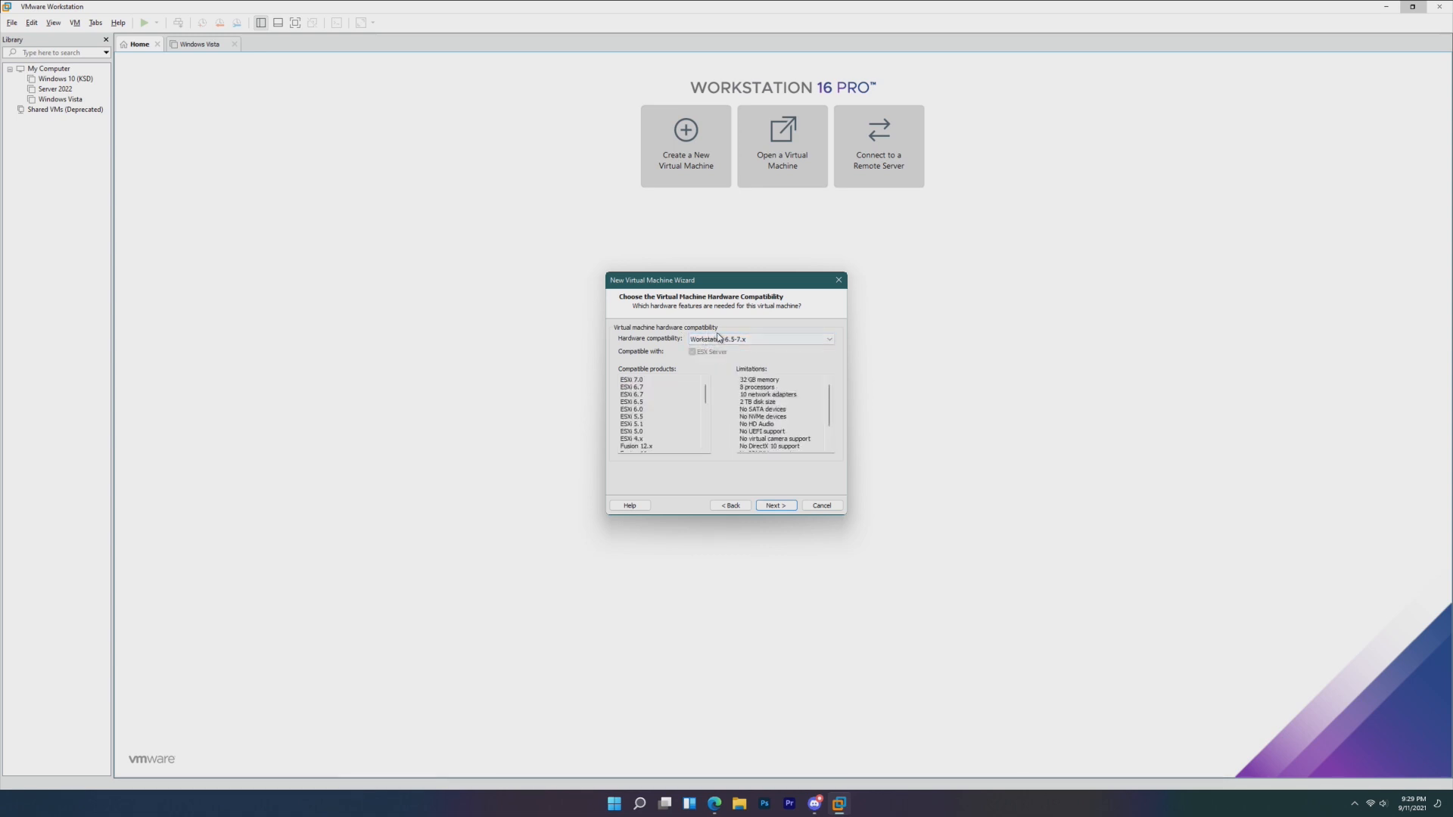
{"action": "left_click", "coordinate": [760, 339]}
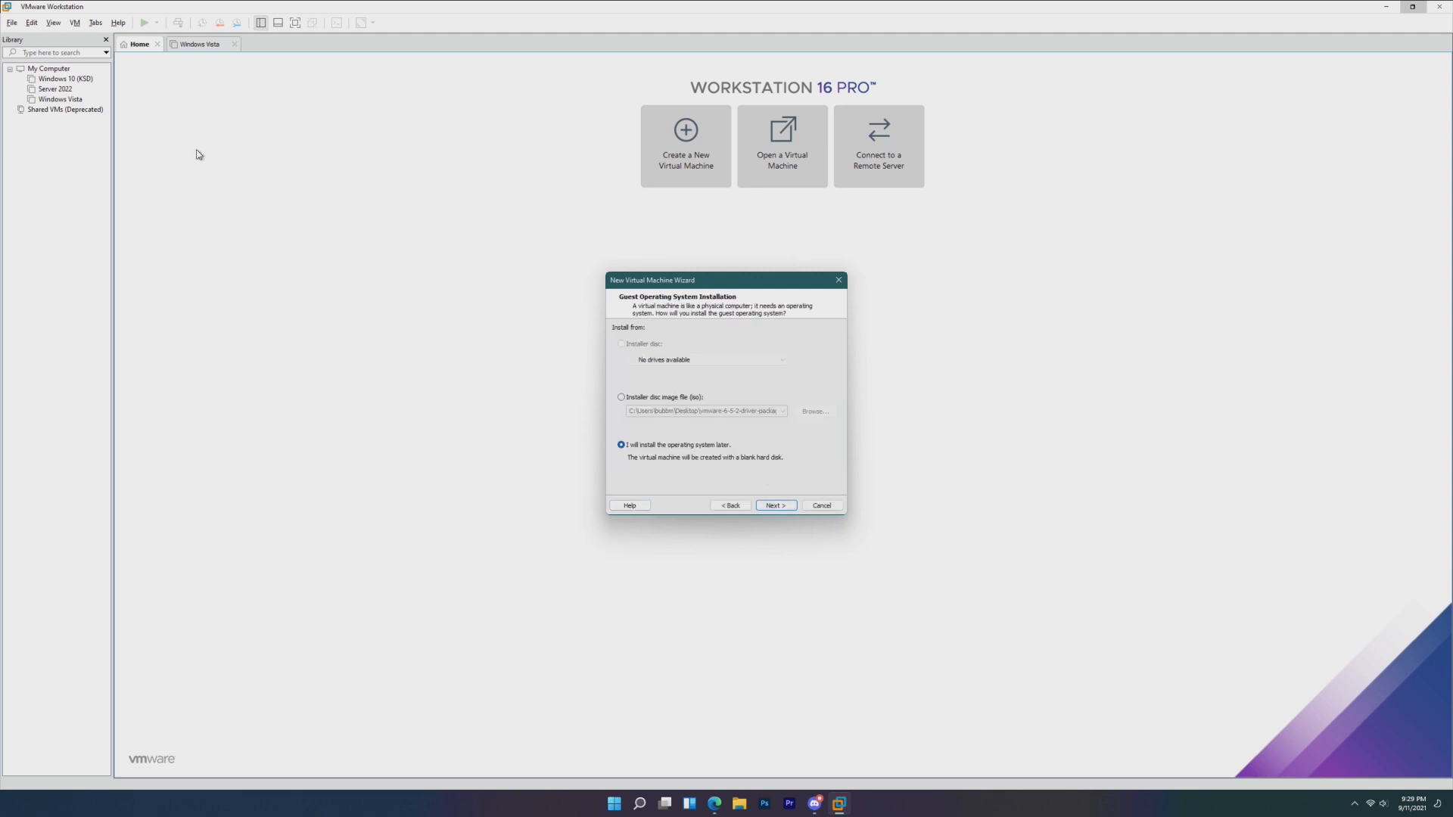
{"action": "mouse_move", "coordinate": [870, 226]}
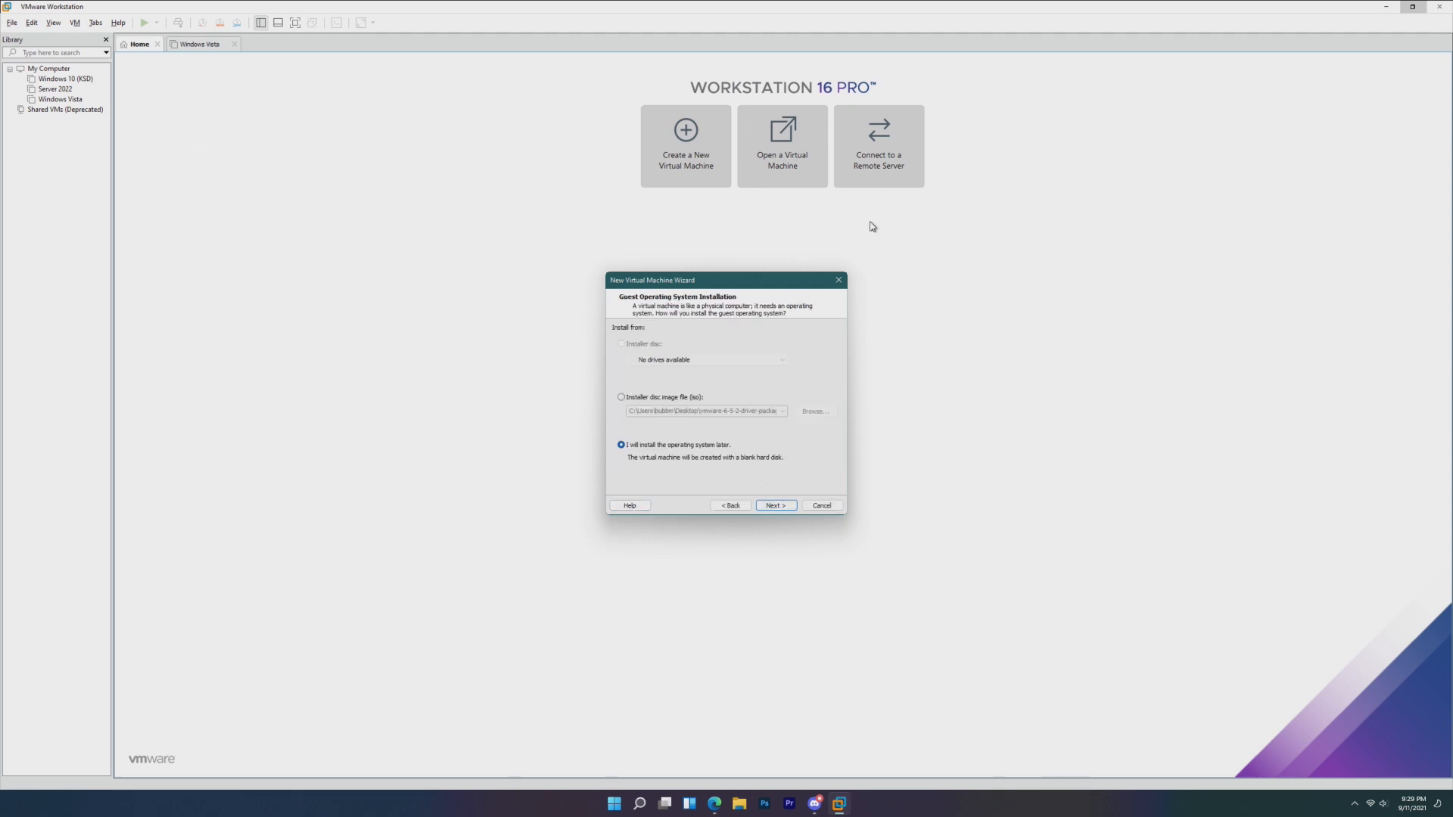
Step: Choose the Longhorn 4074 disc image and Windows Vista as the guest version
{"action": "left_click", "coordinate": [620, 397]}
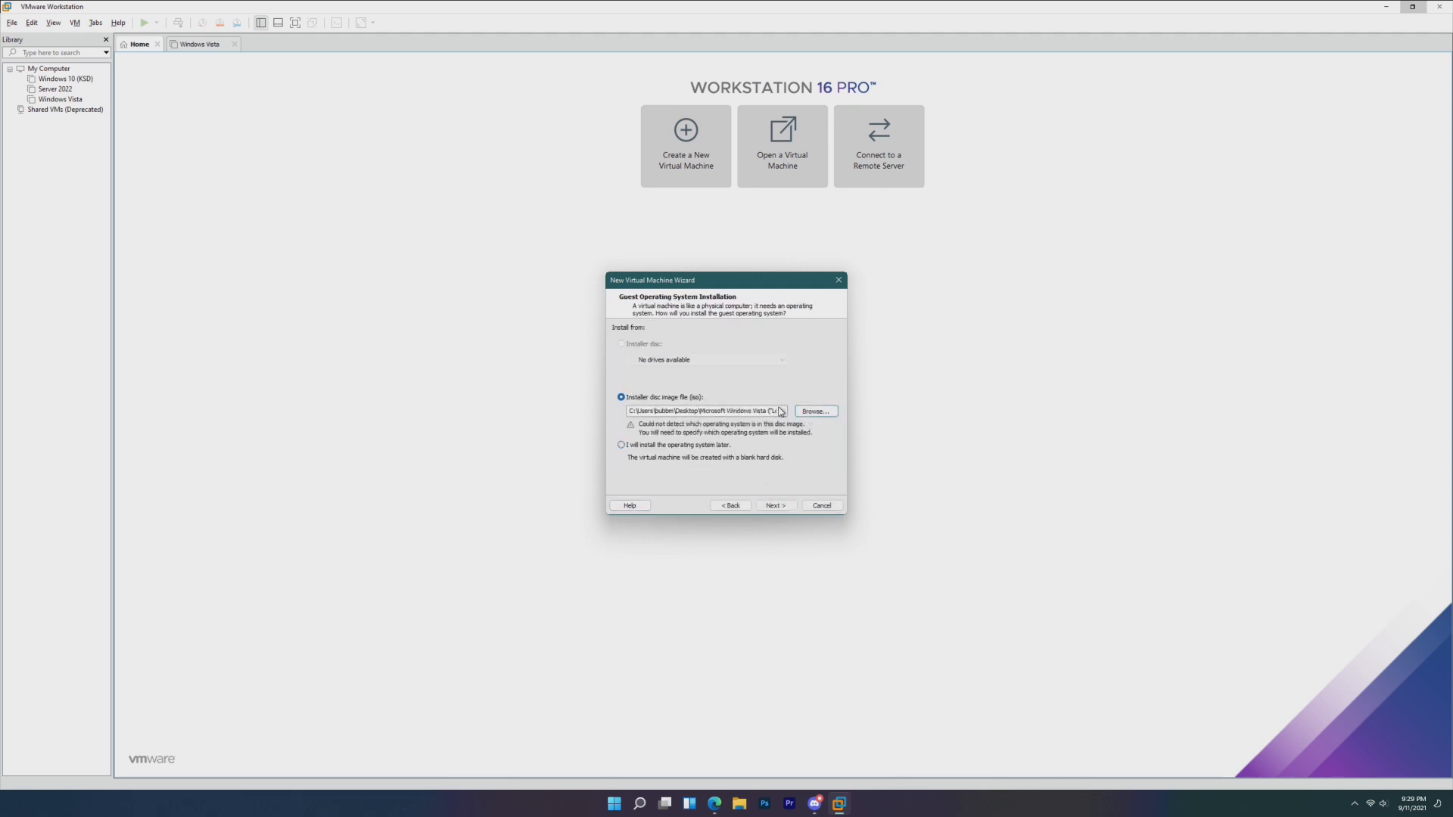
{"action": "left_click", "coordinate": [783, 410]}
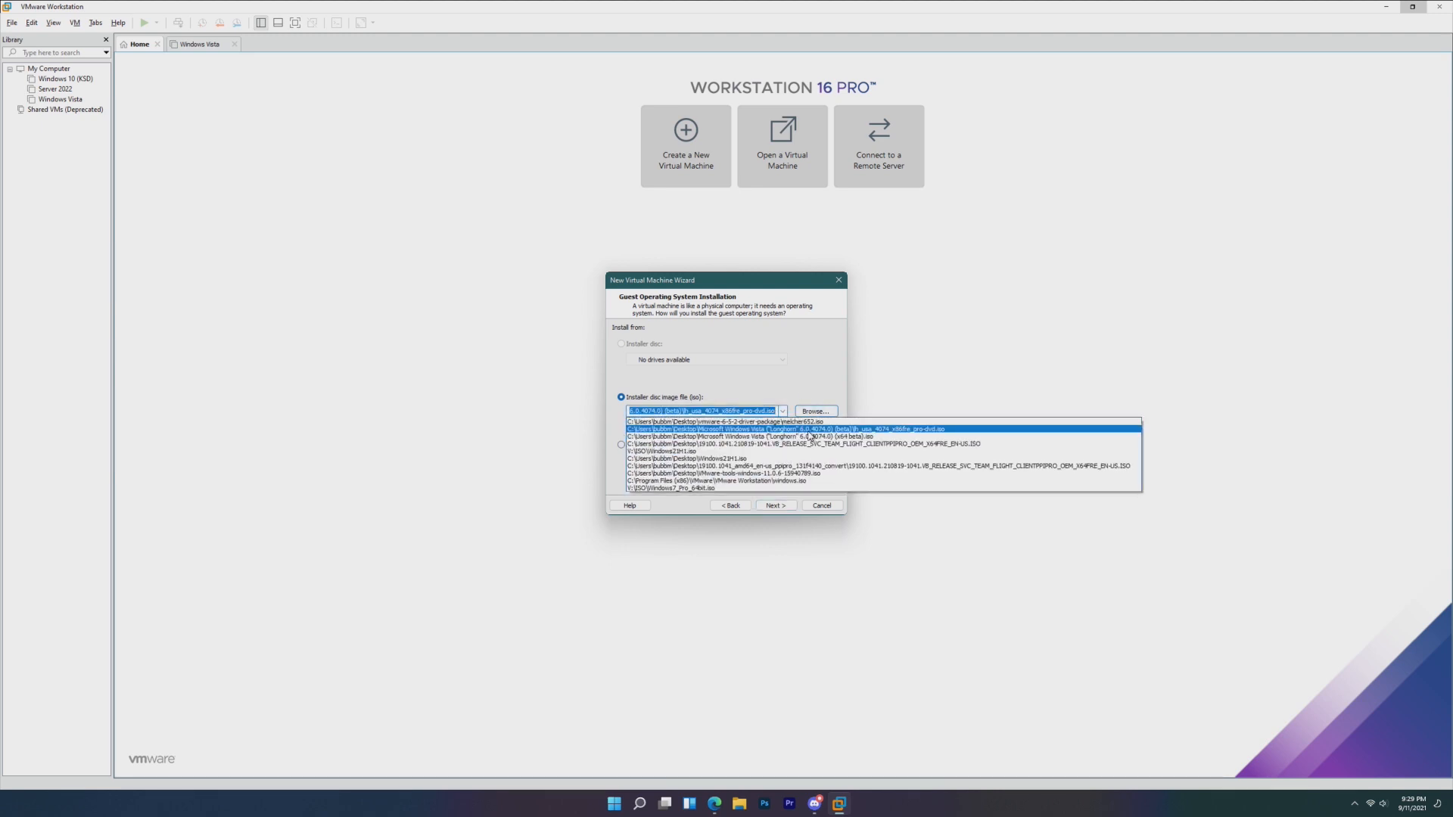
{"action": "left_click", "coordinate": [775, 504]}
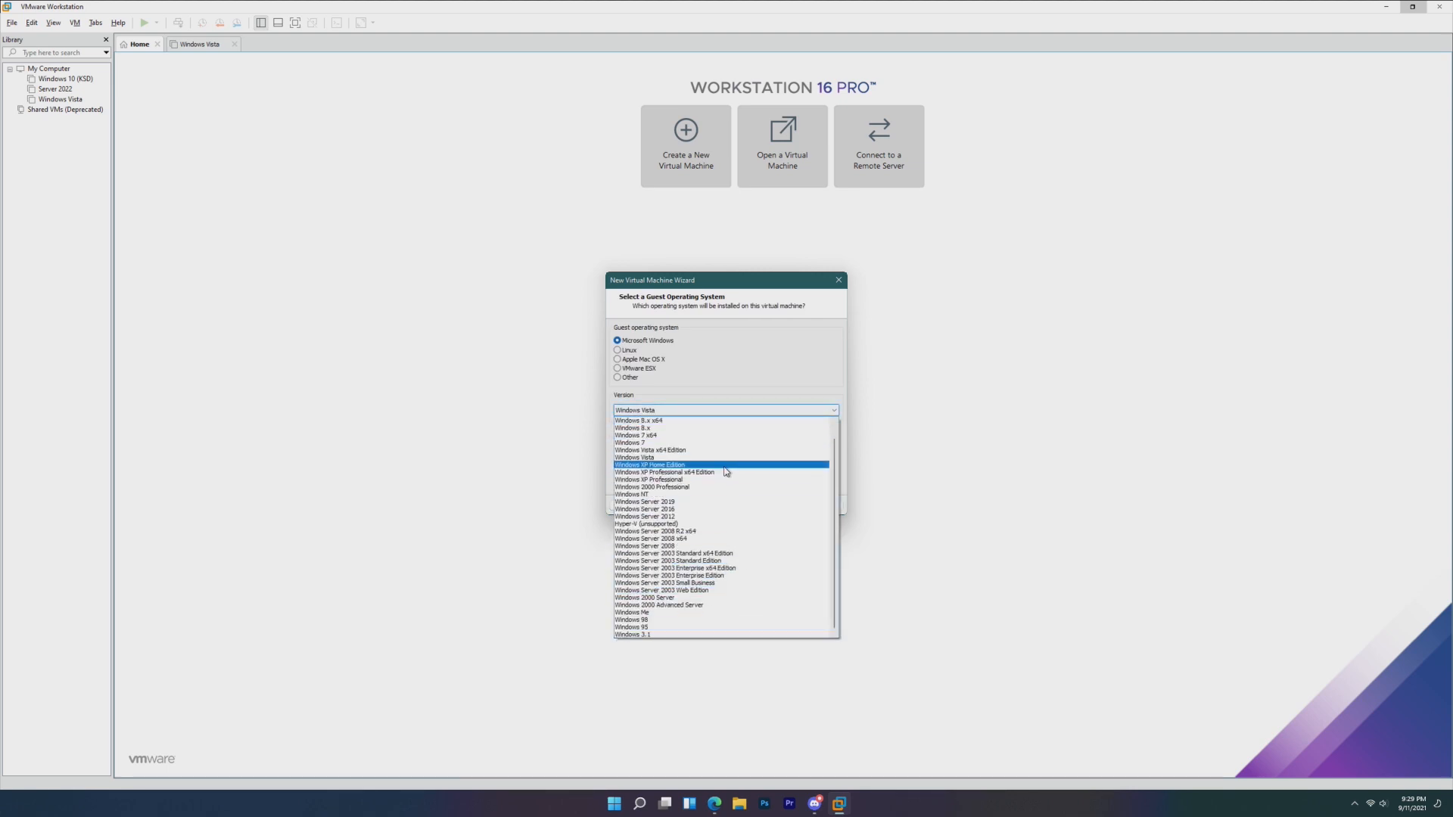
{"action": "left_click", "coordinate": [634, 457]}
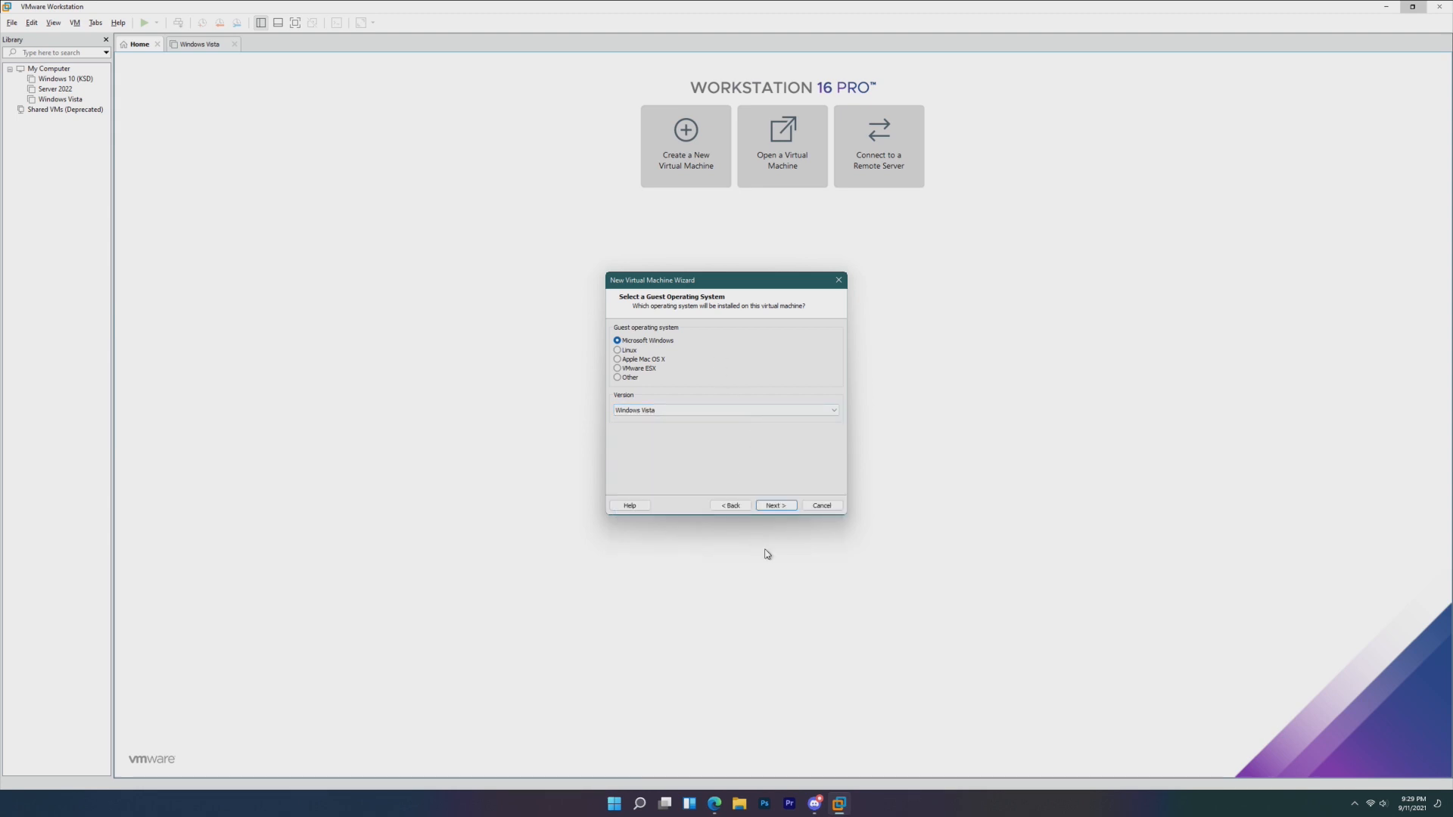
{"action": "left_click", "coordinate": [775, 505]}
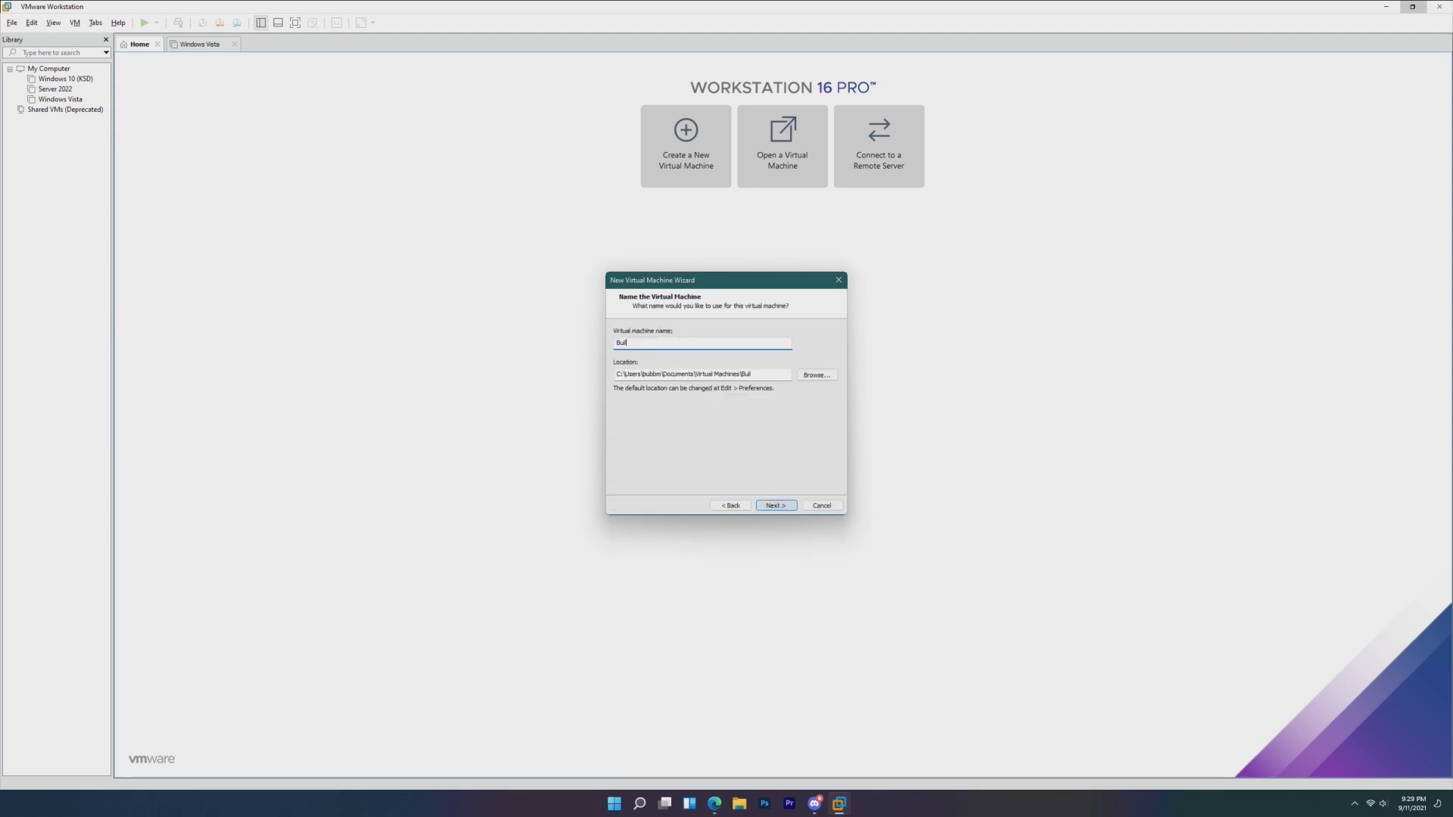
Step: Finish the Build 4074 machine with 4 cores, 4096 MB memory and a SCSI disk
{"action": "left_click", "coordinate": [775, 505]}
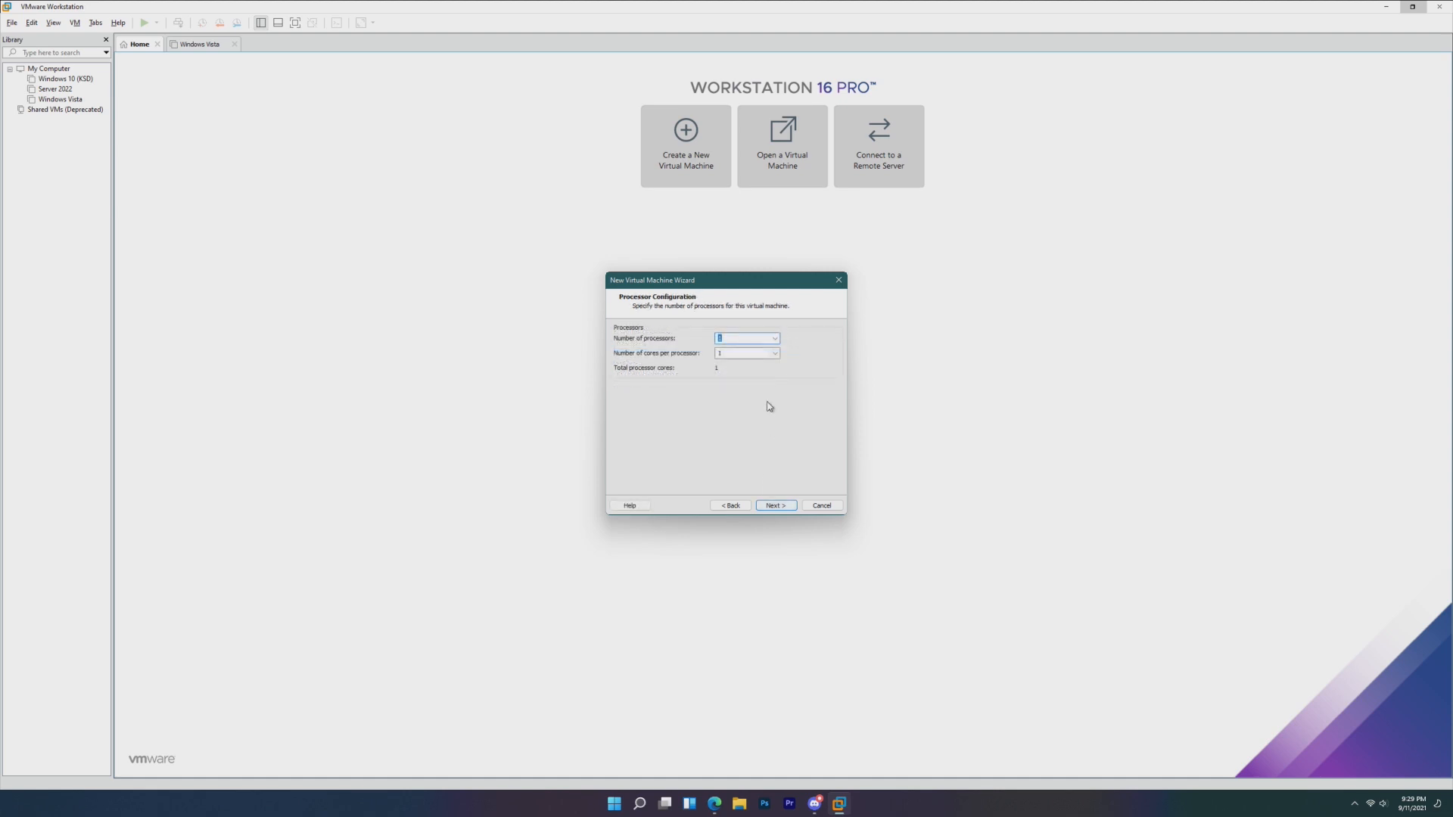
{"action": "left_click", "coordinate": [773, 354]}
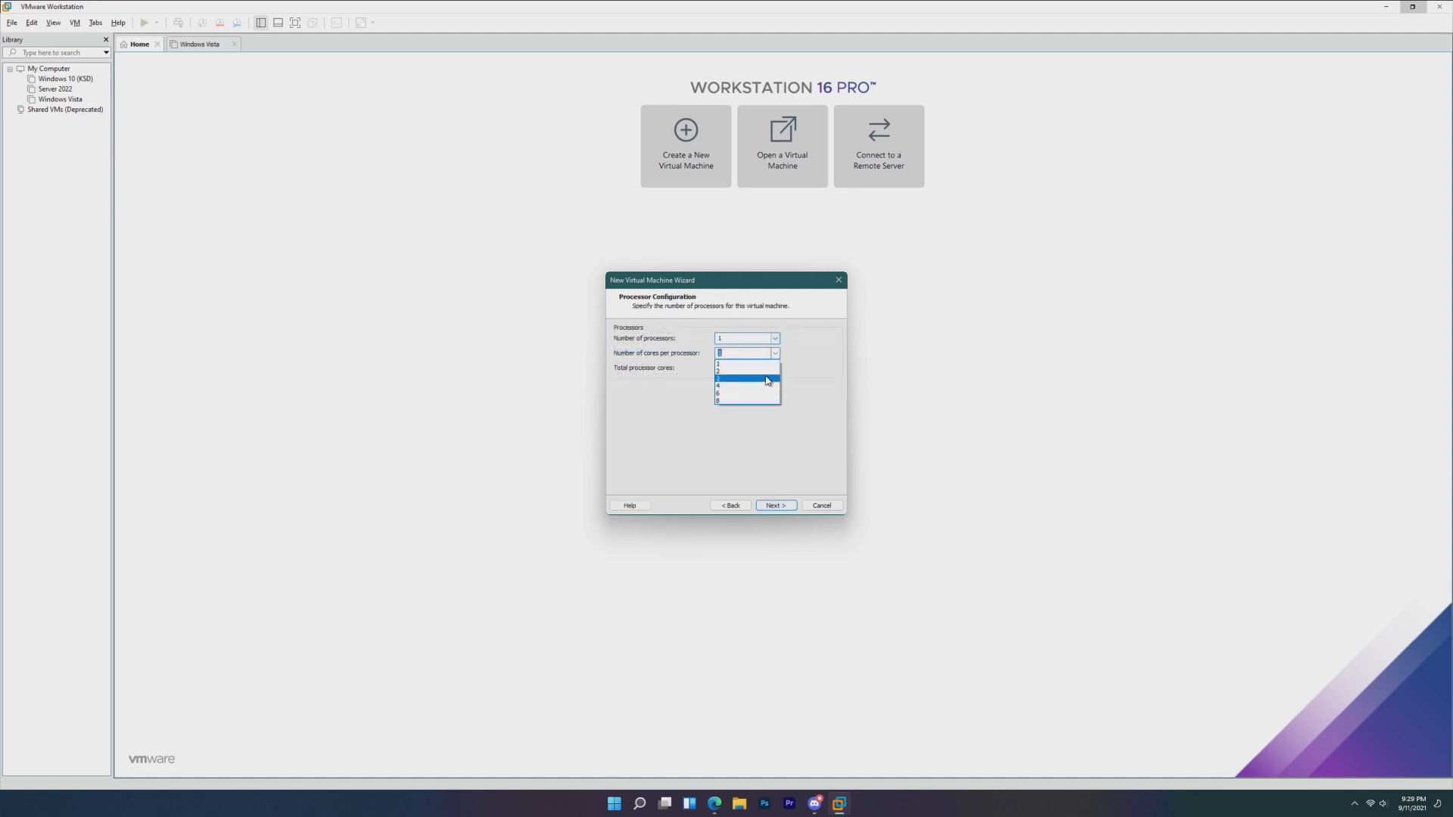
{"action": "left_click", "coordinate": [718, 385]}
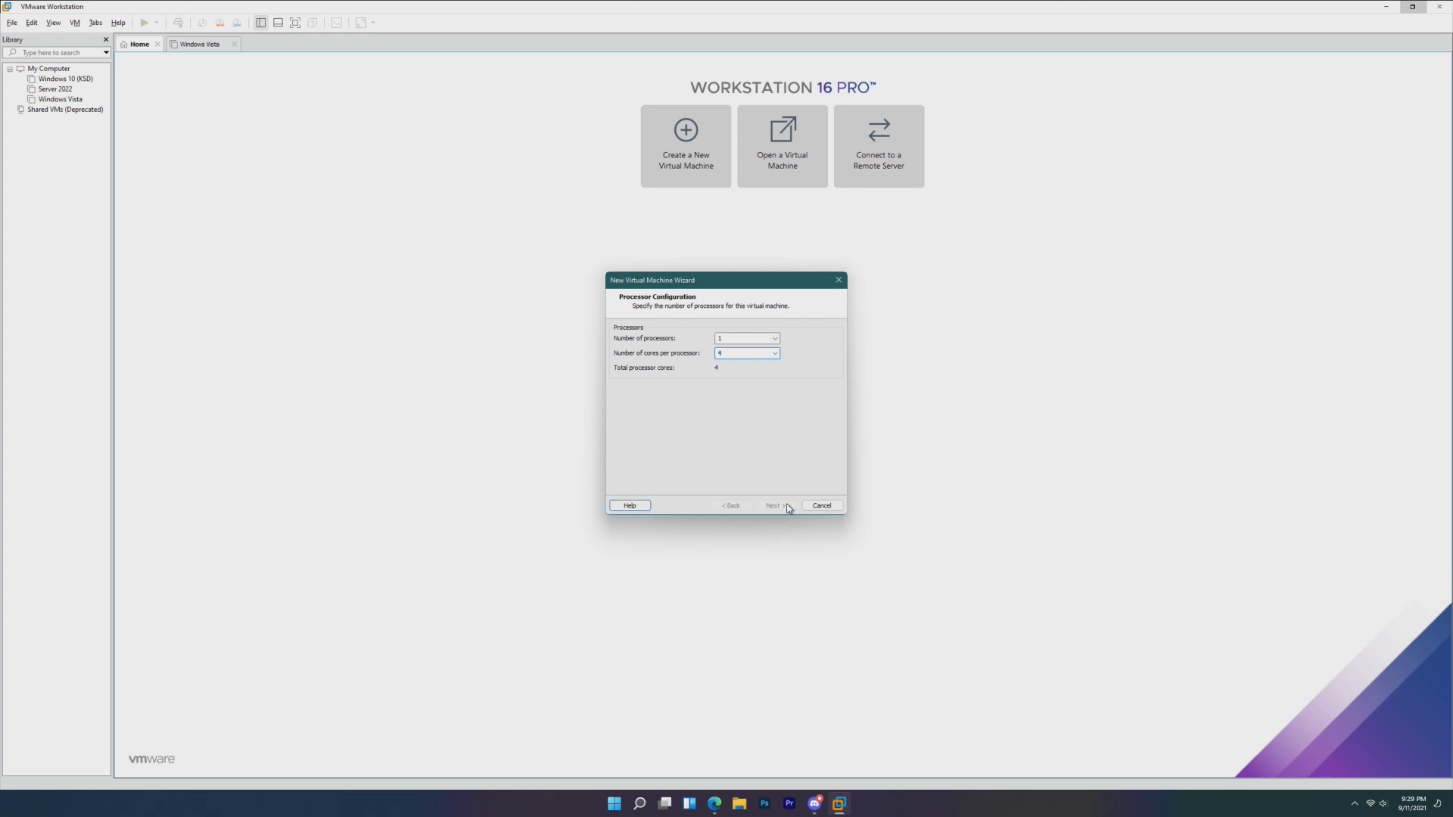
{"action": "left_click", "coordinate": [775, 505]}
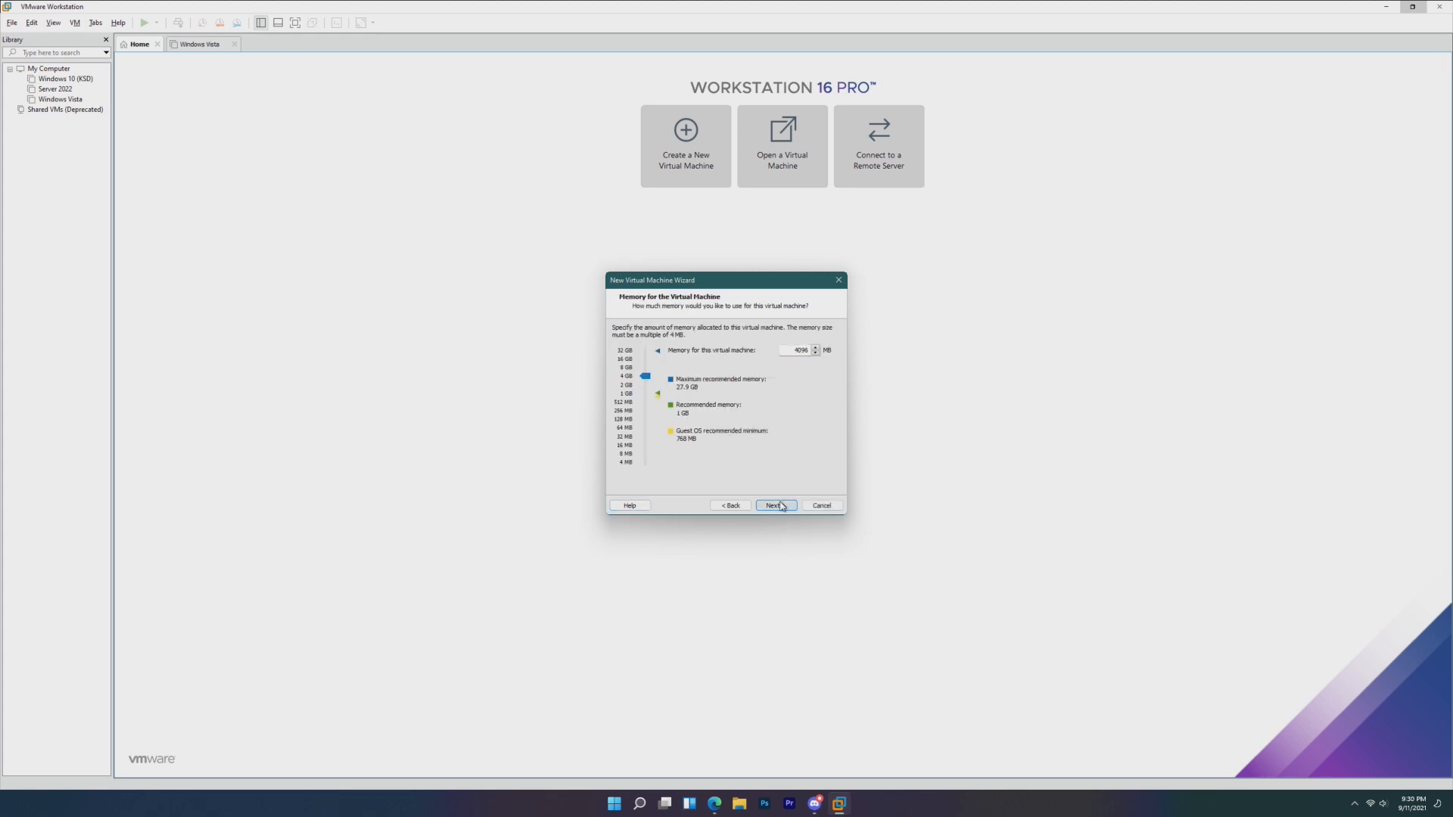
{"action": "left_click", "coordinate": [774, 505]}
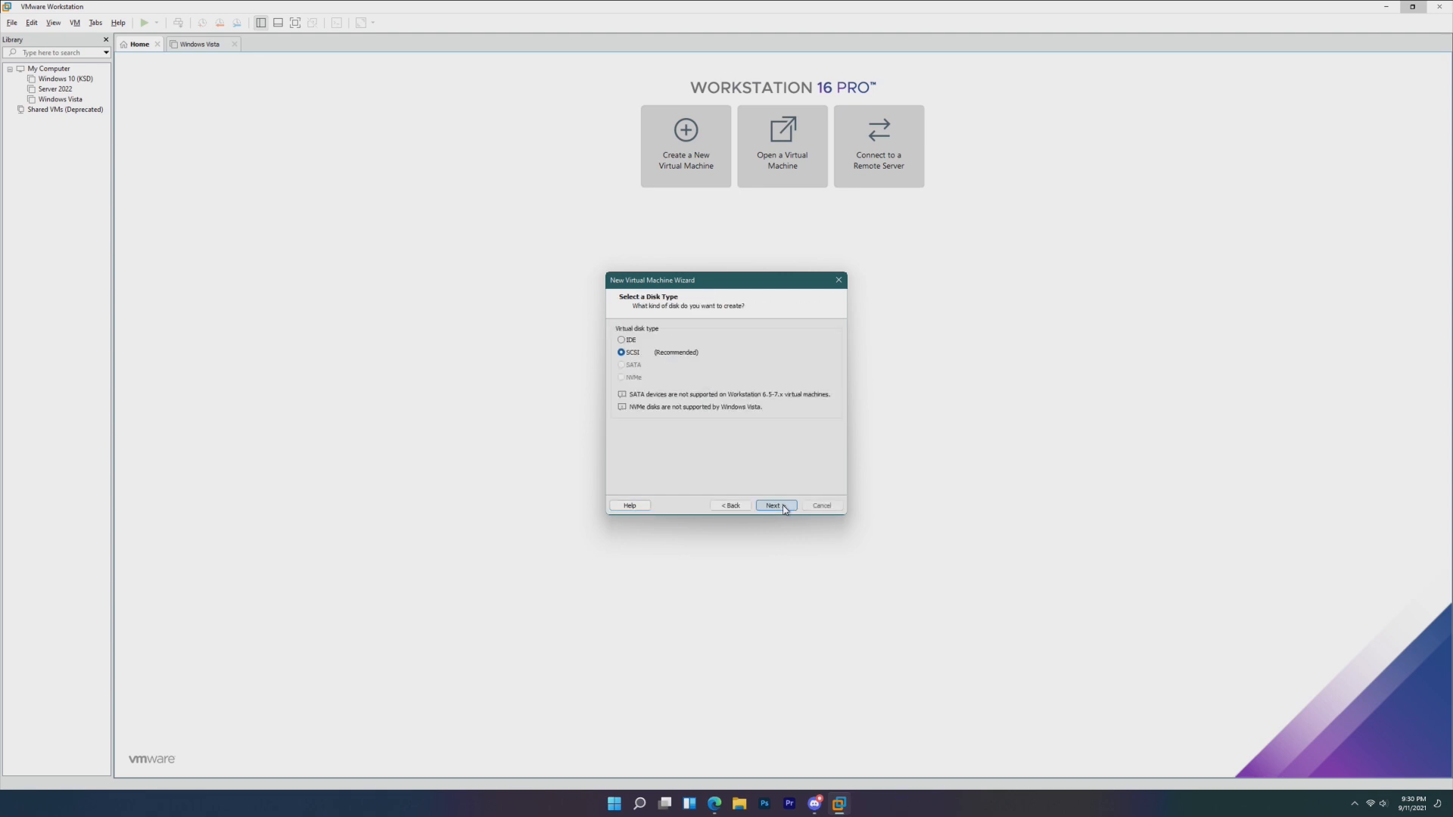
{"action": "left_click", "coordinate": [773, 505]}
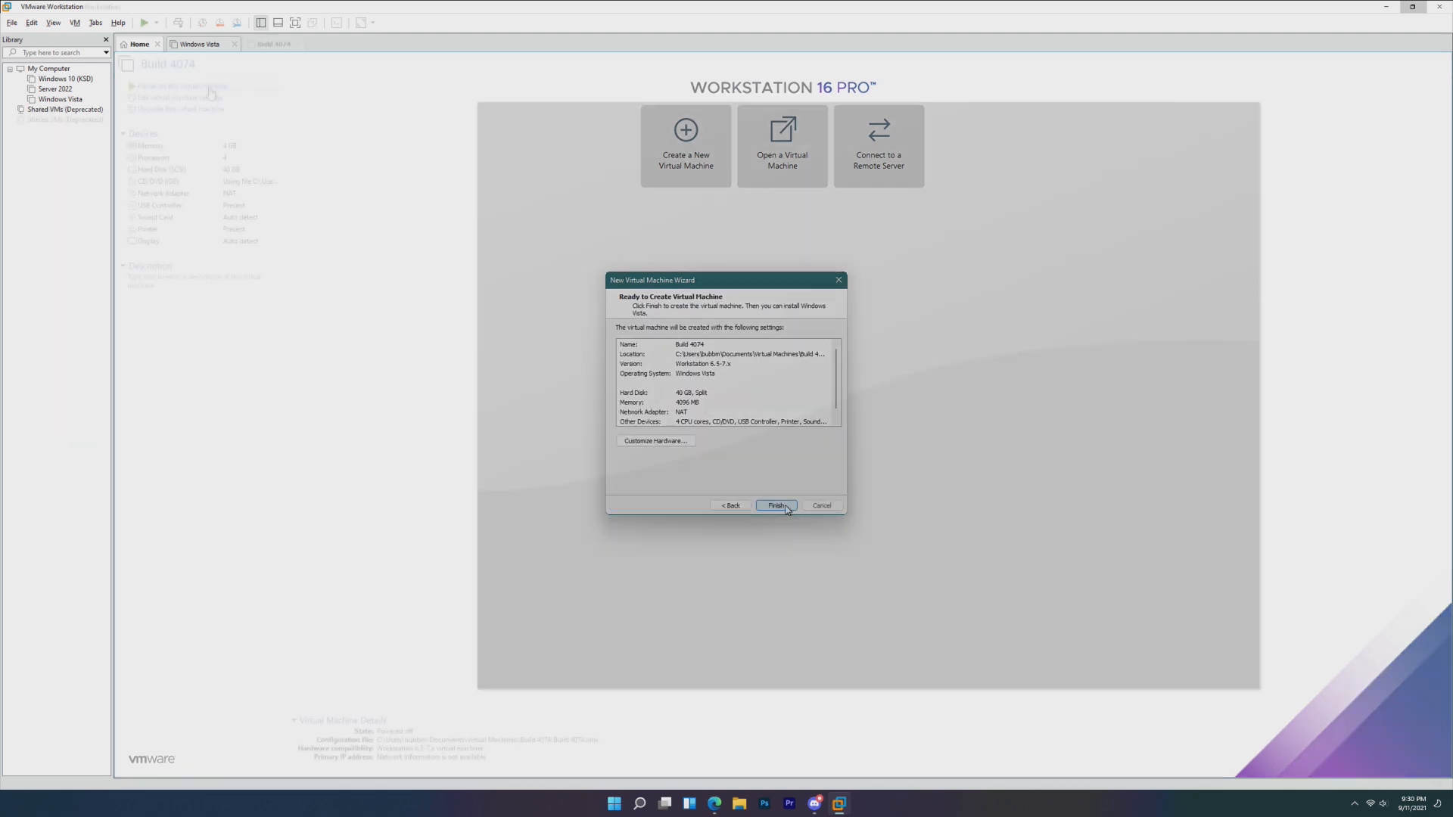
{"action": "left_click", "coordinate": [776, 505]}
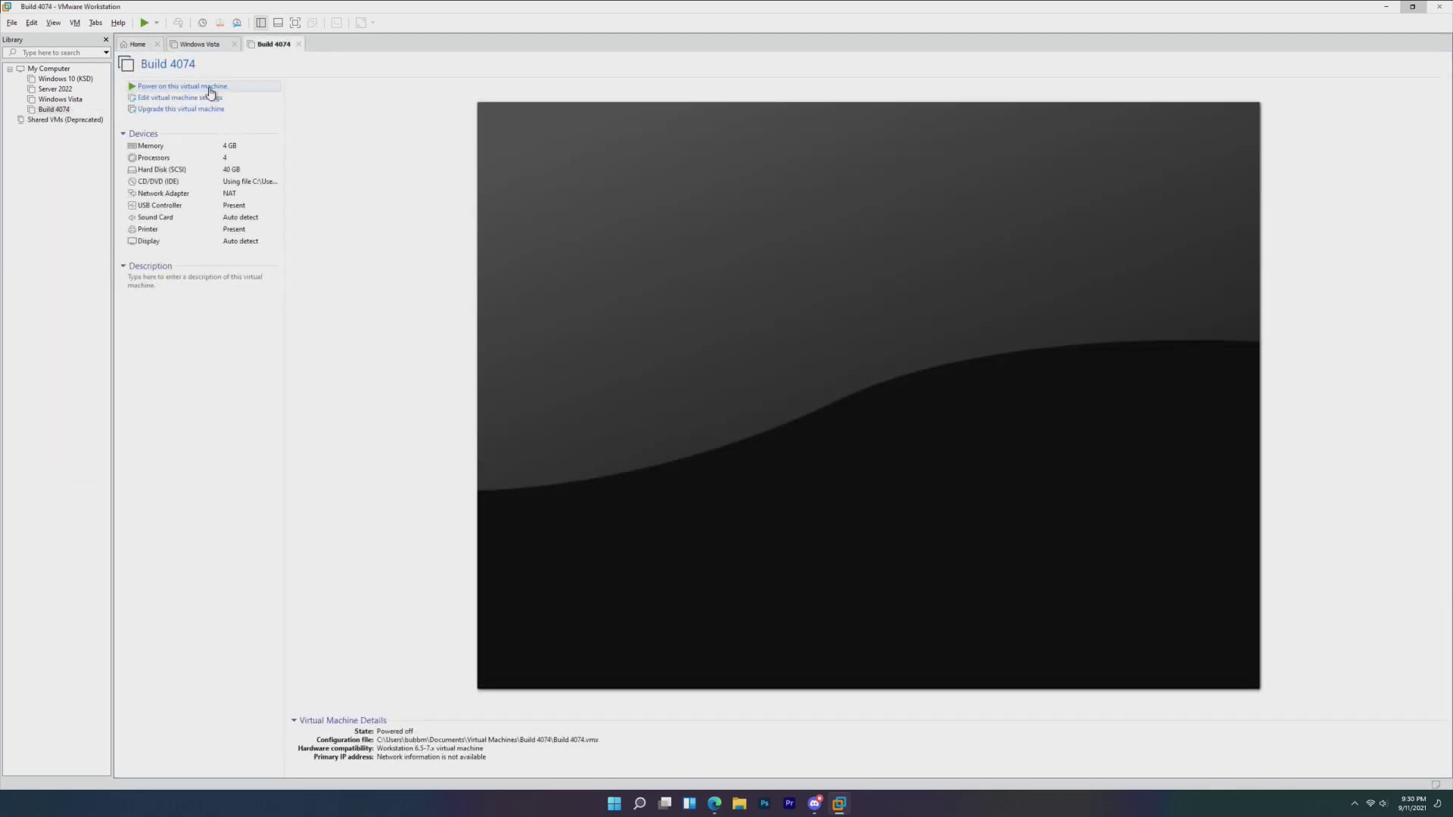
Step: Power on Build 4074 in full screen and press F2 during boot
{"action": "left_click", "coordinate": [181, 86]}
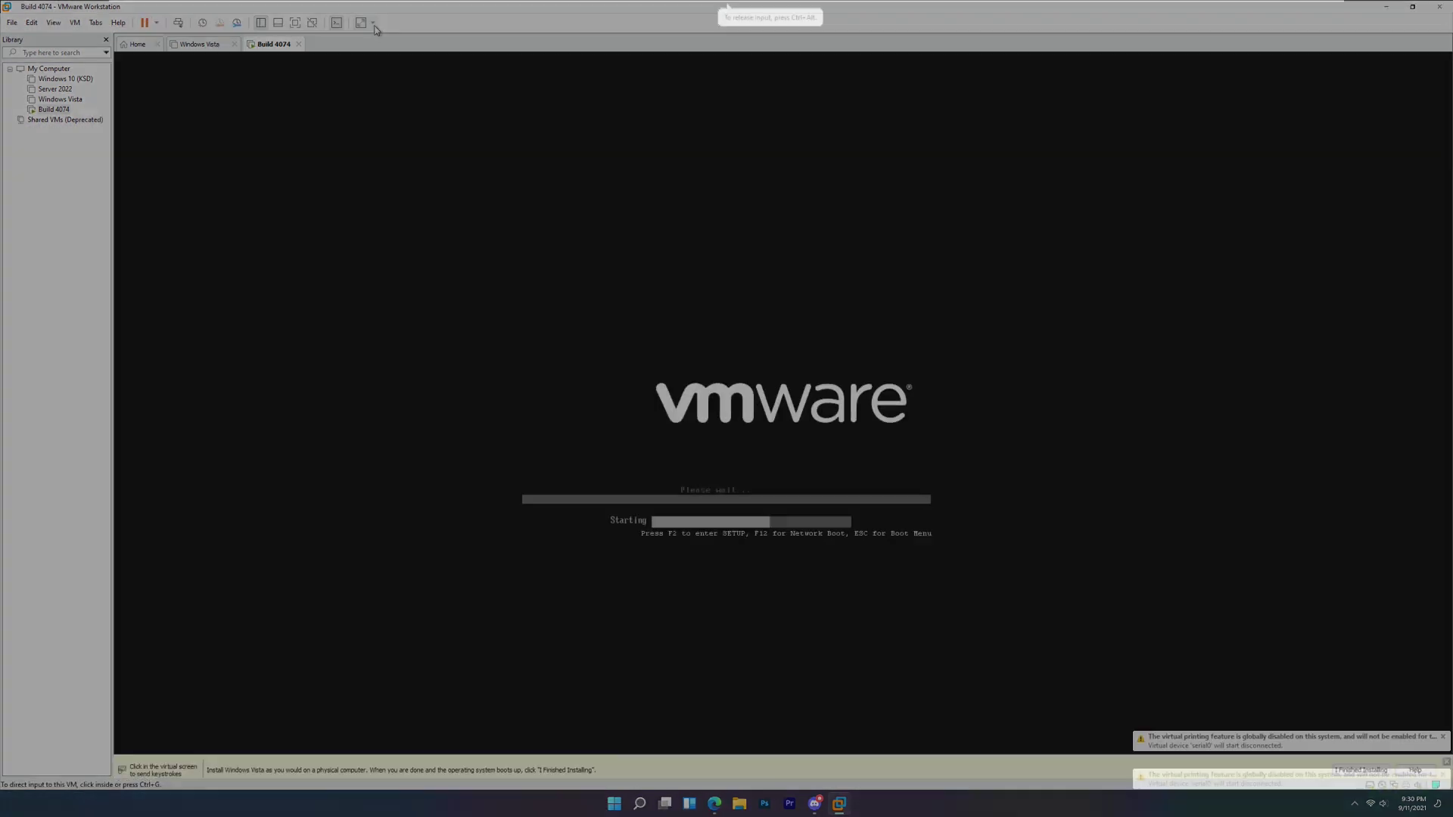
{"action": "left_click", "coordinate": [282, 8]}
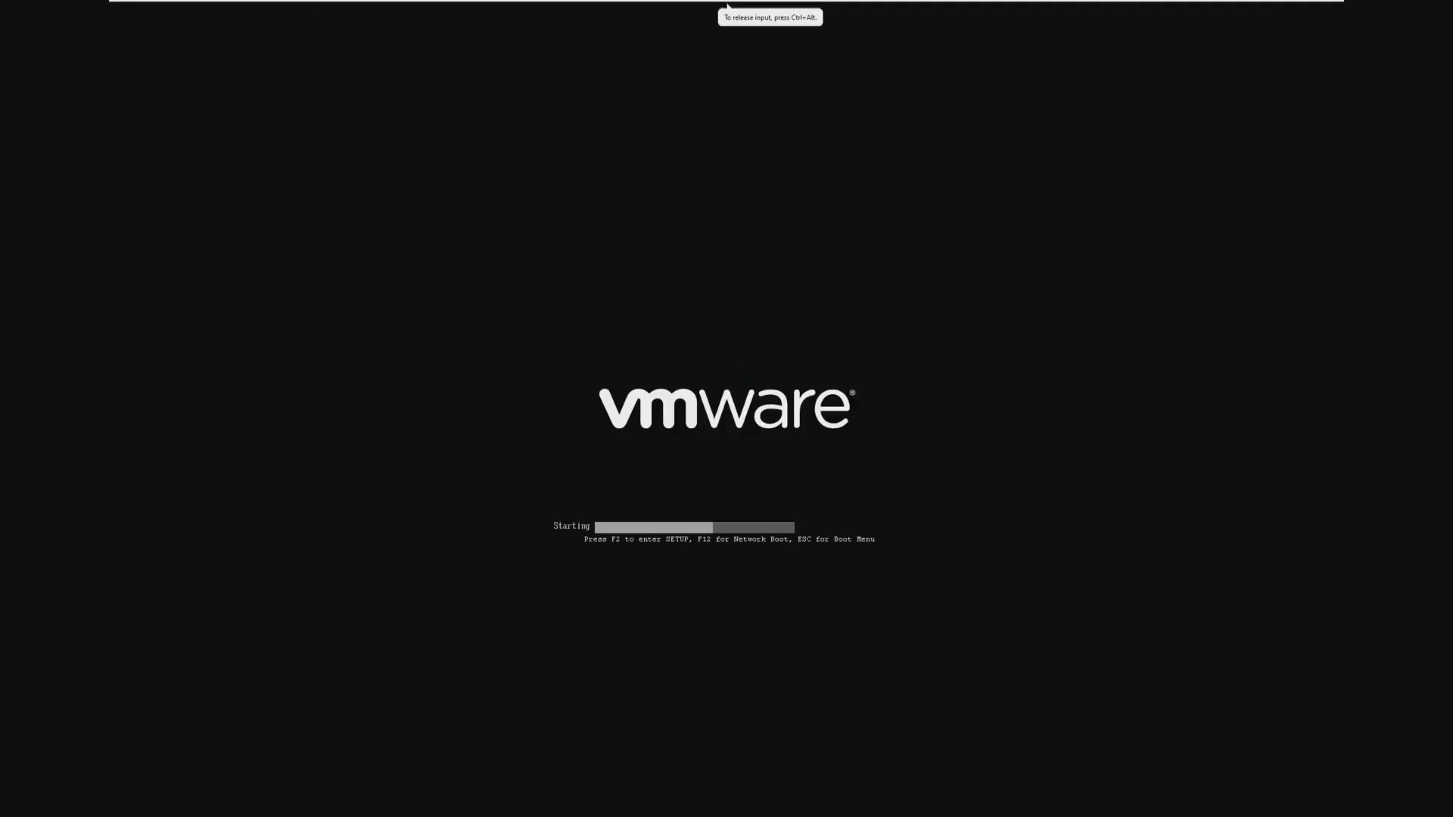
{"action": "key", "text": "f2"}
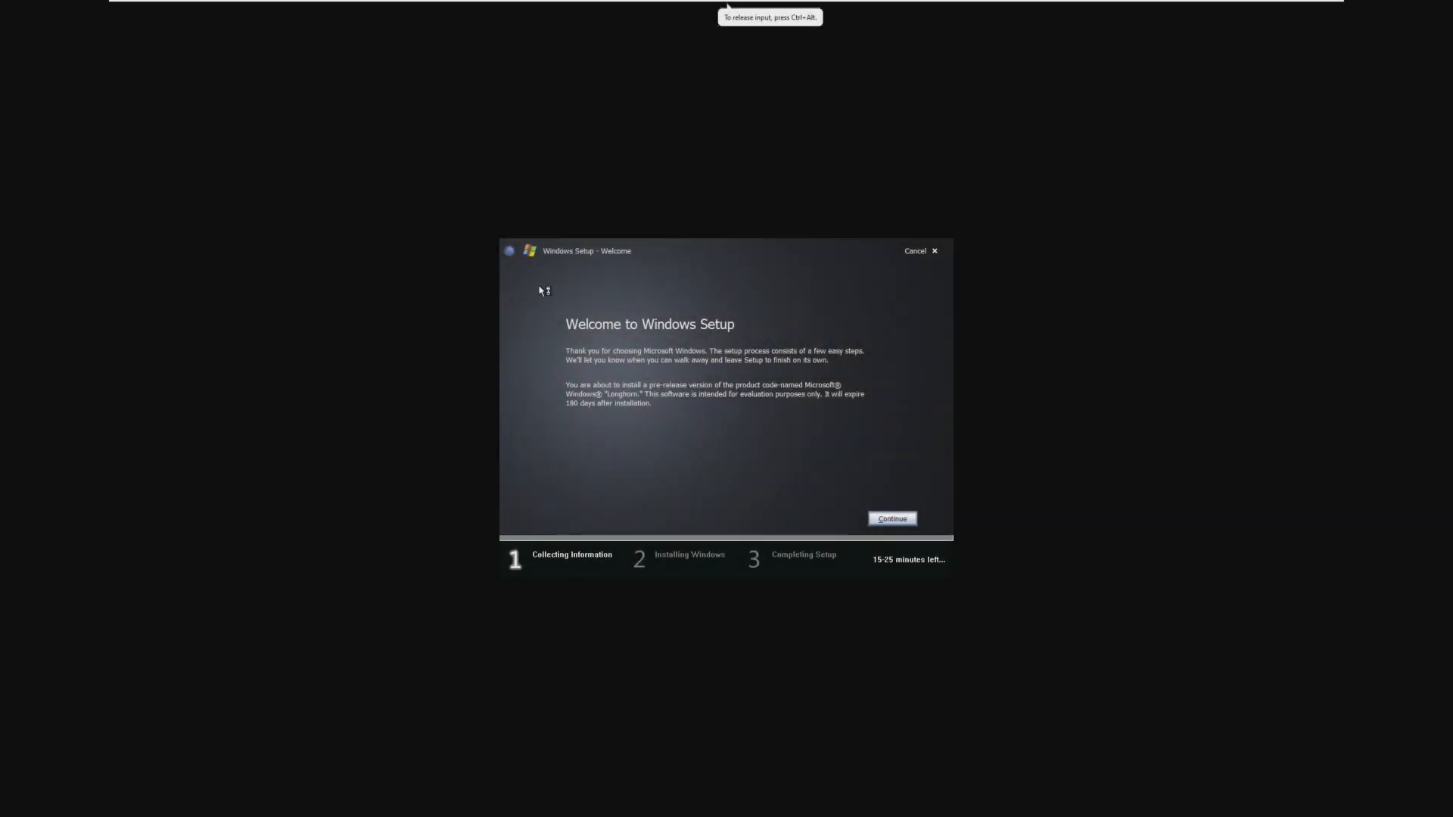
{"action": "mouse_move", "coordinate": [751, 449]}
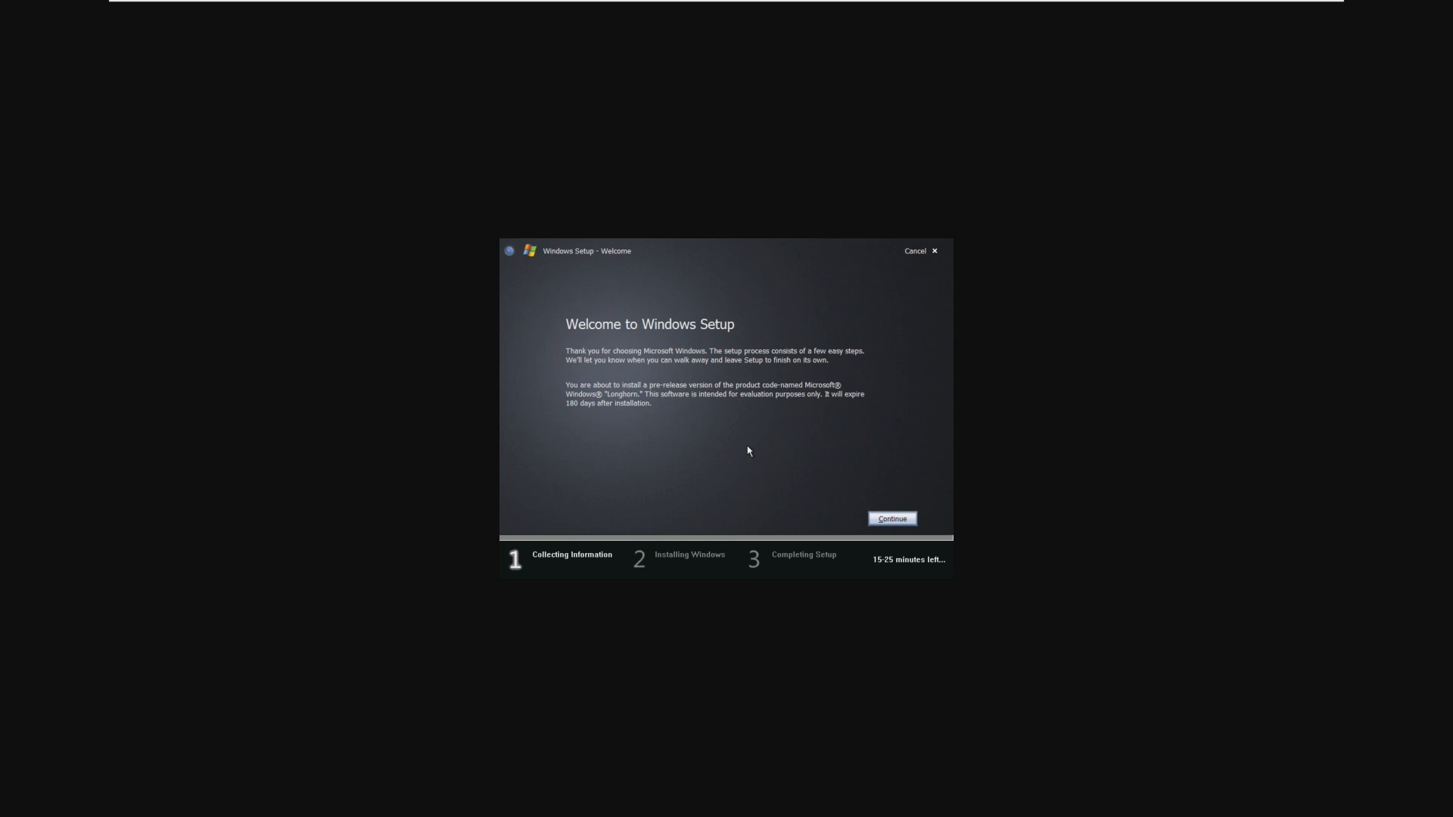
{"action": "mouse_move", "coordinate": [611, 409]}
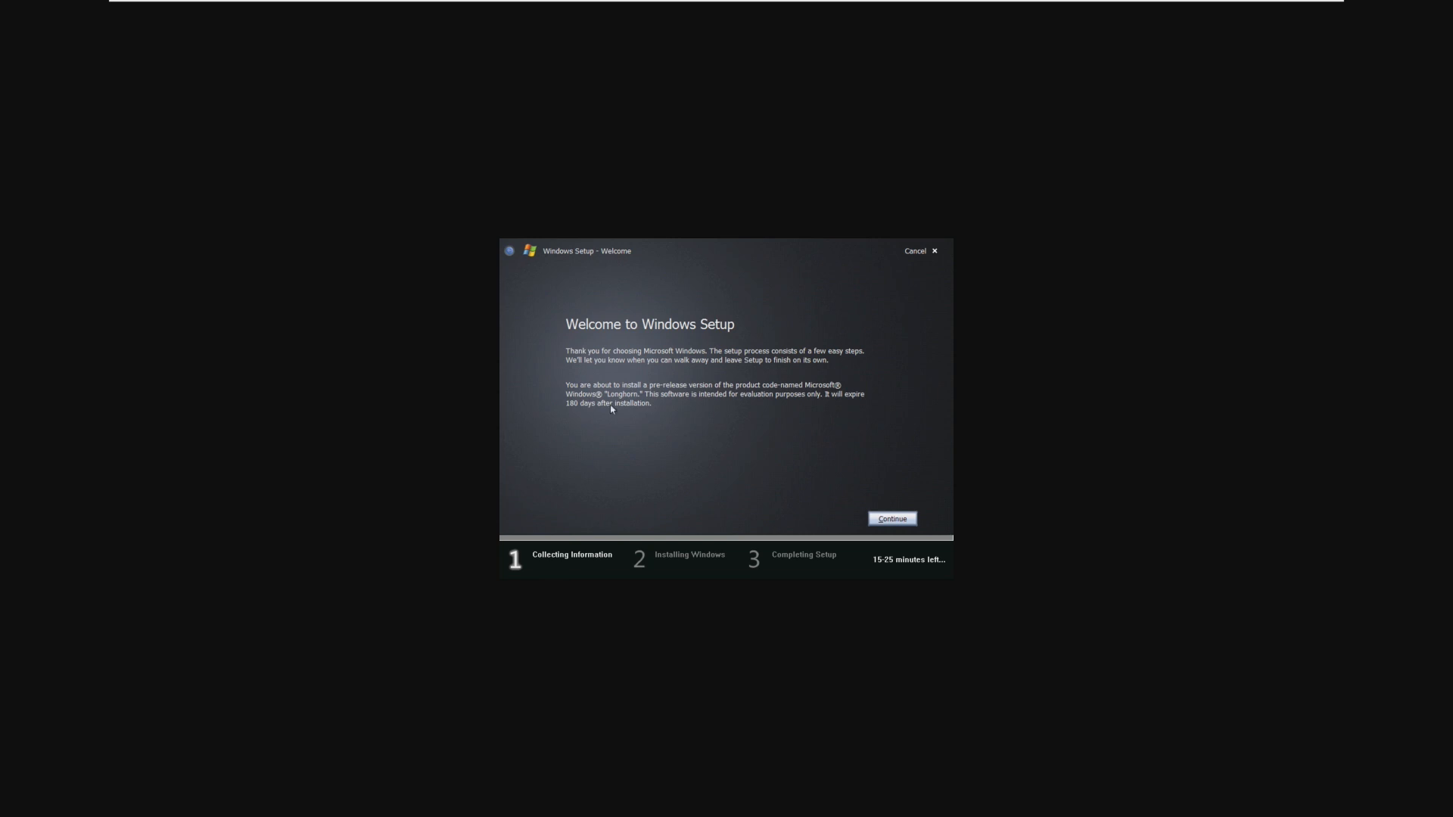
{"action": "mouse_move", "coordinate": [787, 451]}
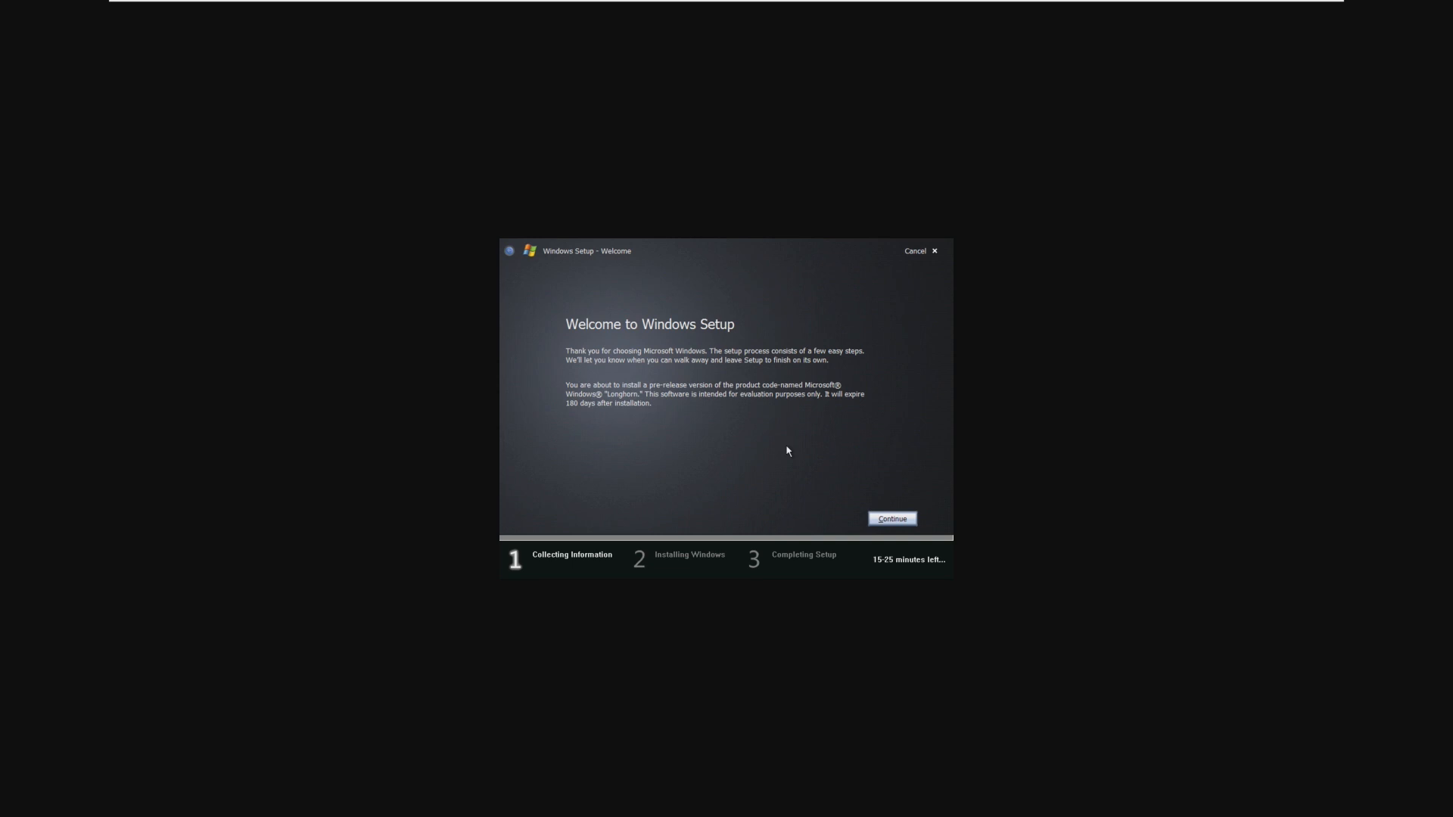
{"action": "left_click", "coordinate": [890, 518]}
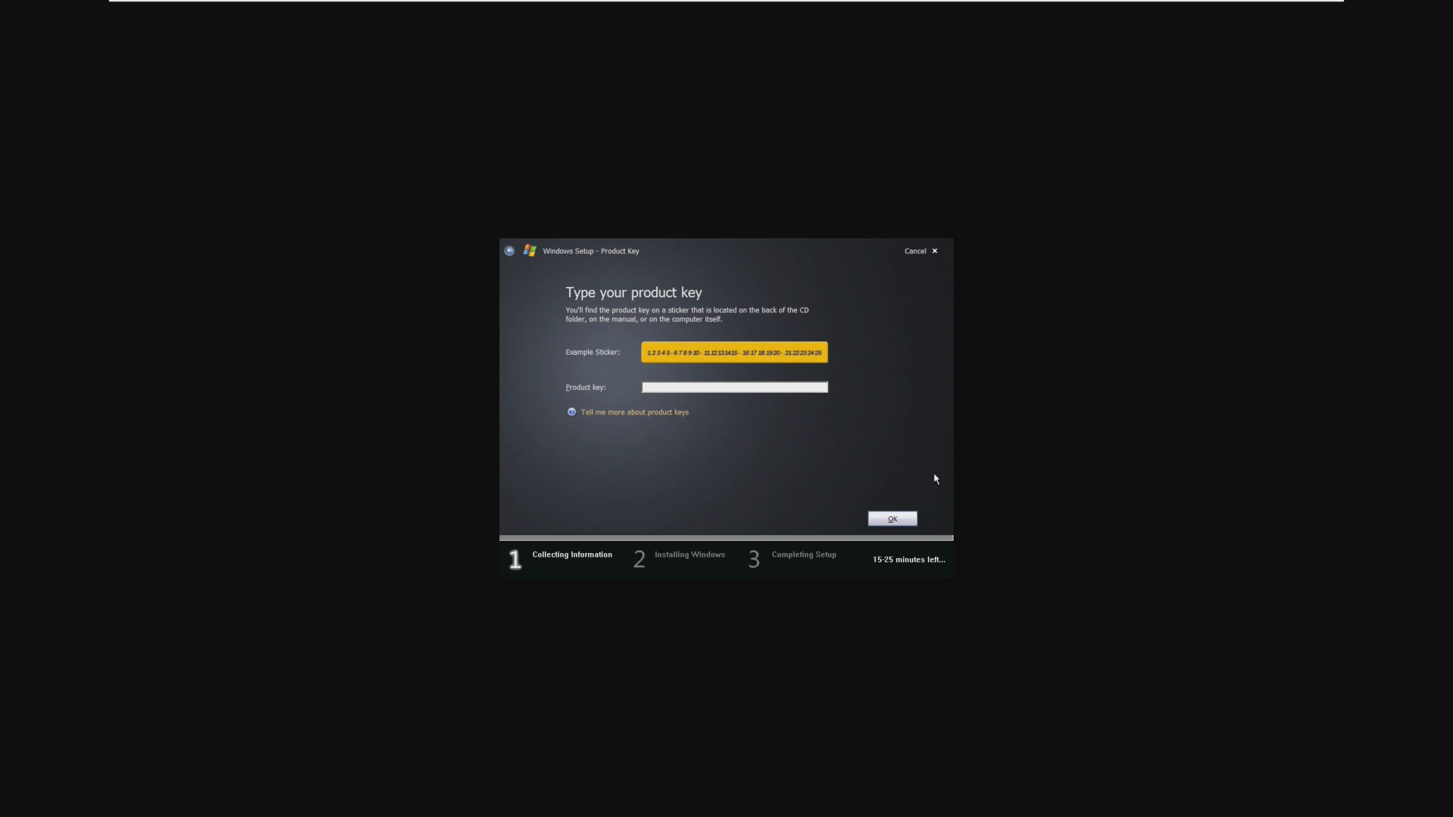
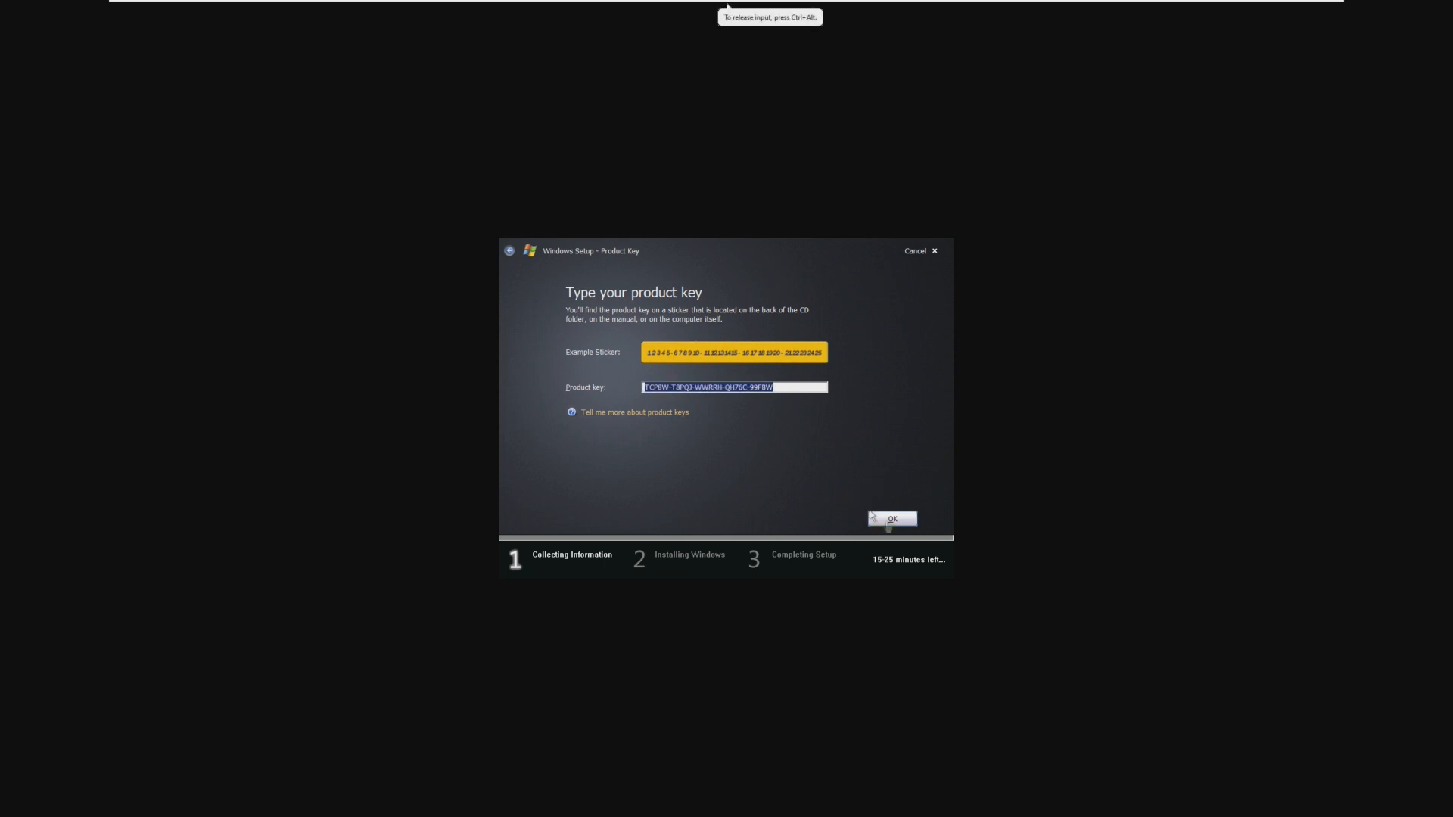
{"action": "left_click", "coordinate": [891, 520]}
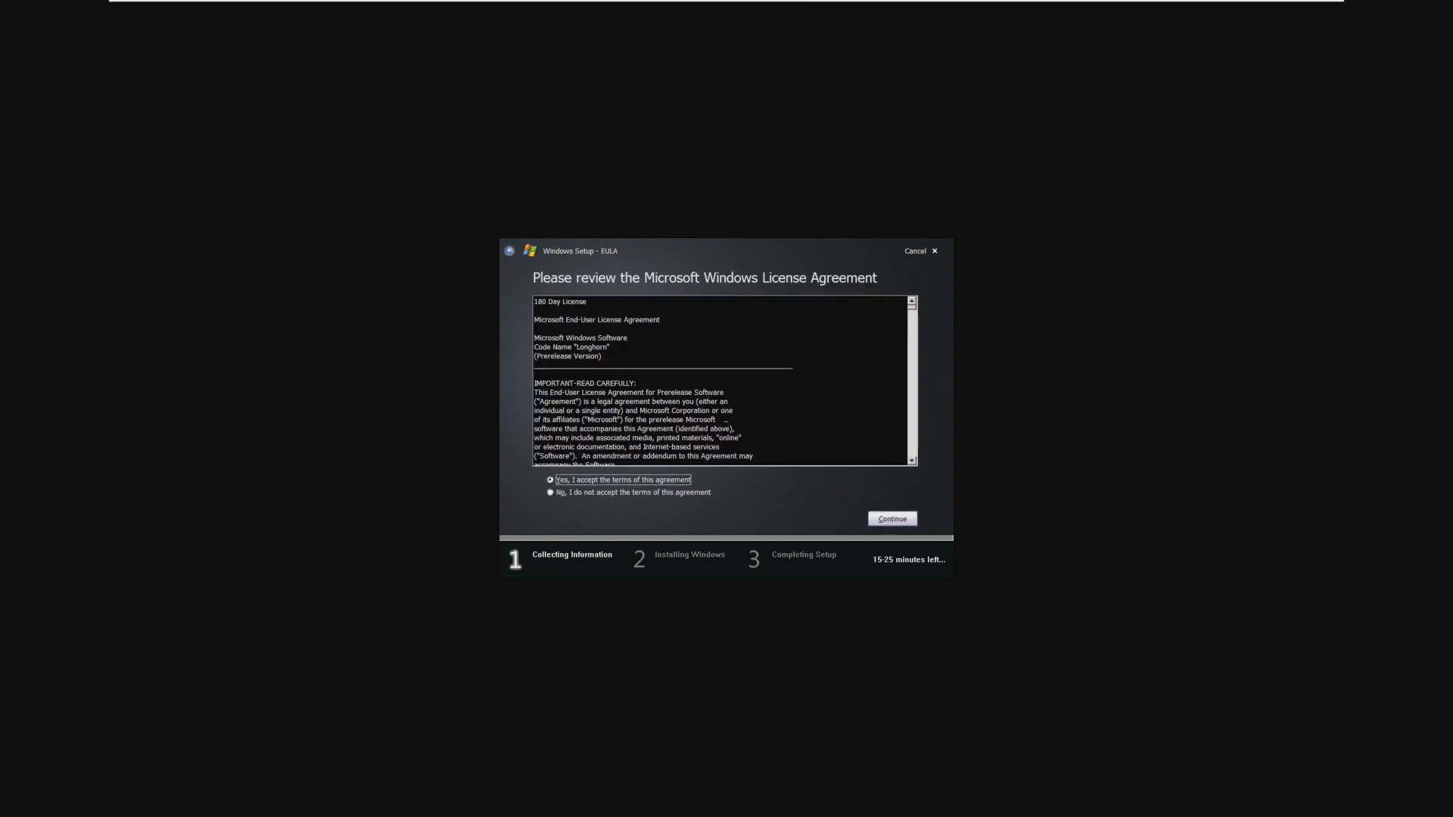
{"action": "left_click", "coordinate": [891, 519]}
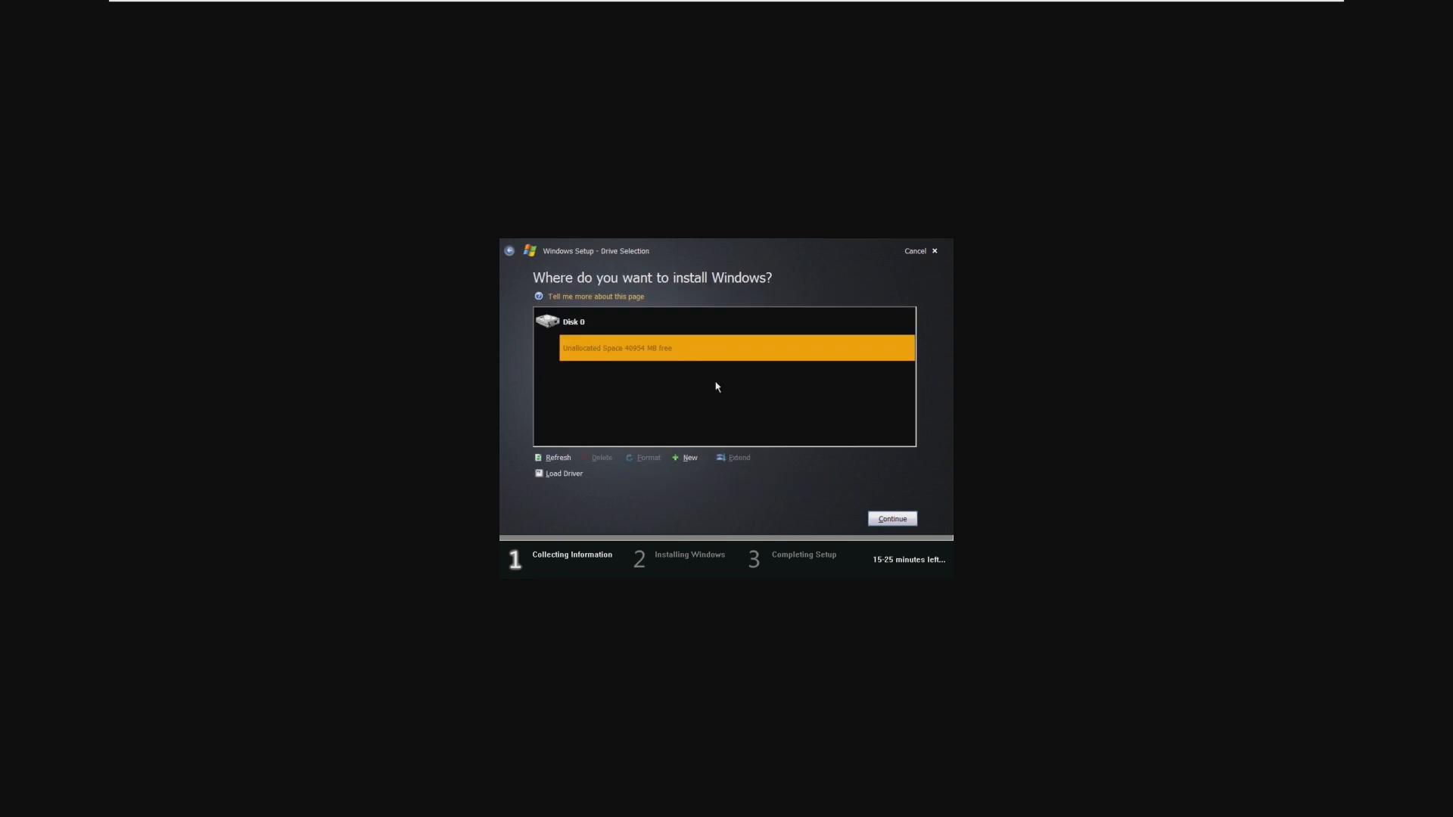
Step: Name the computer LONGHORN and accept the clean install settings summary
{"action": "left_click", "coordinate": [891, 519]}
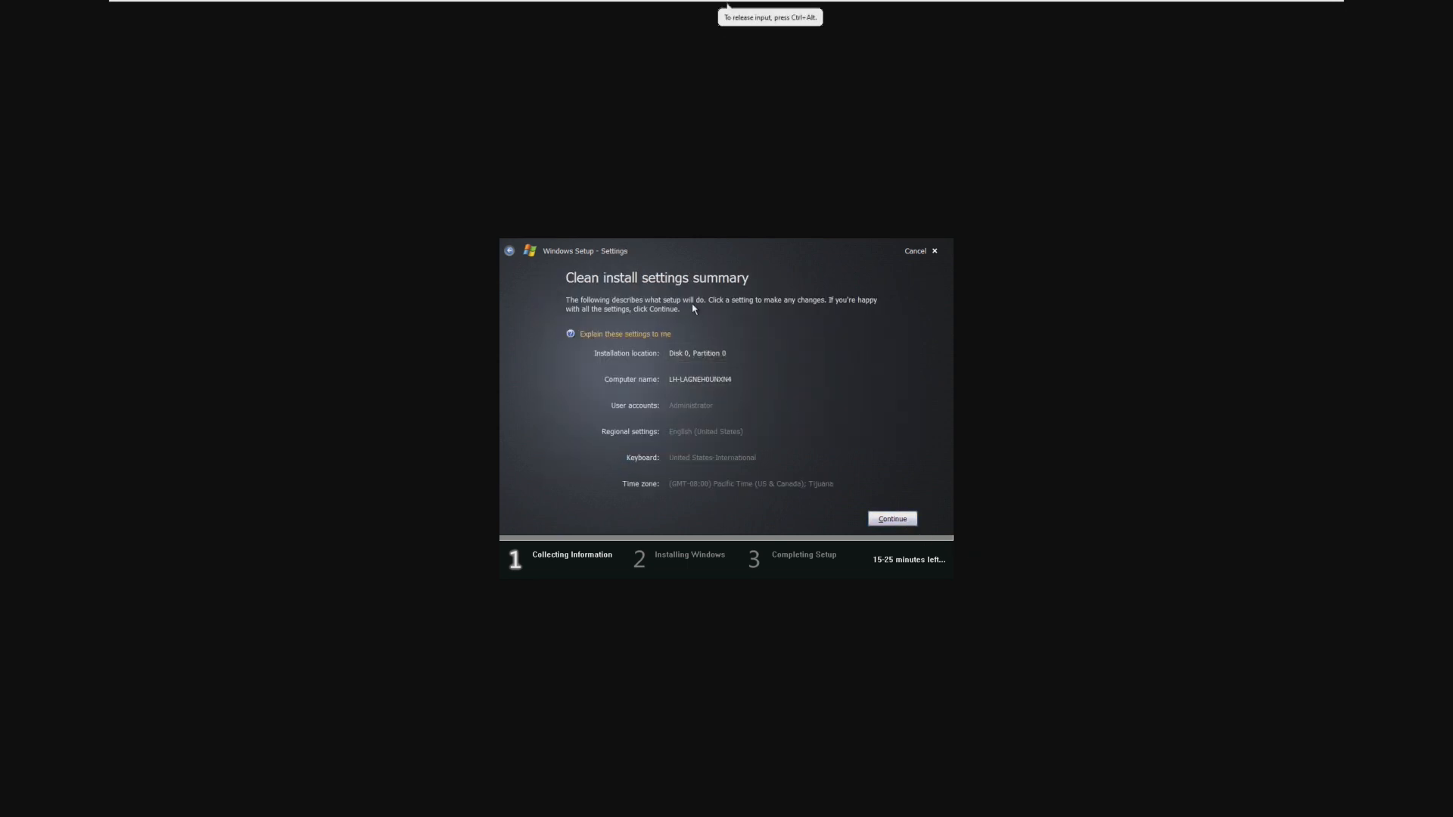
{"action": "left_click", "coordinate": [699, 379]}
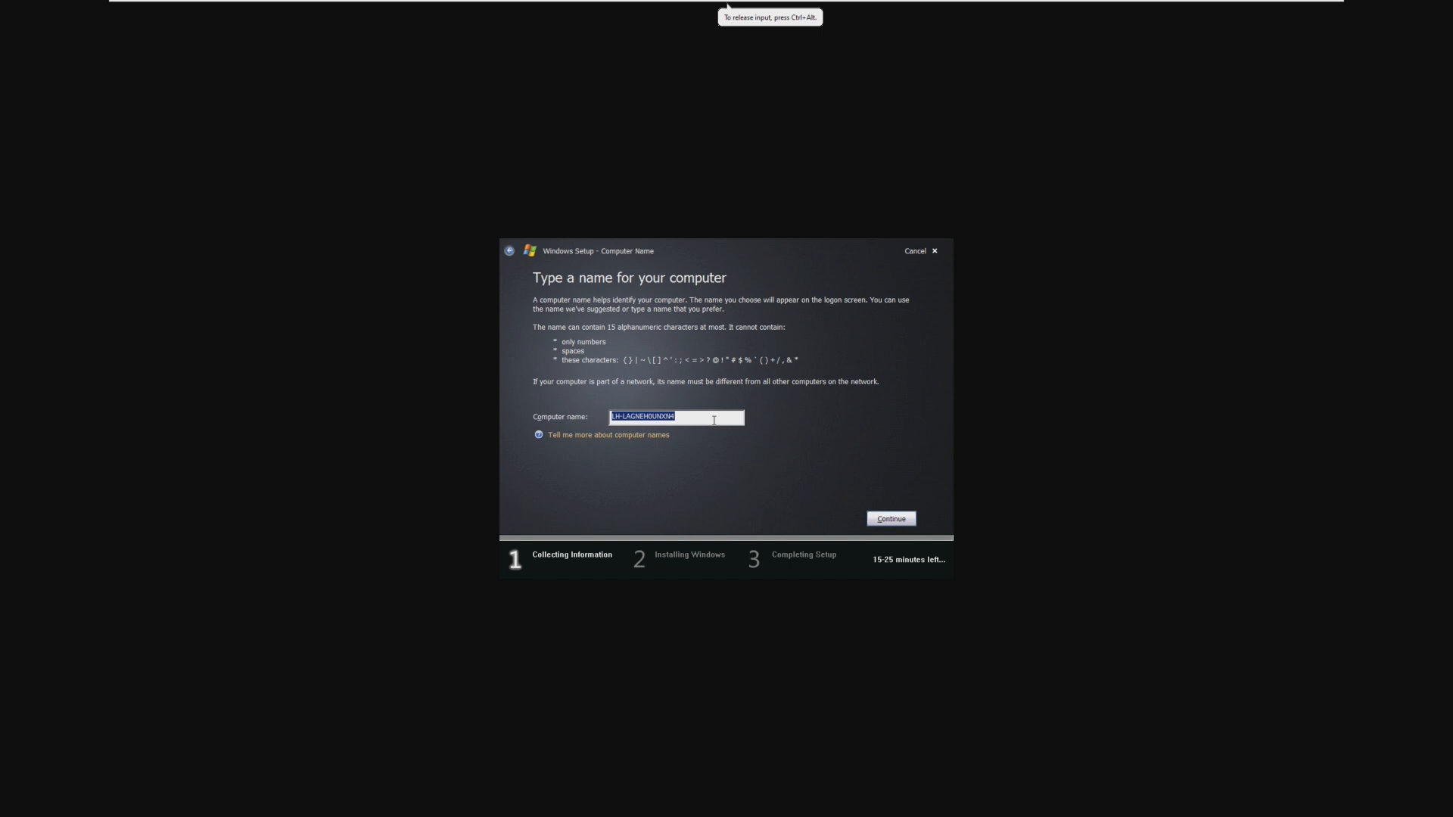
{"action": "type", "text": "LONGHORNL"}
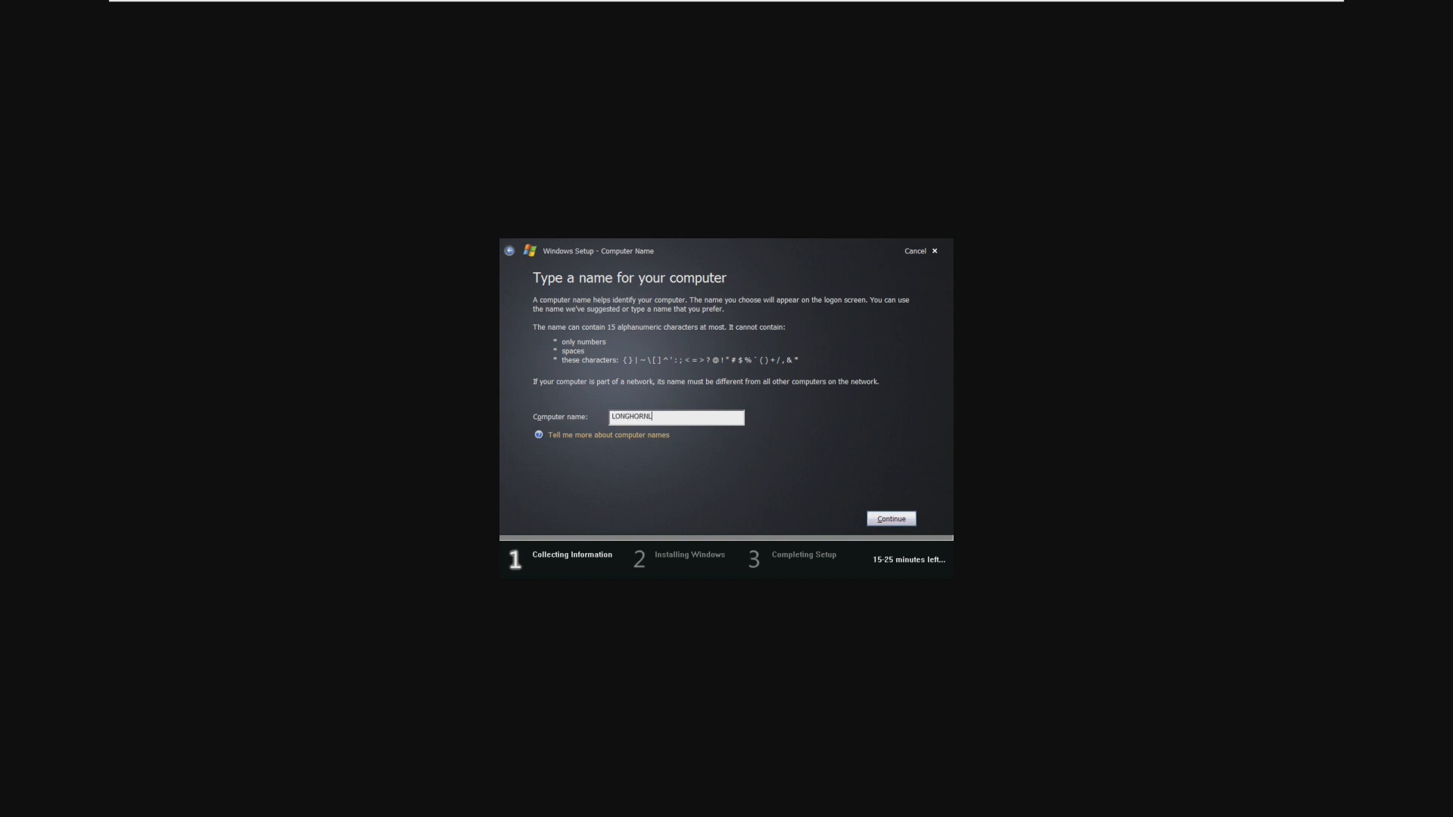
{"action": "key", "text": "Backspace"}
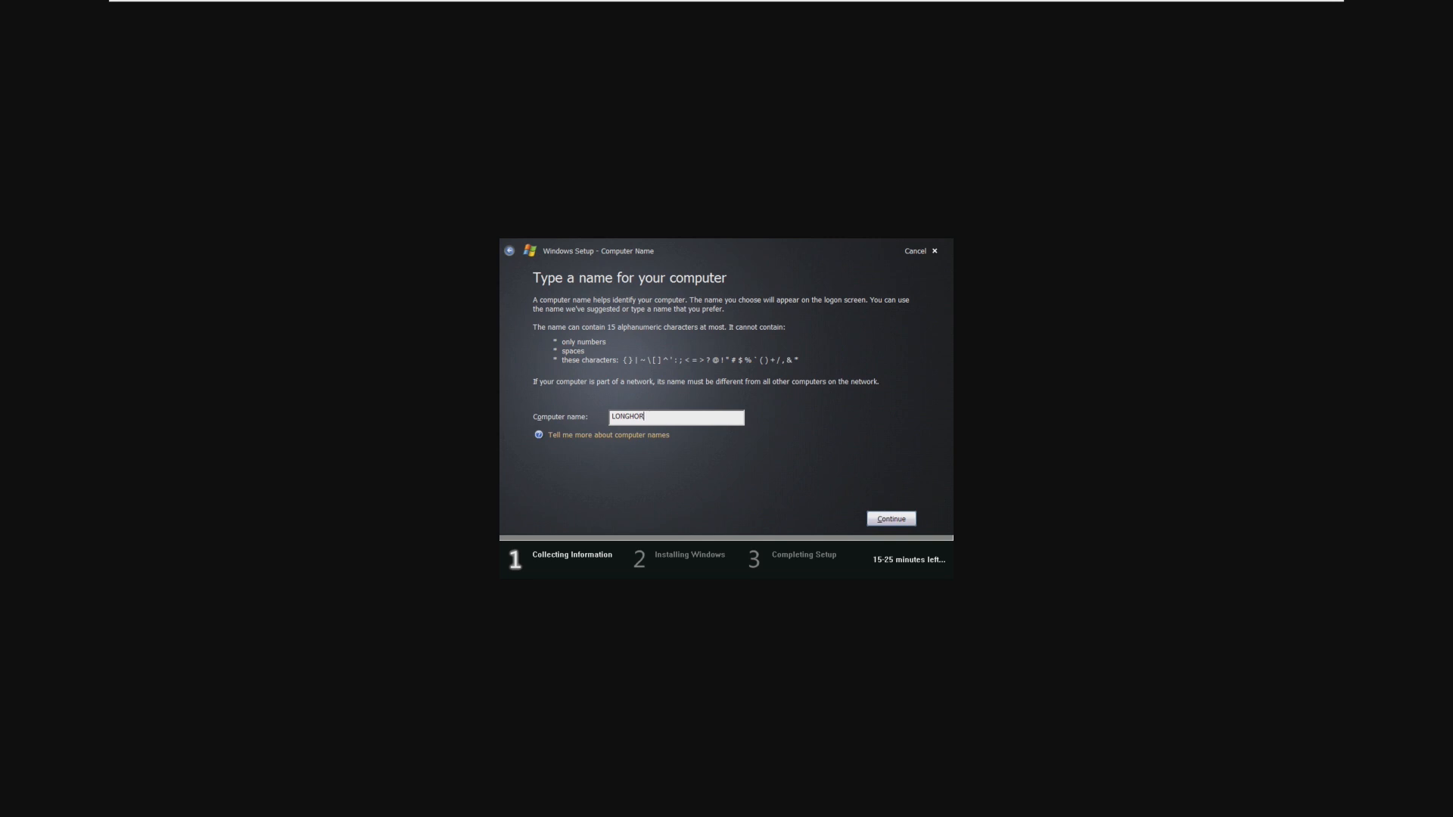
{"action": "left_click", "coordinate": [890, 519]}
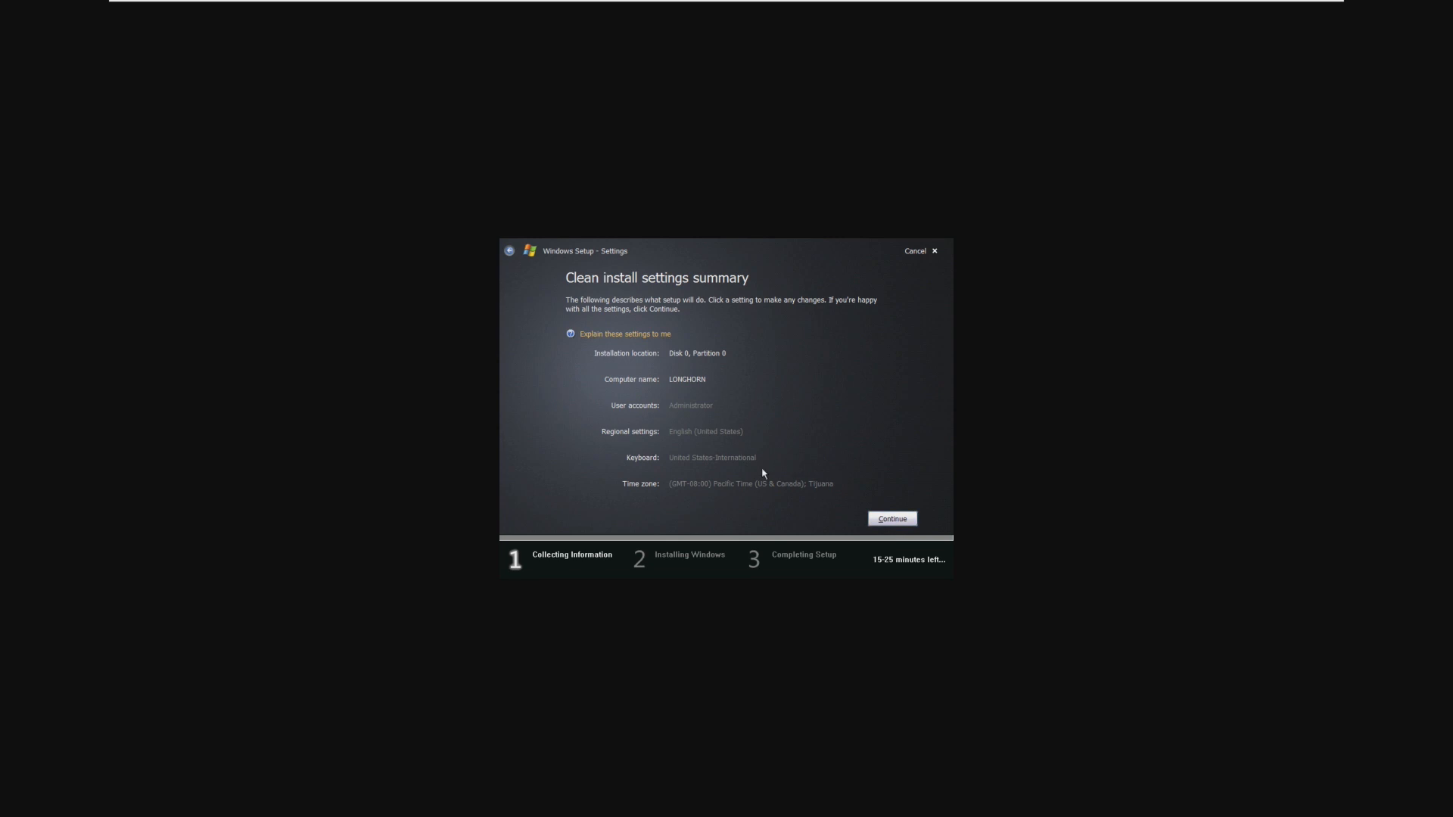
{"action": "left_click", "coordinate": [890, 517]}
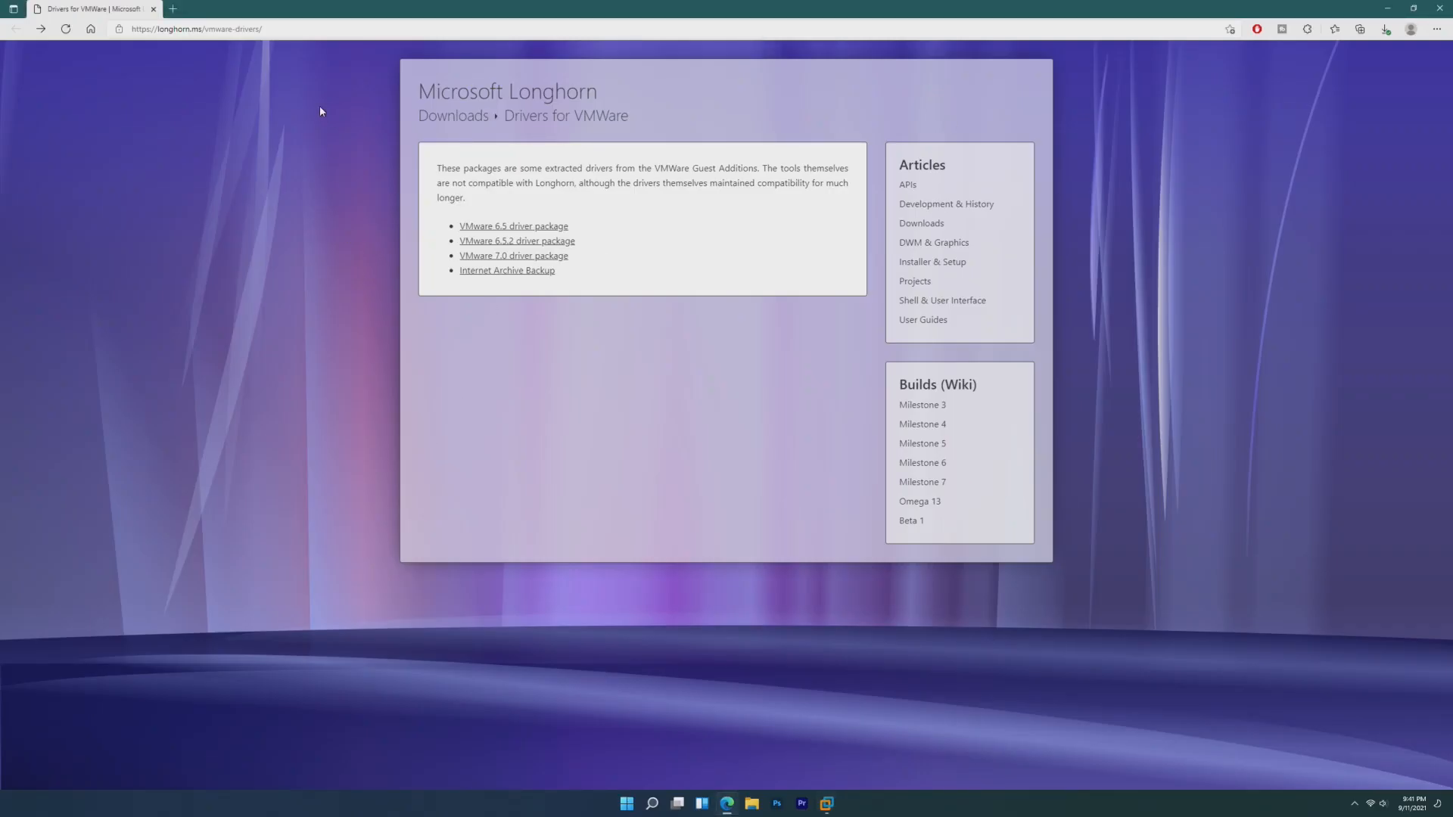
Step: Download the VMware 6.5 driver package from the longhorn.ms Drivers for VMware page
{"action": "left_click", "coordinate": [195, 29]}
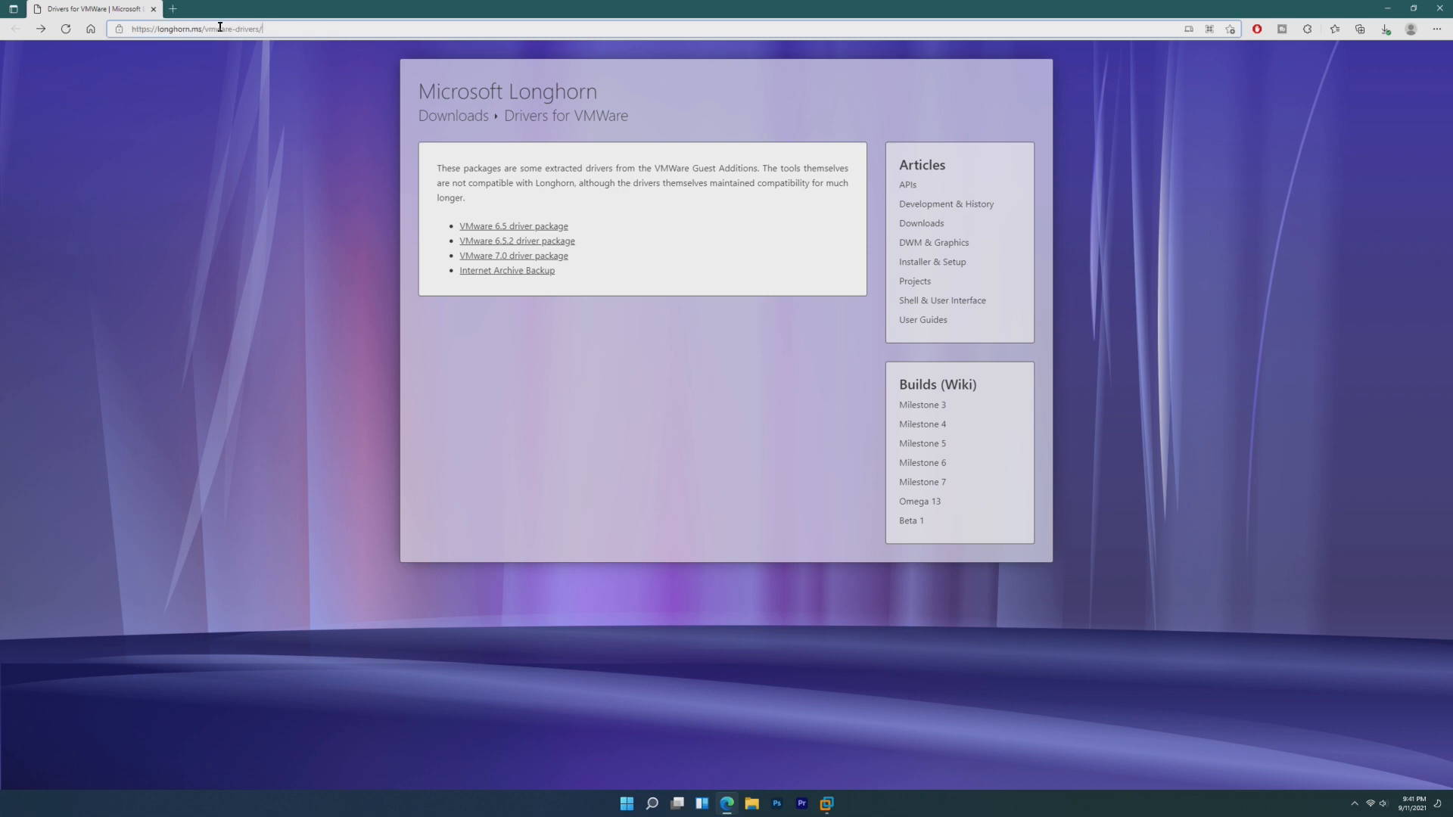
{"action": "mouse_move", "coordinate": [577, 230]}
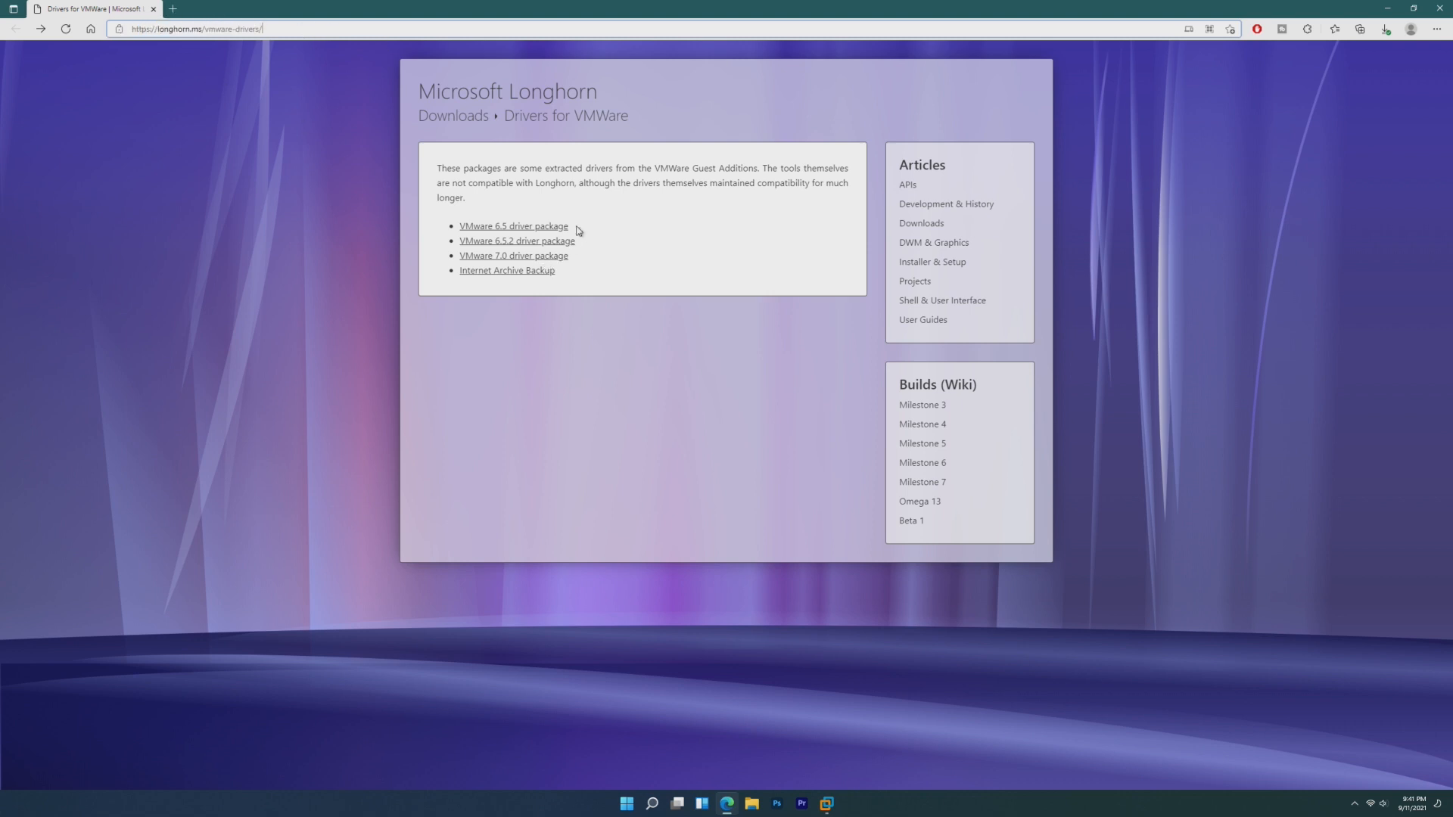
{"action": "mouse_move", "coordinate": [574, 233]}
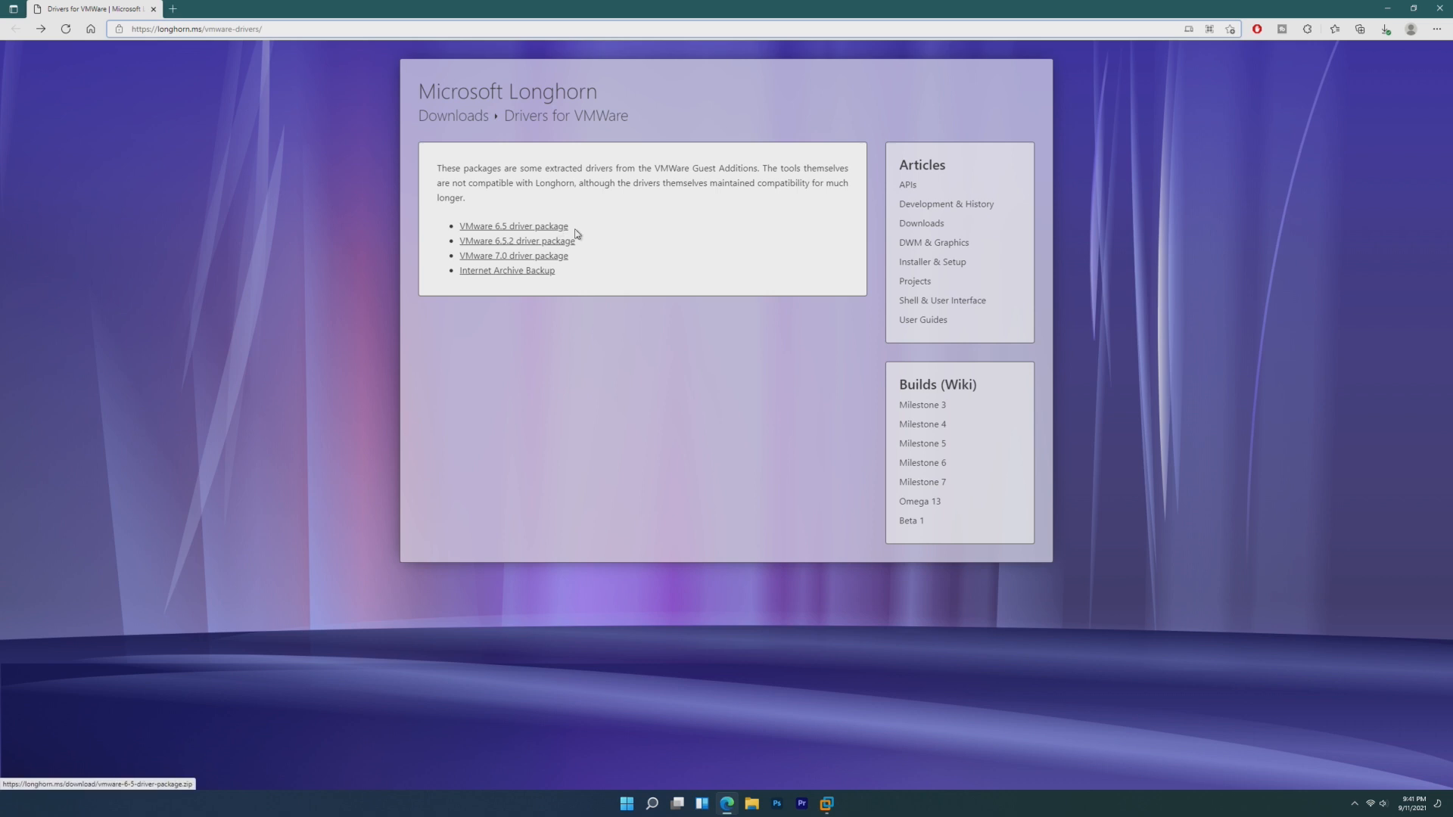
{"action": "mouse_move", "coordinate": [665, 251]}
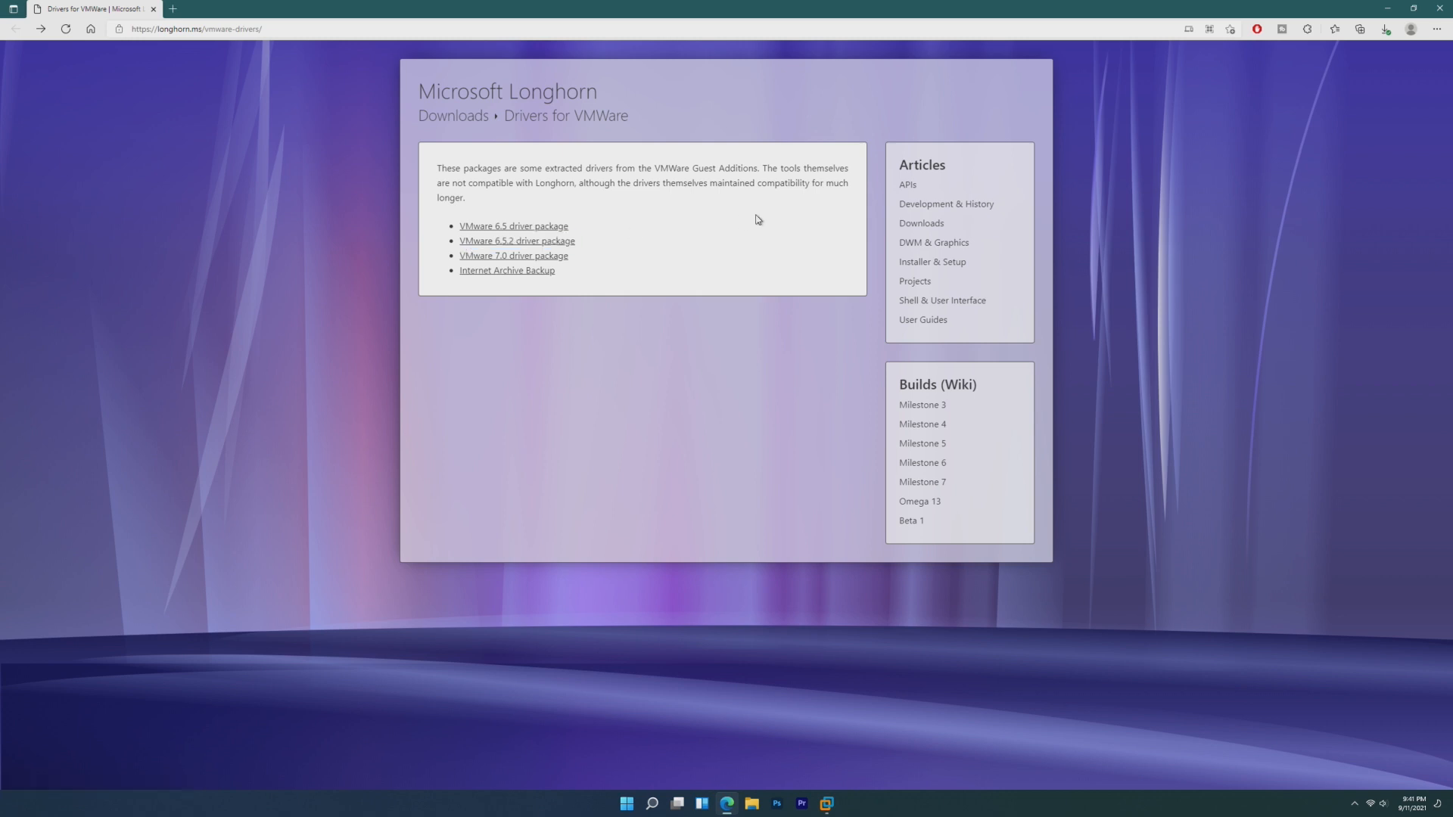
{"action": "mouse_move", "coordinate": [527, 252]}
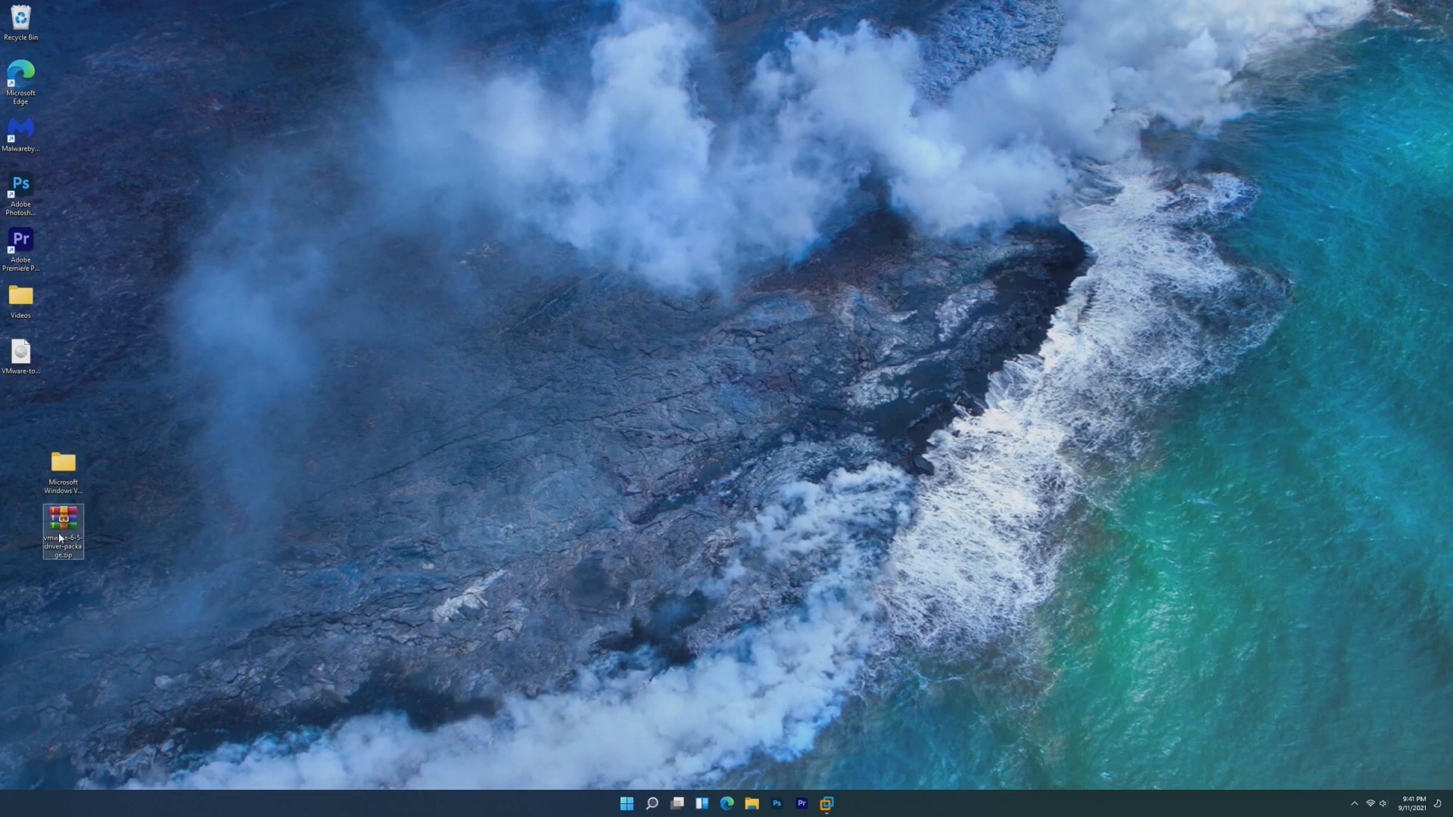
Step: Extract the driver package's disc image to the desktop with WinRAR and close the folder
{"action": "double_click", "coordinate": [62, 523]}
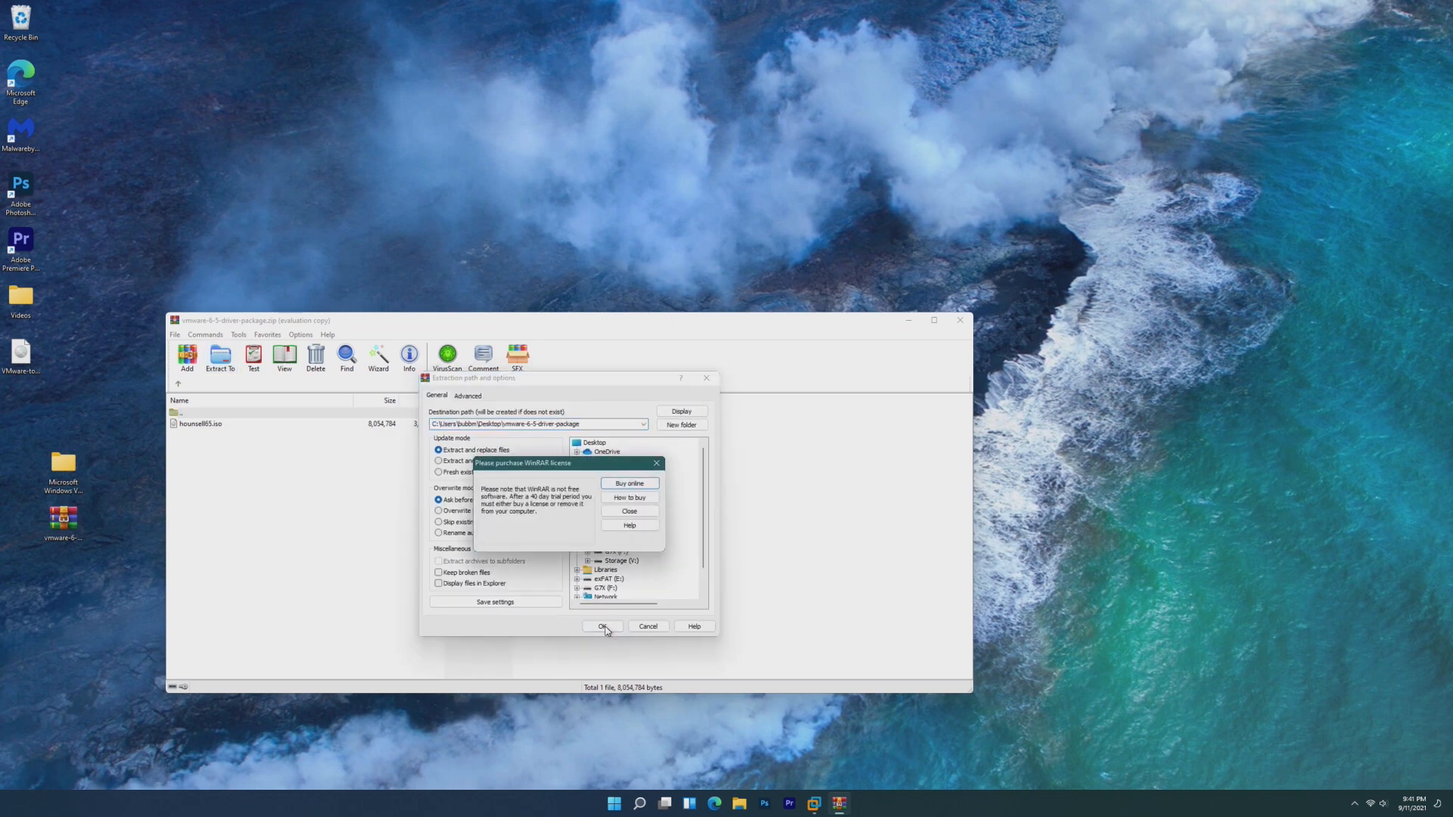
{"action": "left_click", "coordinate": [602, 627]}
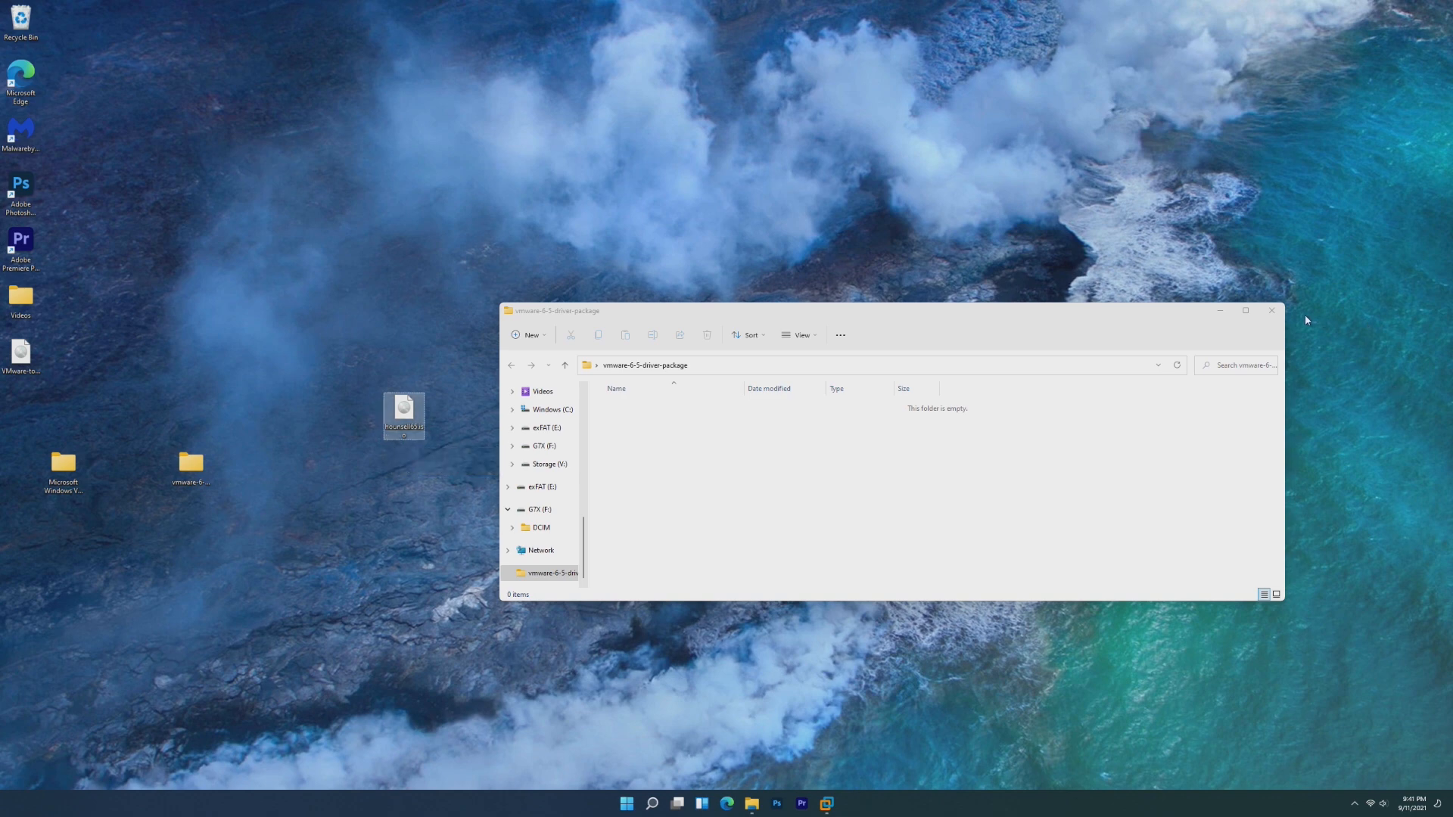
{"action": "left_click", "coordinate": [1271, 310]}
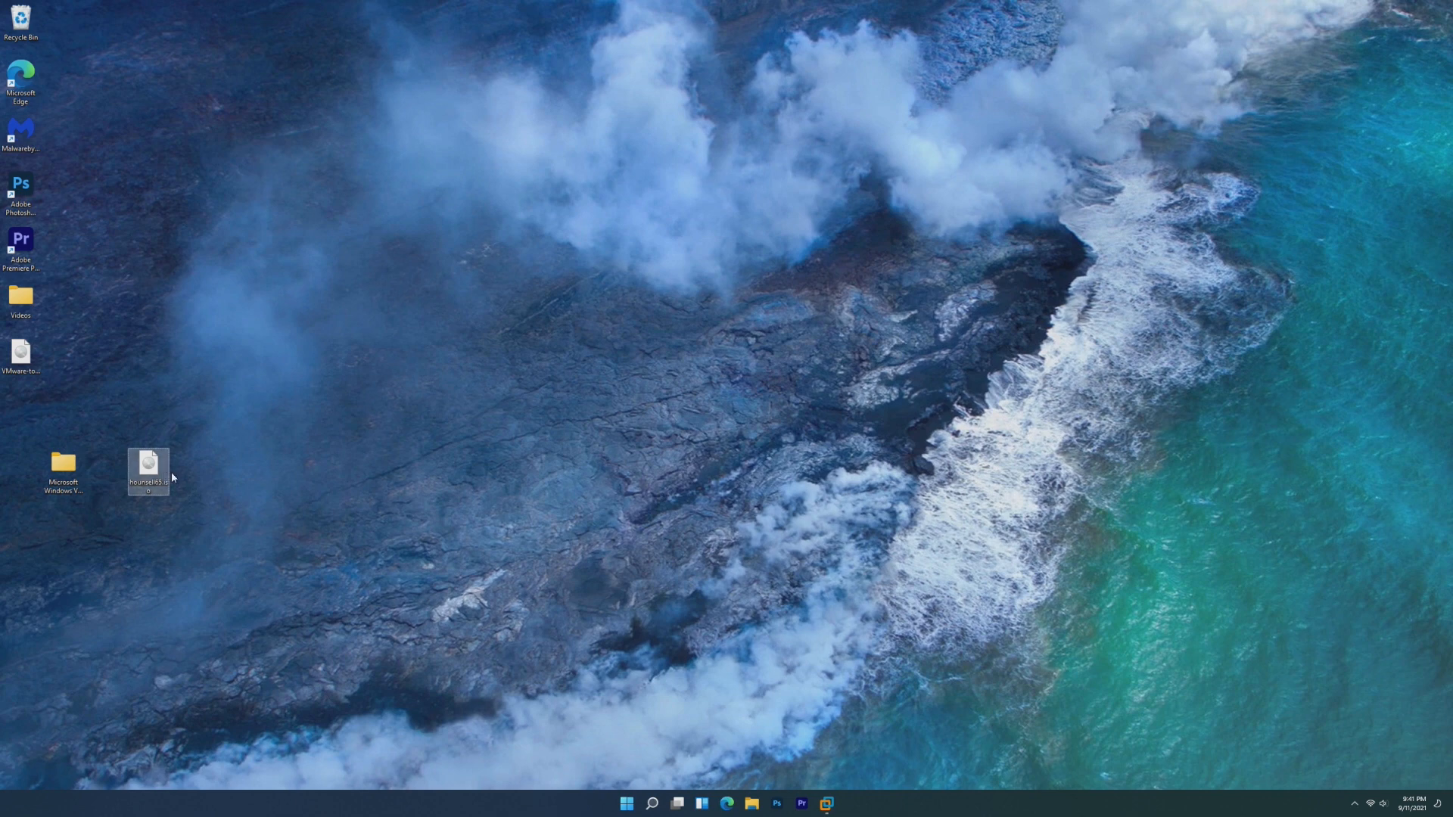
{"action": "mouse_move", "coordinate": [145, 413]}
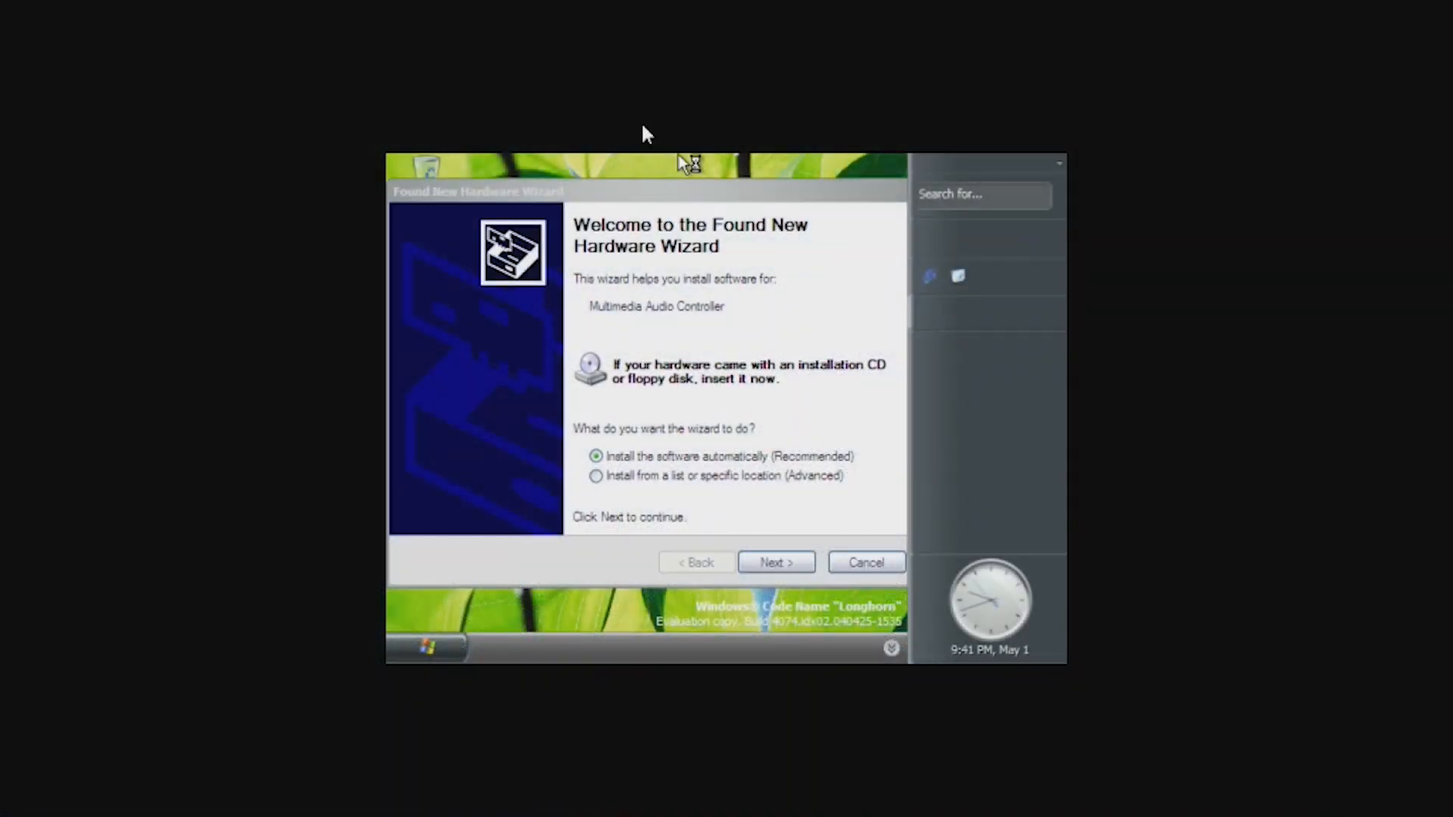
{"action": "mouse_move", "coordinate": [752, 463]}
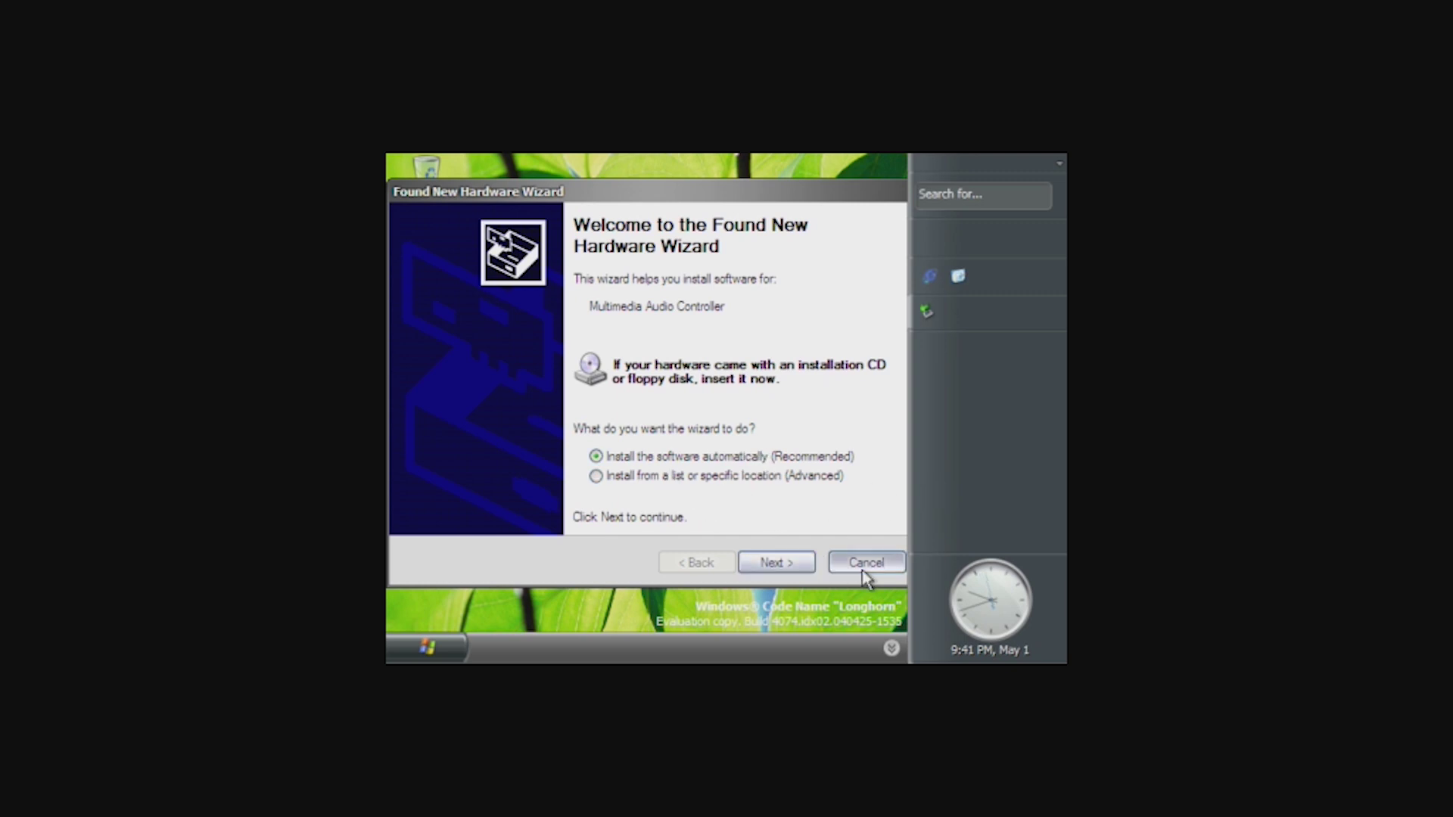
Step: Cancel the audio controller hardware wizard and open the guest's Start menu
{"action": "left_click", "coordinate": [866, 562]}
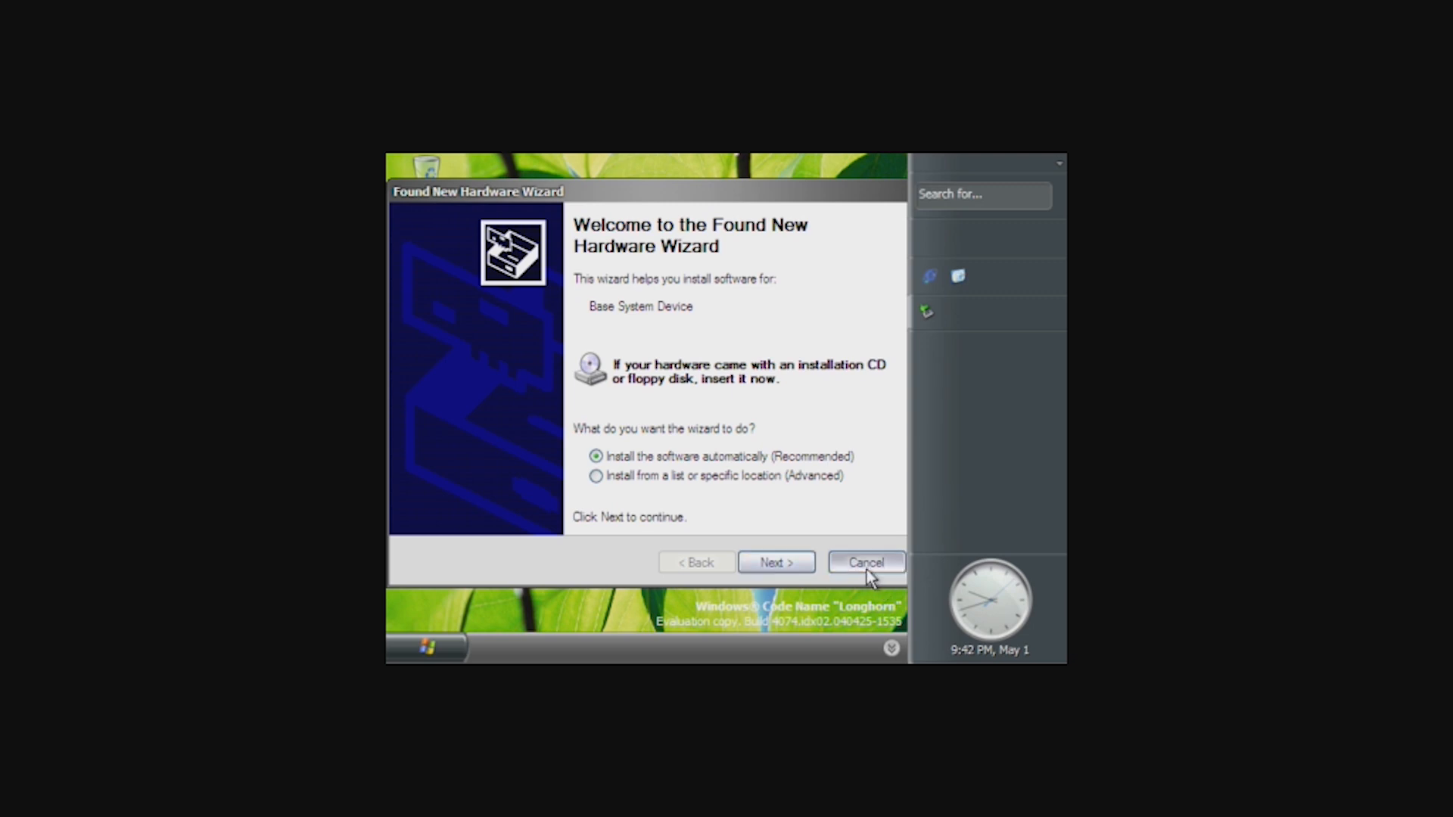
{"action": "mouse_move", "coordinate": [487, 630]}
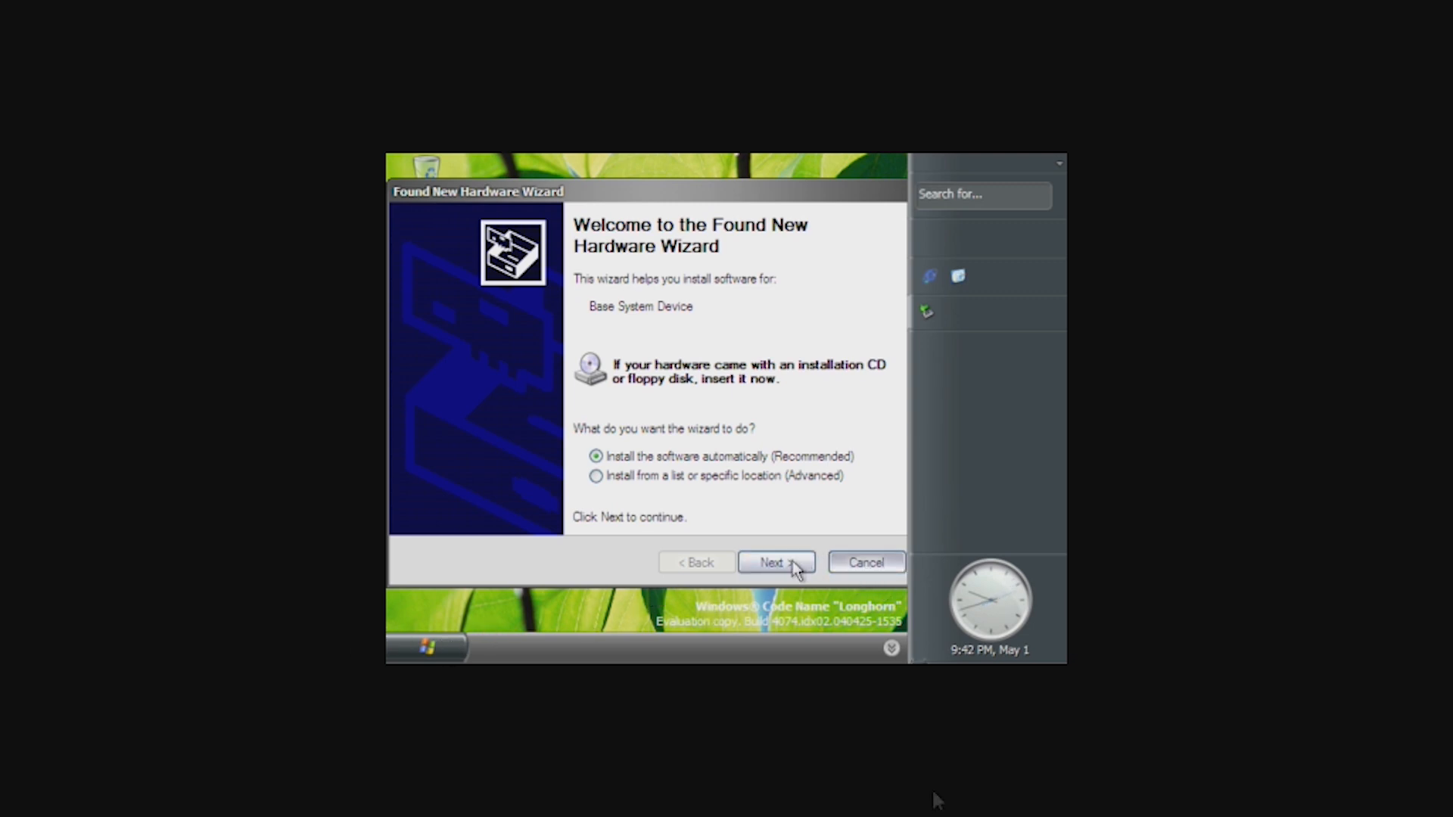
{"action": "mouse_move", "coordinate": [486, 637]}
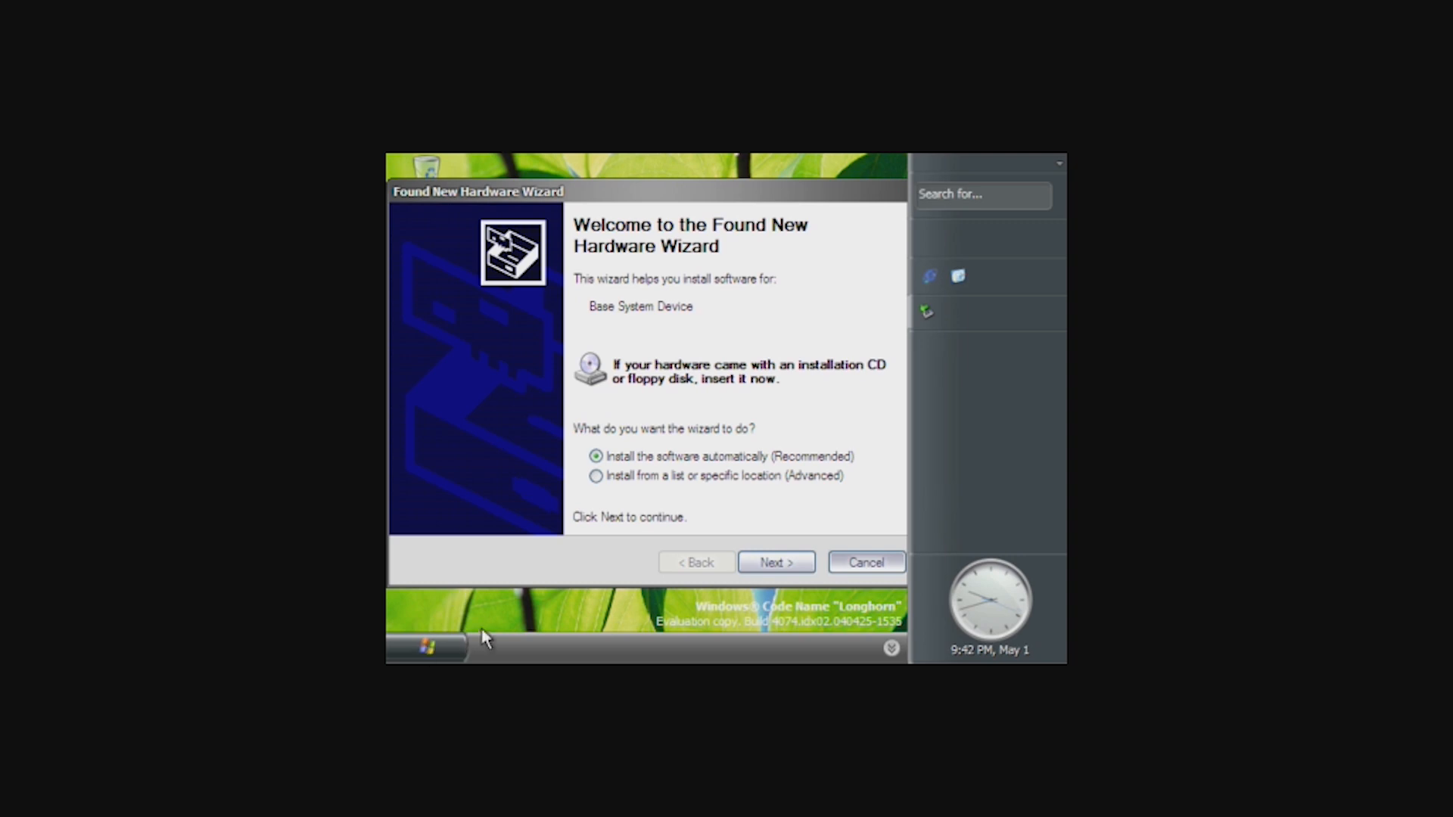
{"action": "mouse_move", "coordinate": [797, 548]}
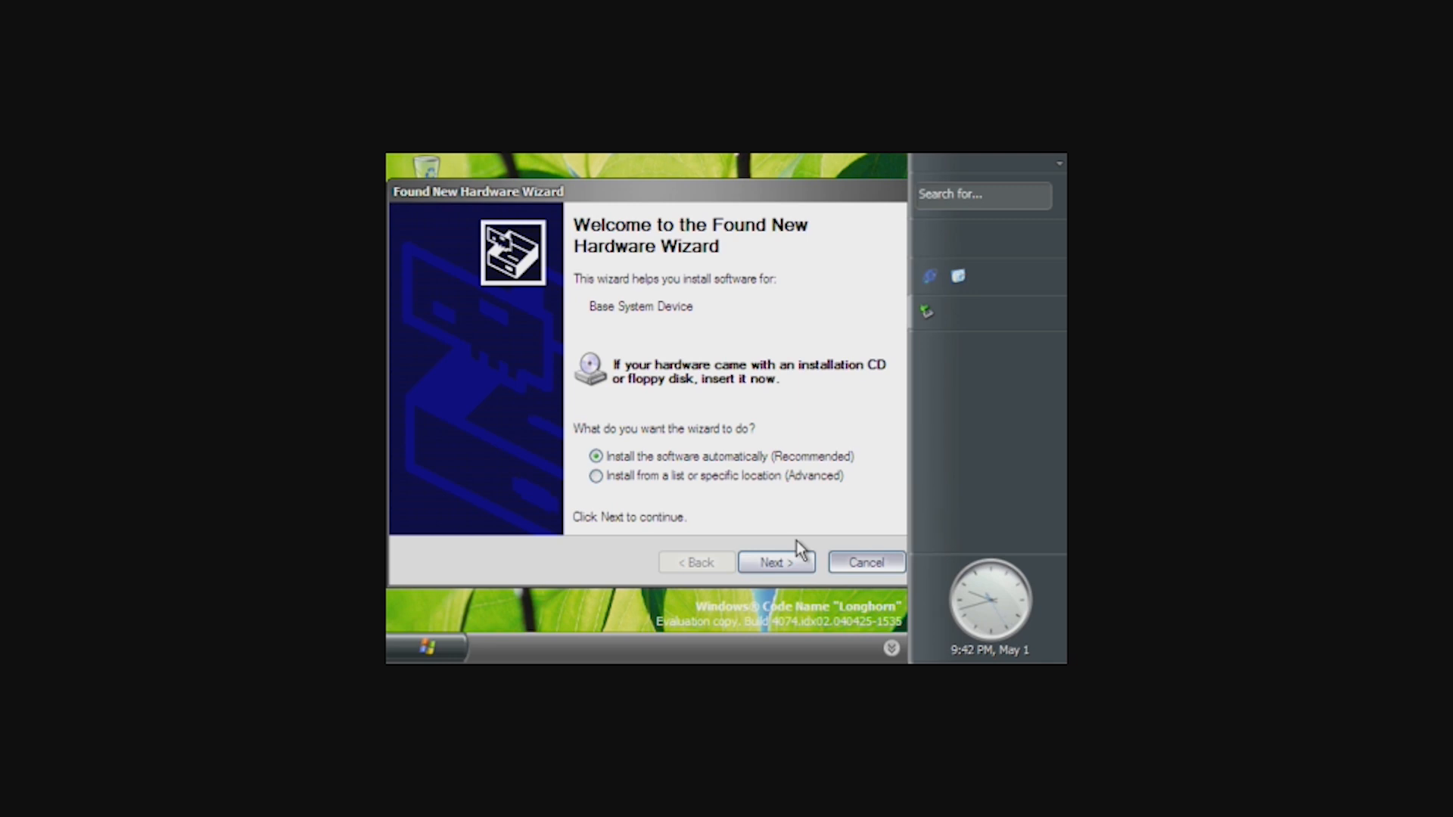
{"action": "mouse_move", "coordinate": [760, 556]}
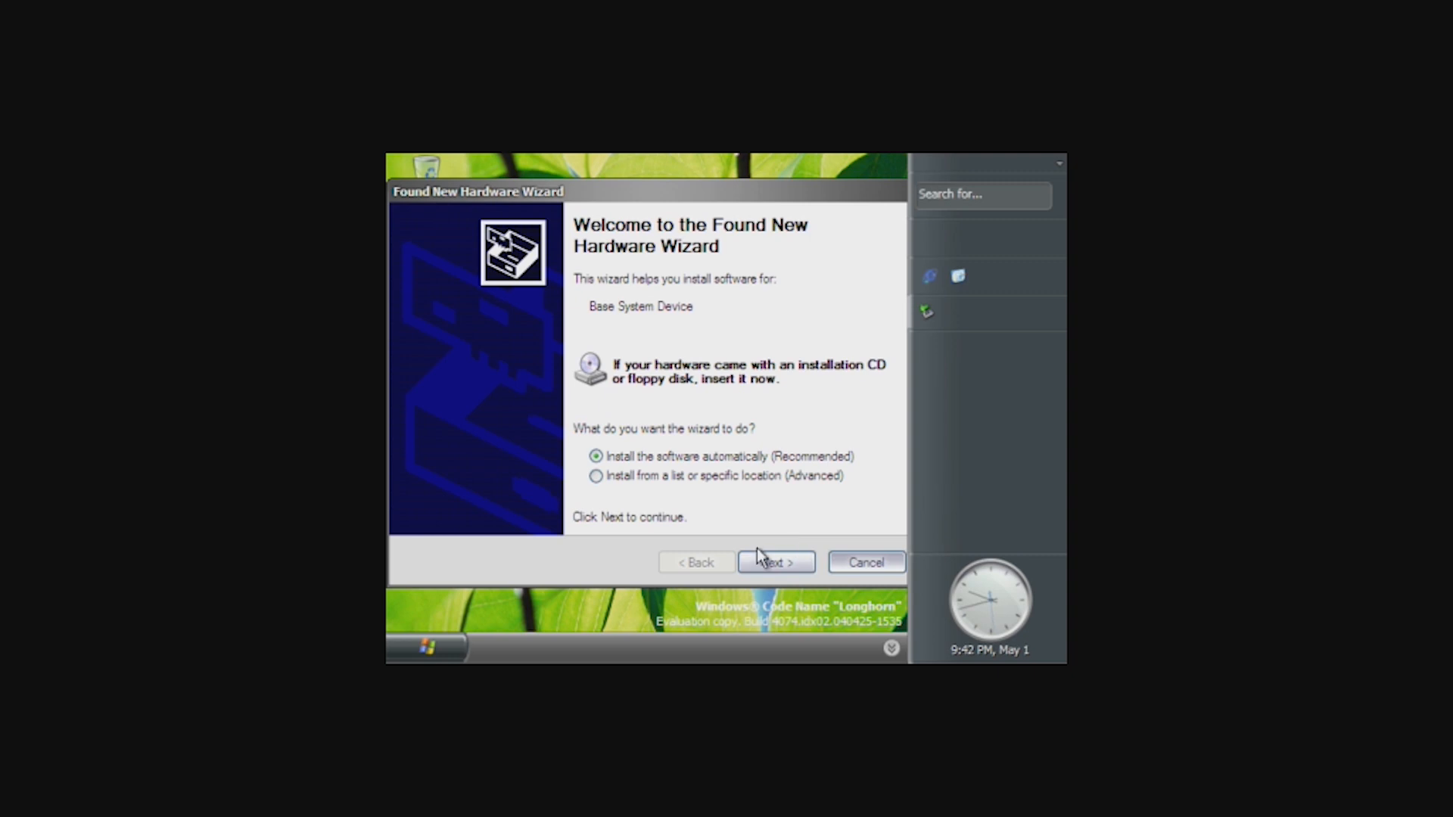
{"action": "mouse_move", "coordinate": [455, 641]}
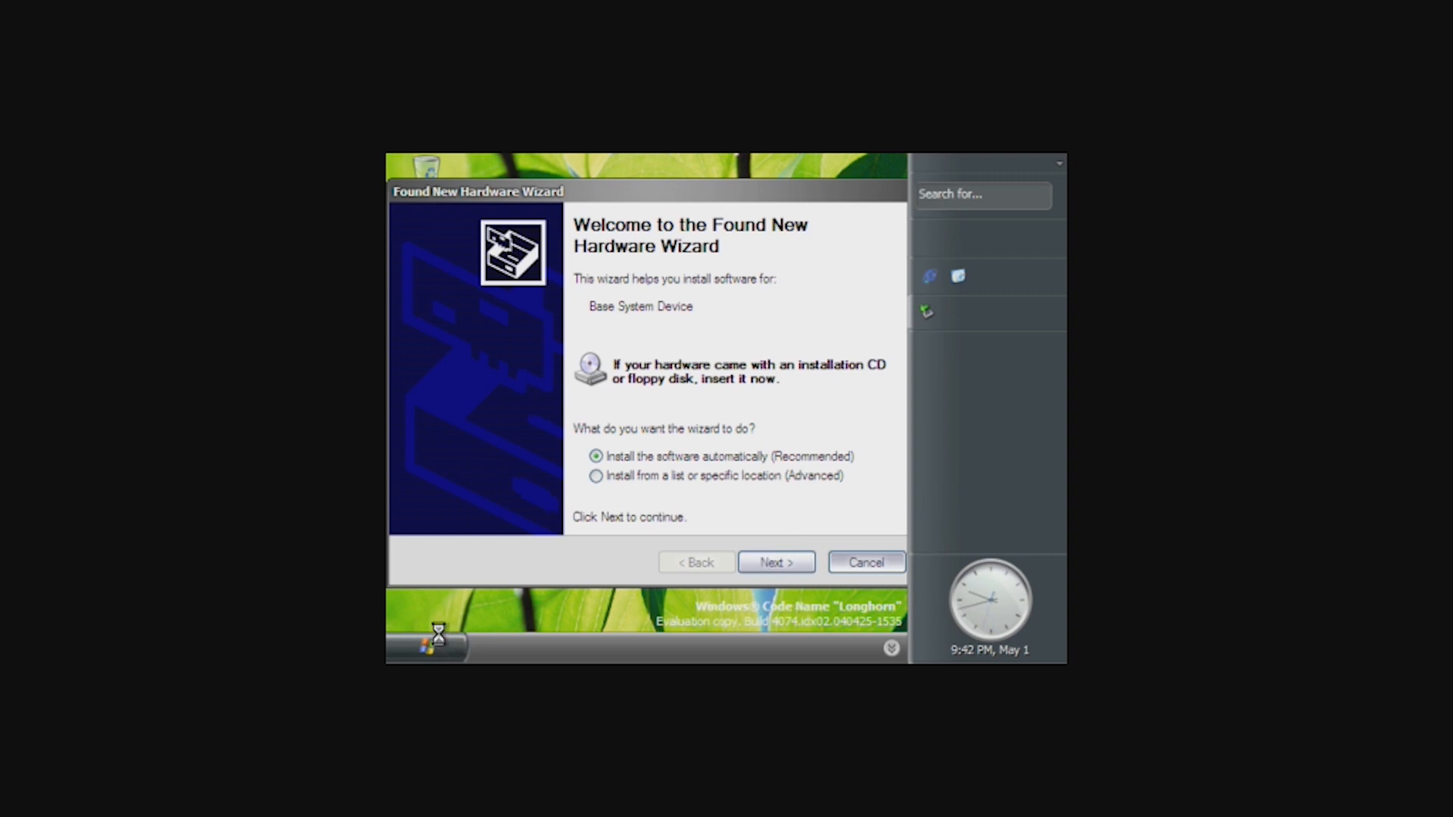
{"action": "left_click", "coordinate": [865, 563]}
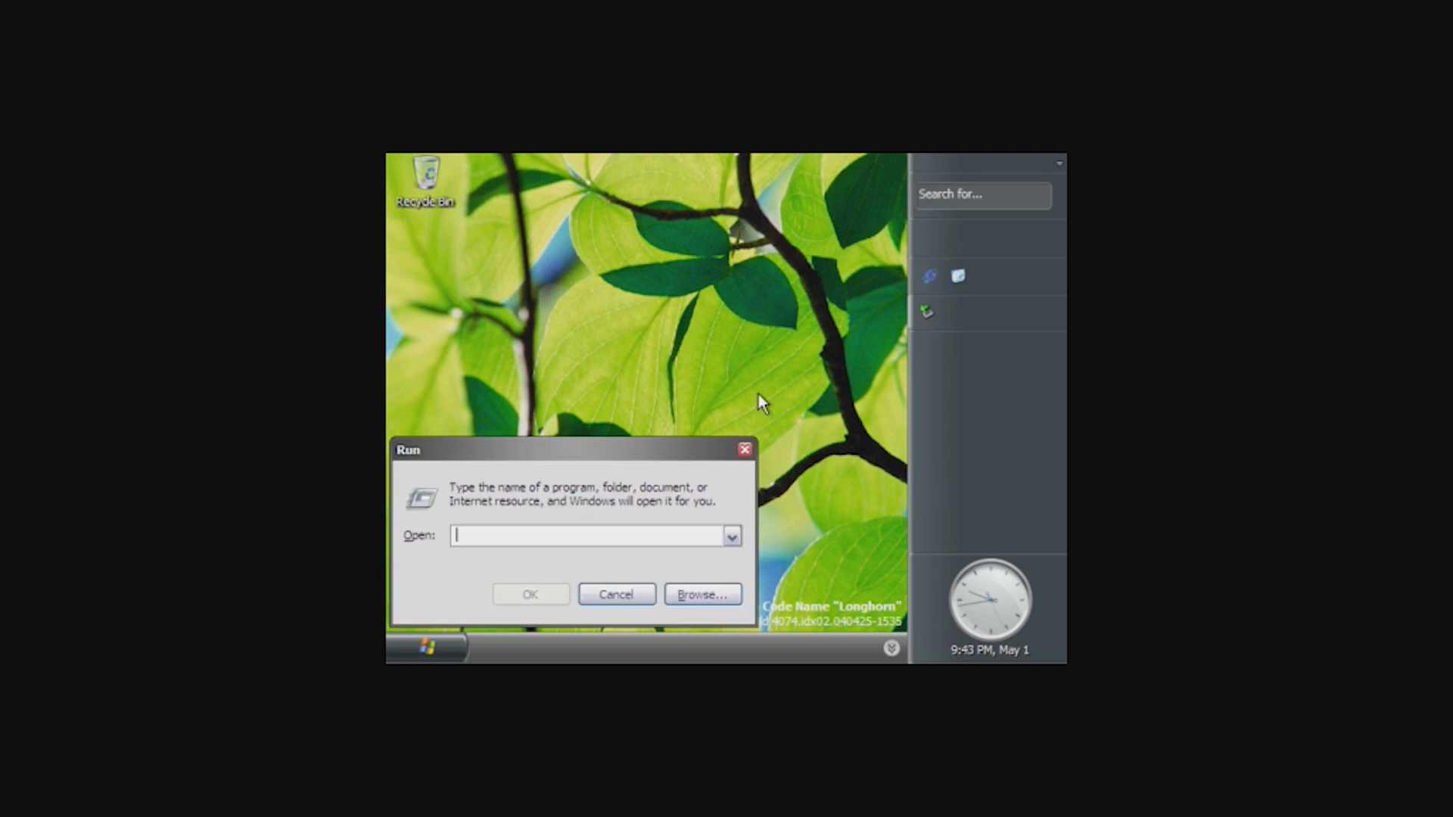
Step: Launch Device Manager with devmgmt.msc and attach the driver disc image to the virtual drive
{"action": "type", "text": "devmgmt.msc"}
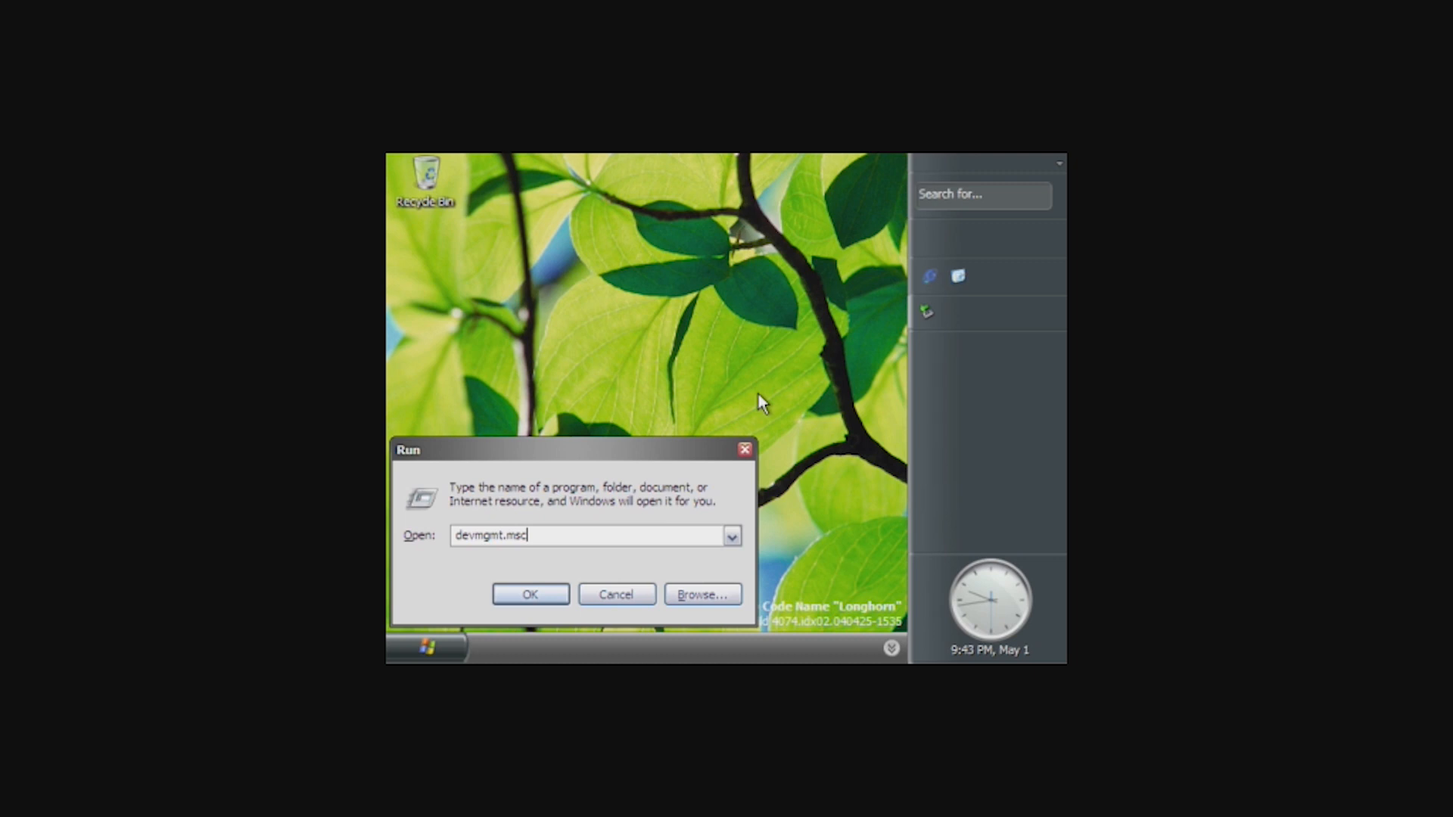
{"action": "left_click", "coordinate": [529, 594]}
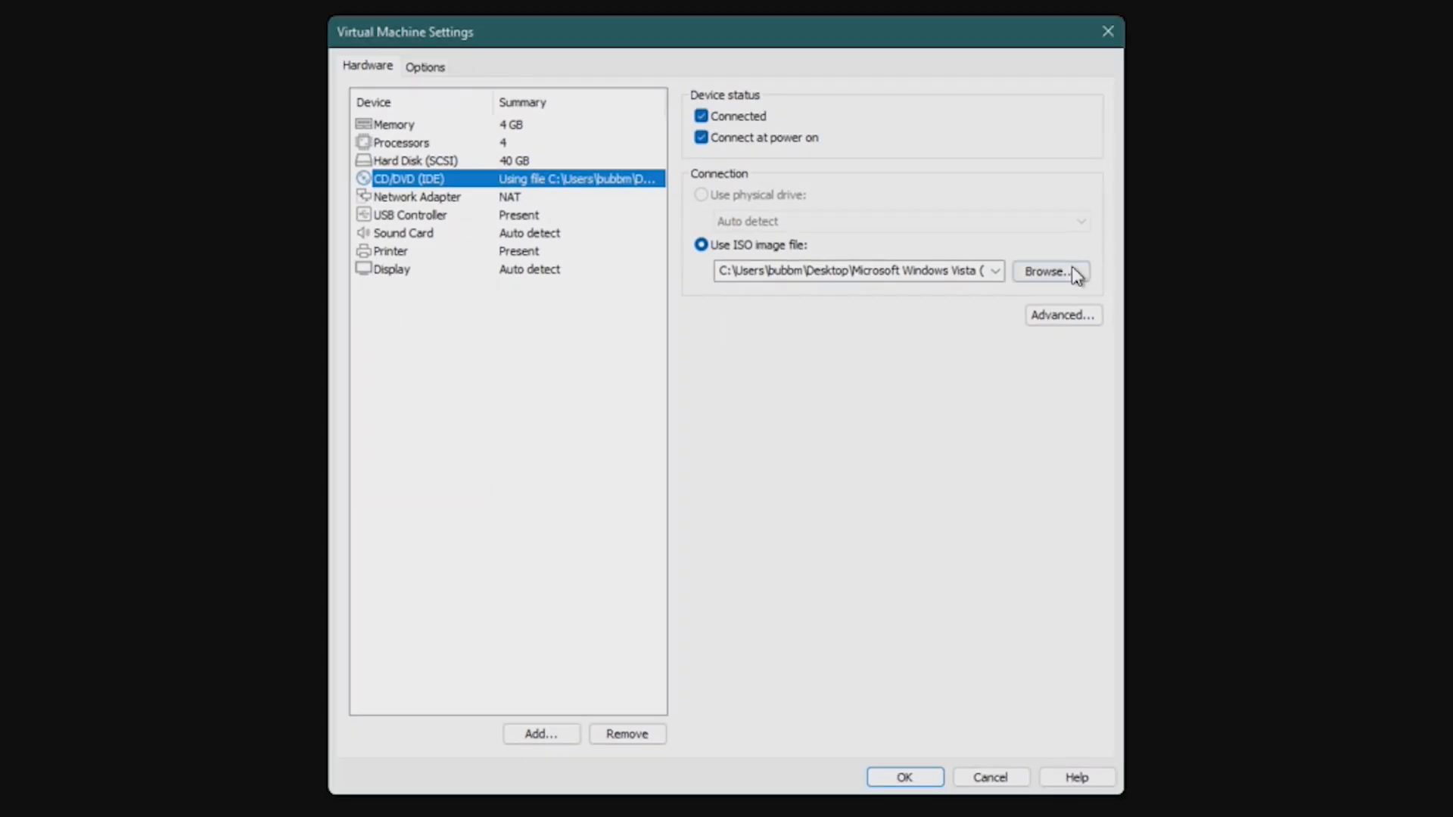
{"action": "left_click", "coordinate": [1051, 272]}
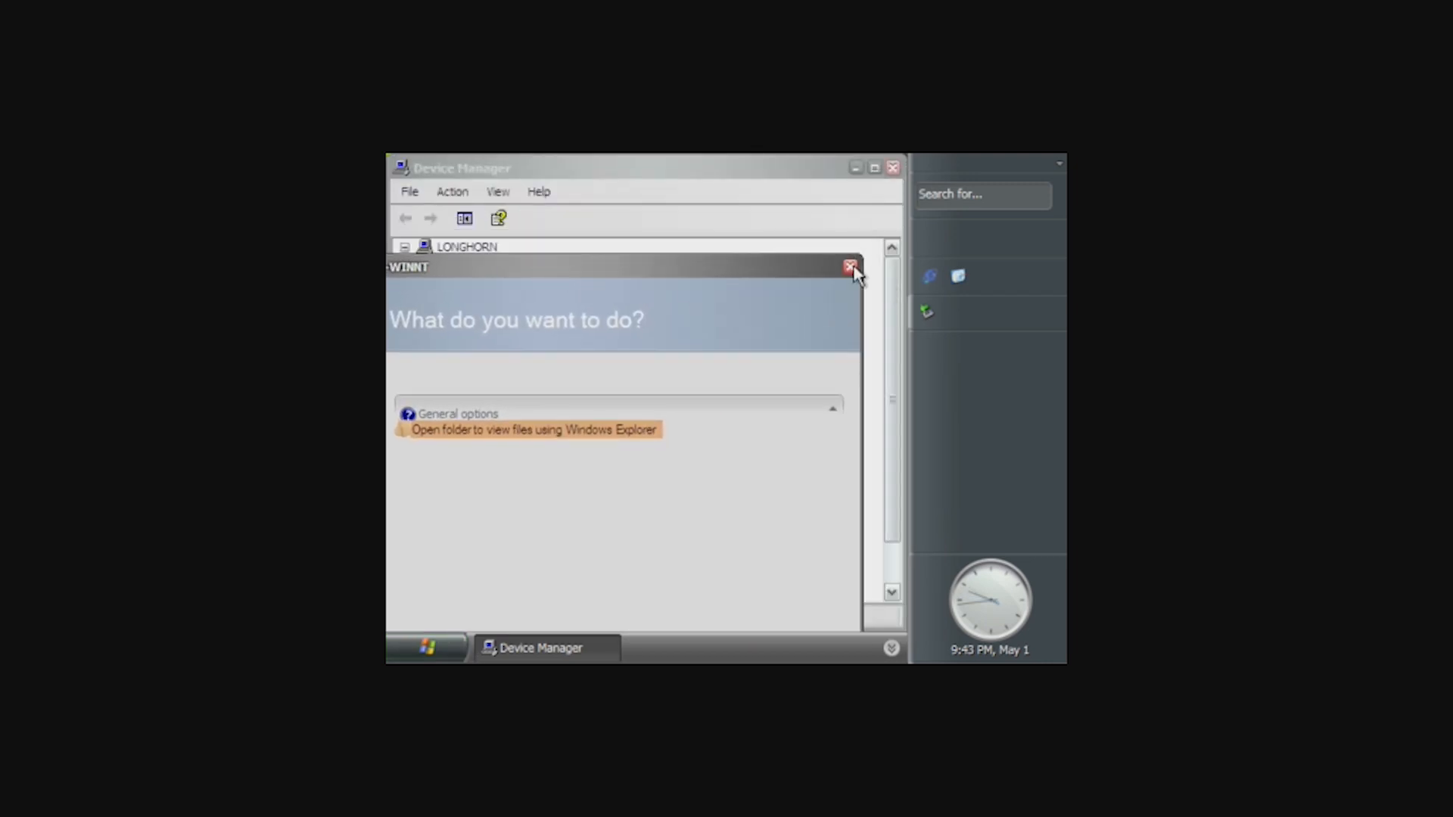
Step: Update the Standard VGA Graphics Adapter driver and dismiss the compatibility error
{"action": "left_click", "coordinate": [850, 267]}
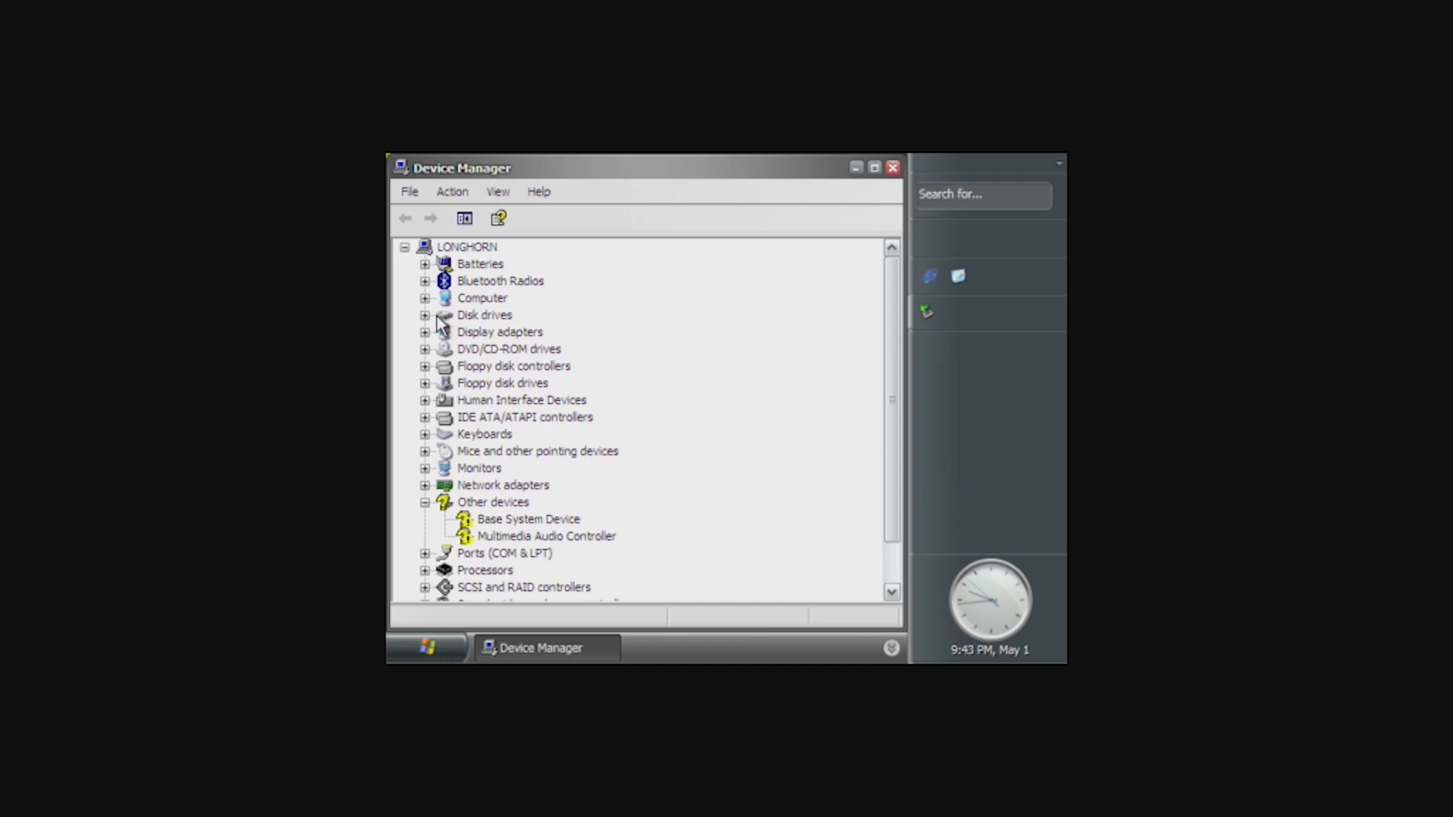
{"action": "left_click", "coordinate": [425, 331]}
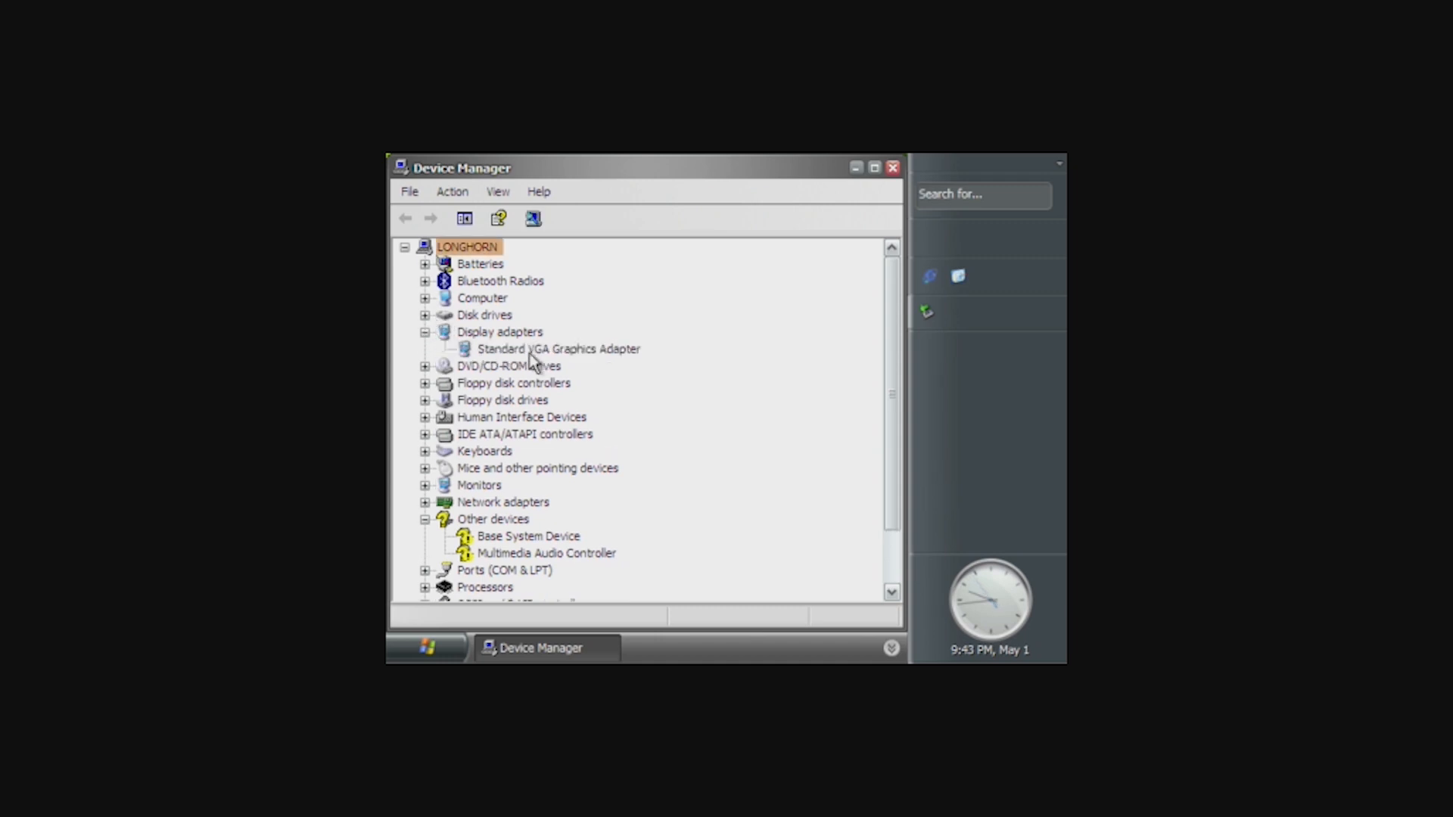
{"action": "right_click", "coordinate": [558, 348]}
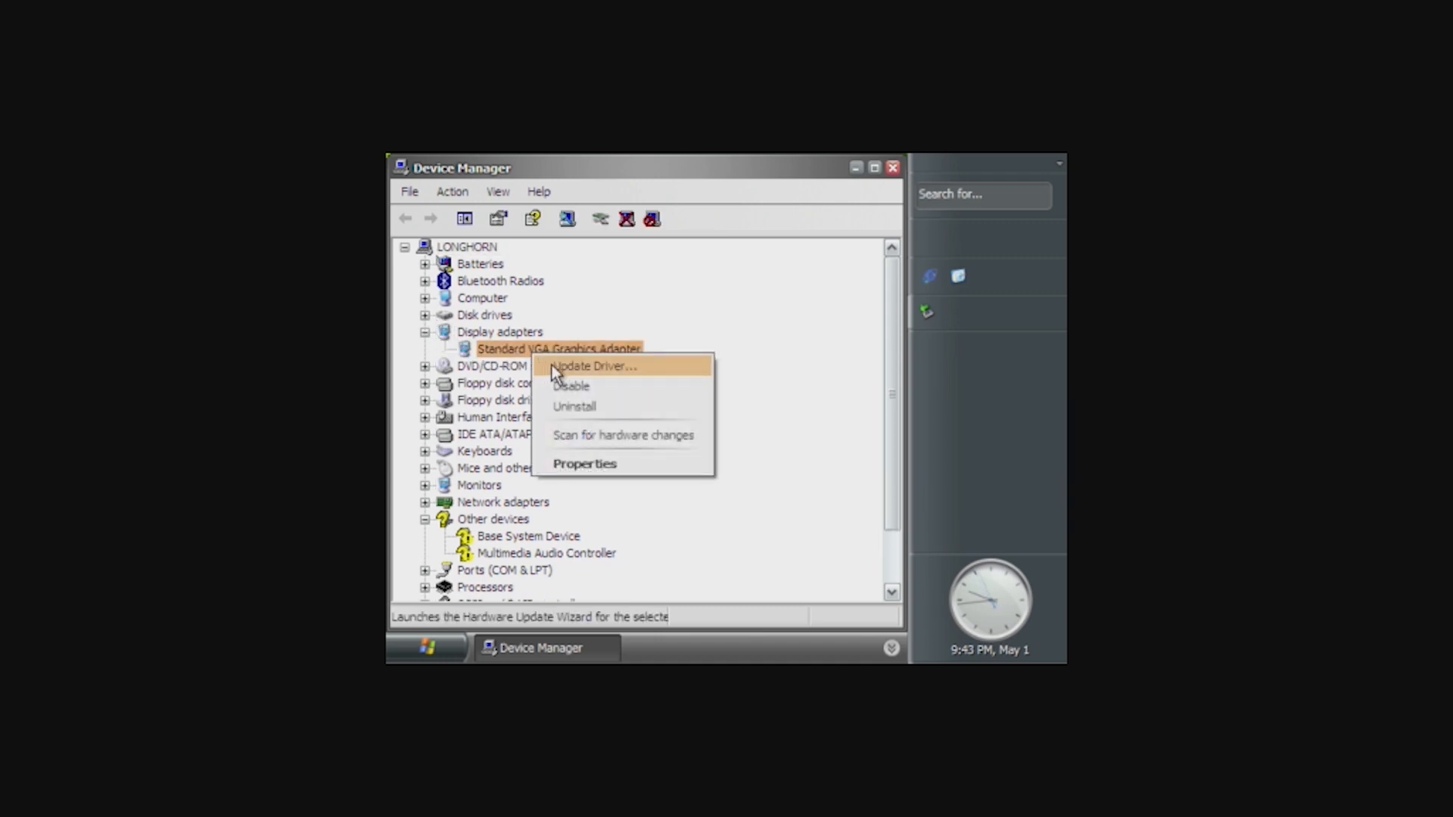
{"action": "left_click", "coordinate": [593, 365]}
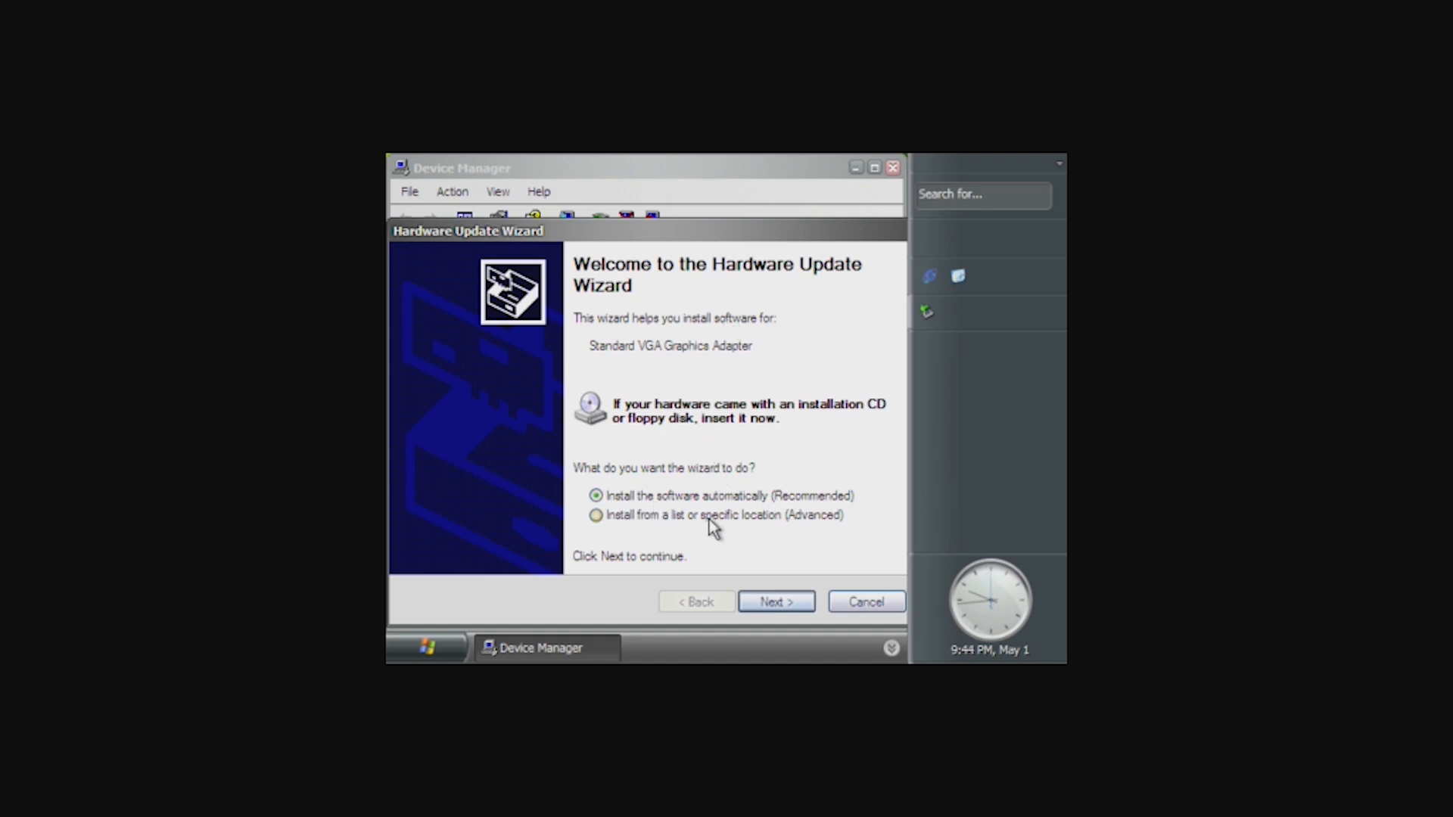
{"action": "left_click", "coordinate": [776, 602]}
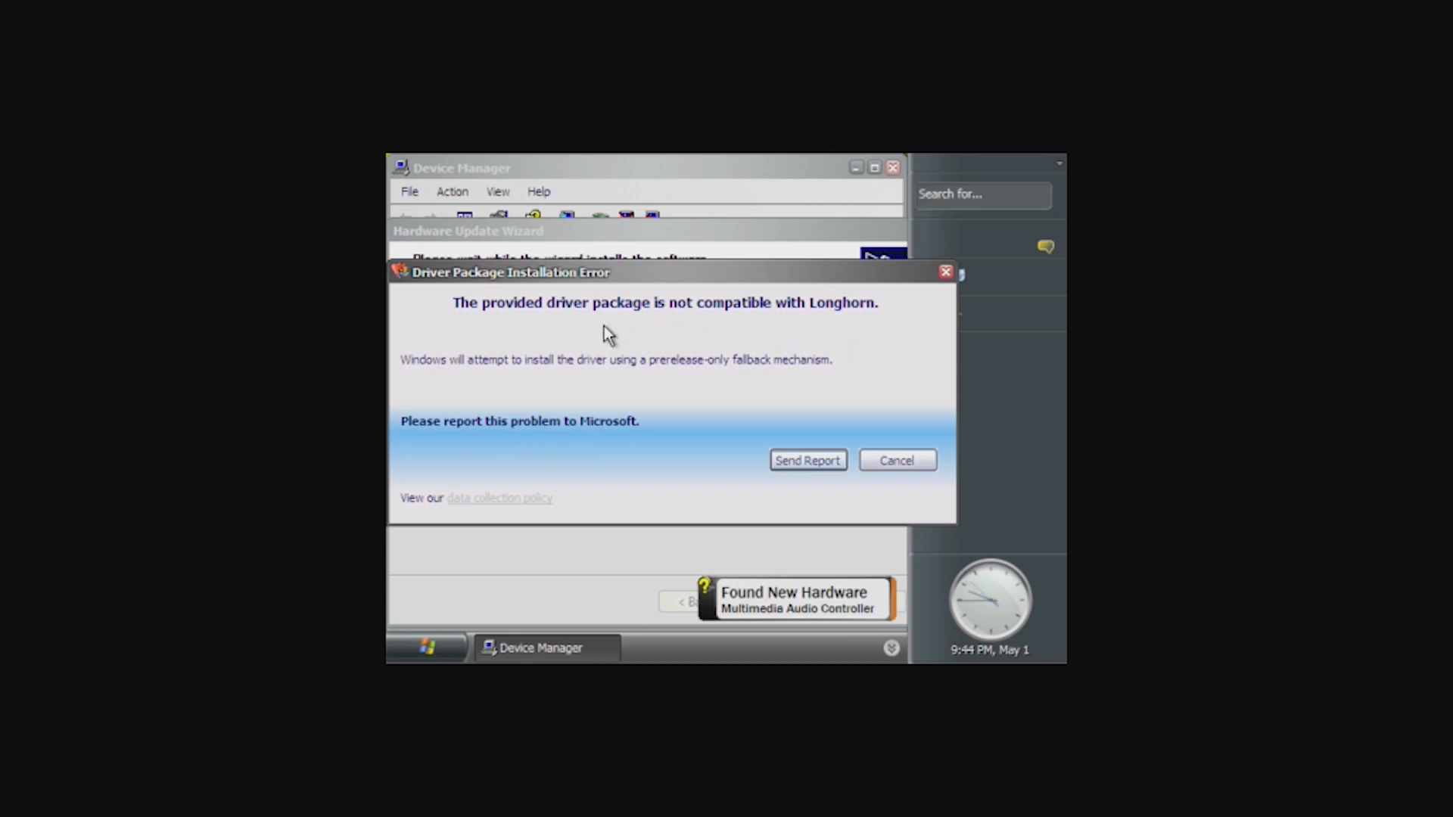
{"action": "mouse_move", "coordinate": [924, 450]}
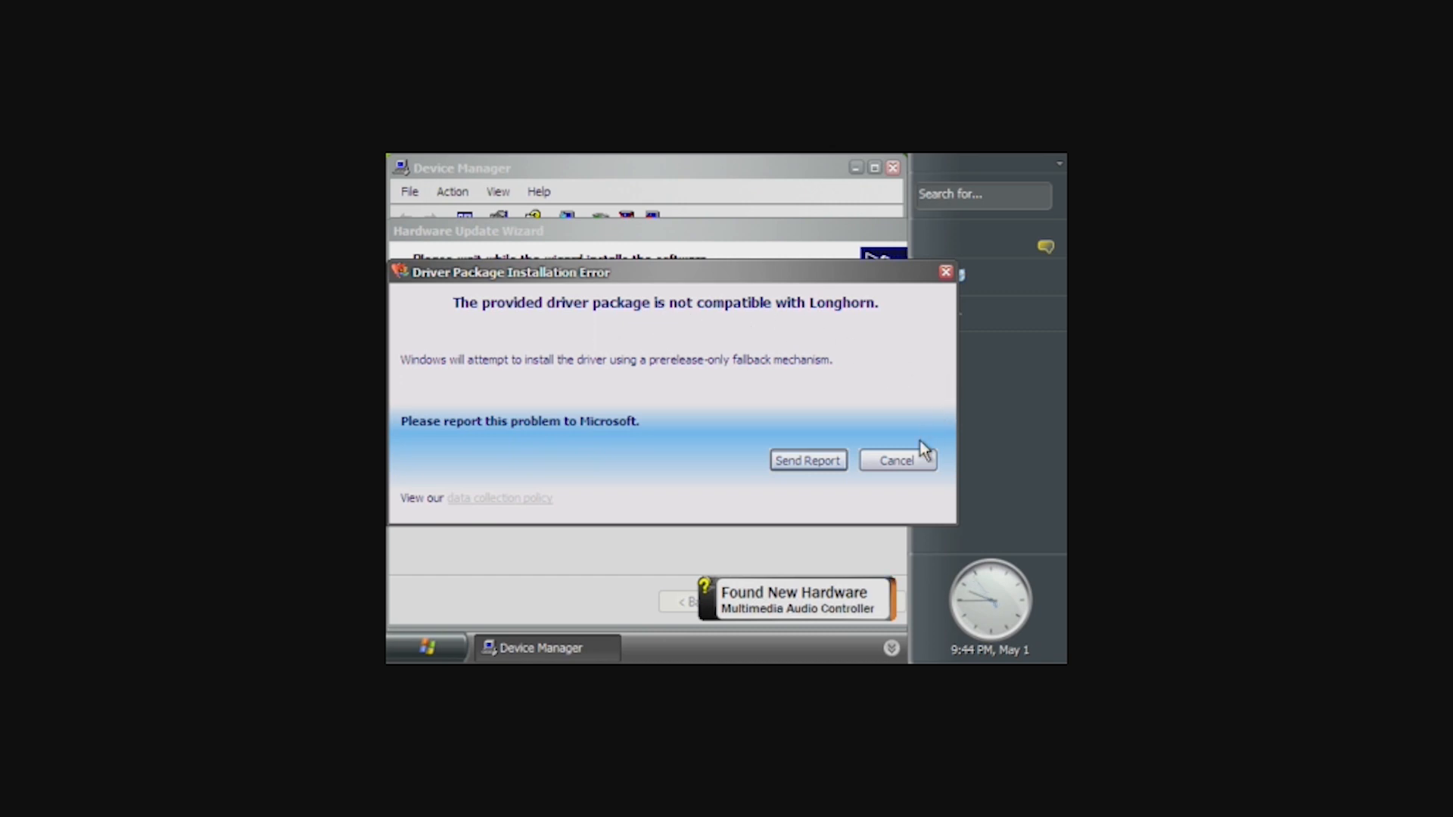
{"action": "left_click", "coordinate": [895, 461]}
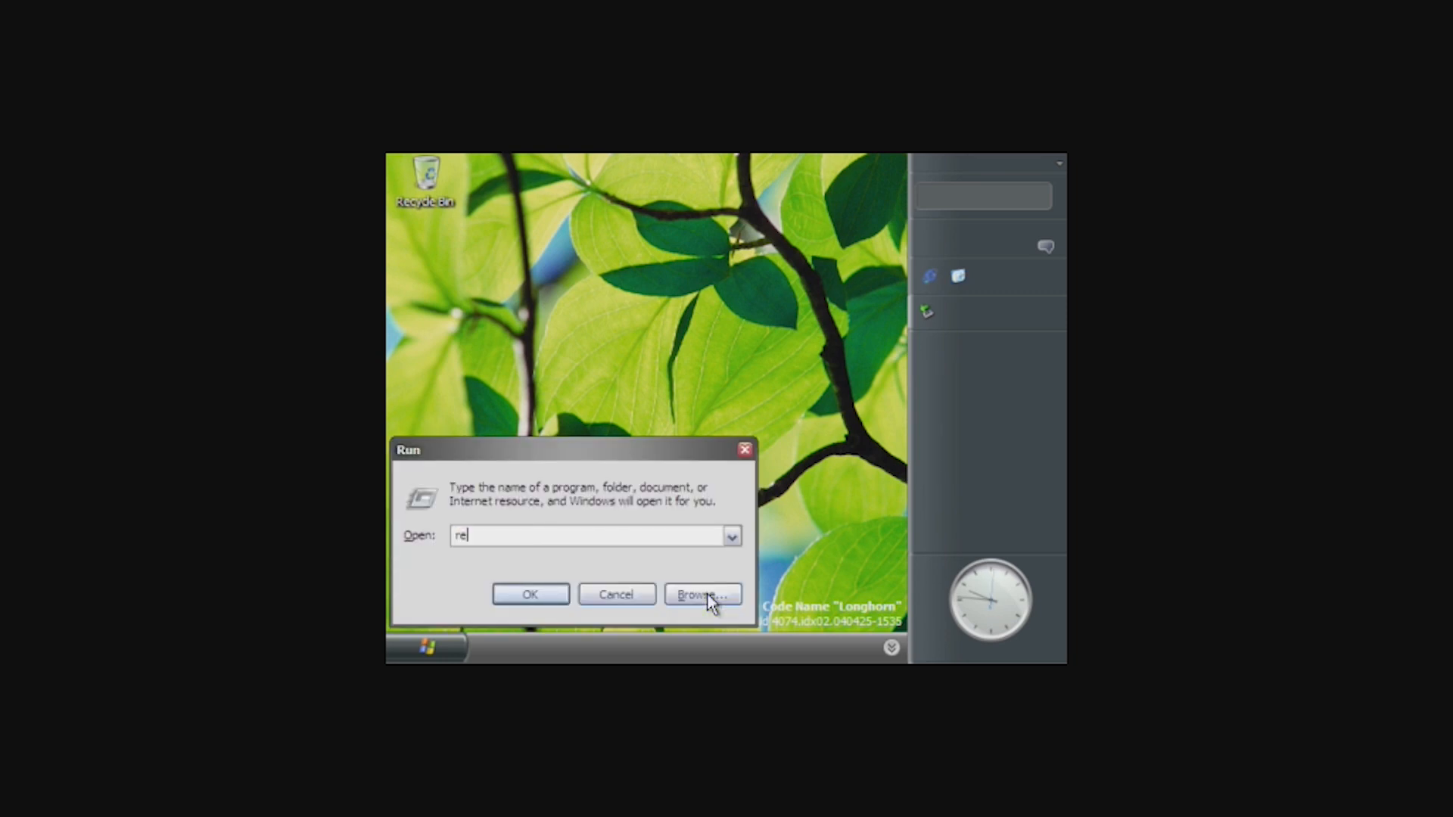
Step: Open Computer, then set the guest display to 1920 by 1080 in Display Properties
{"action": "left_click", "coordinate": [427, 646]}
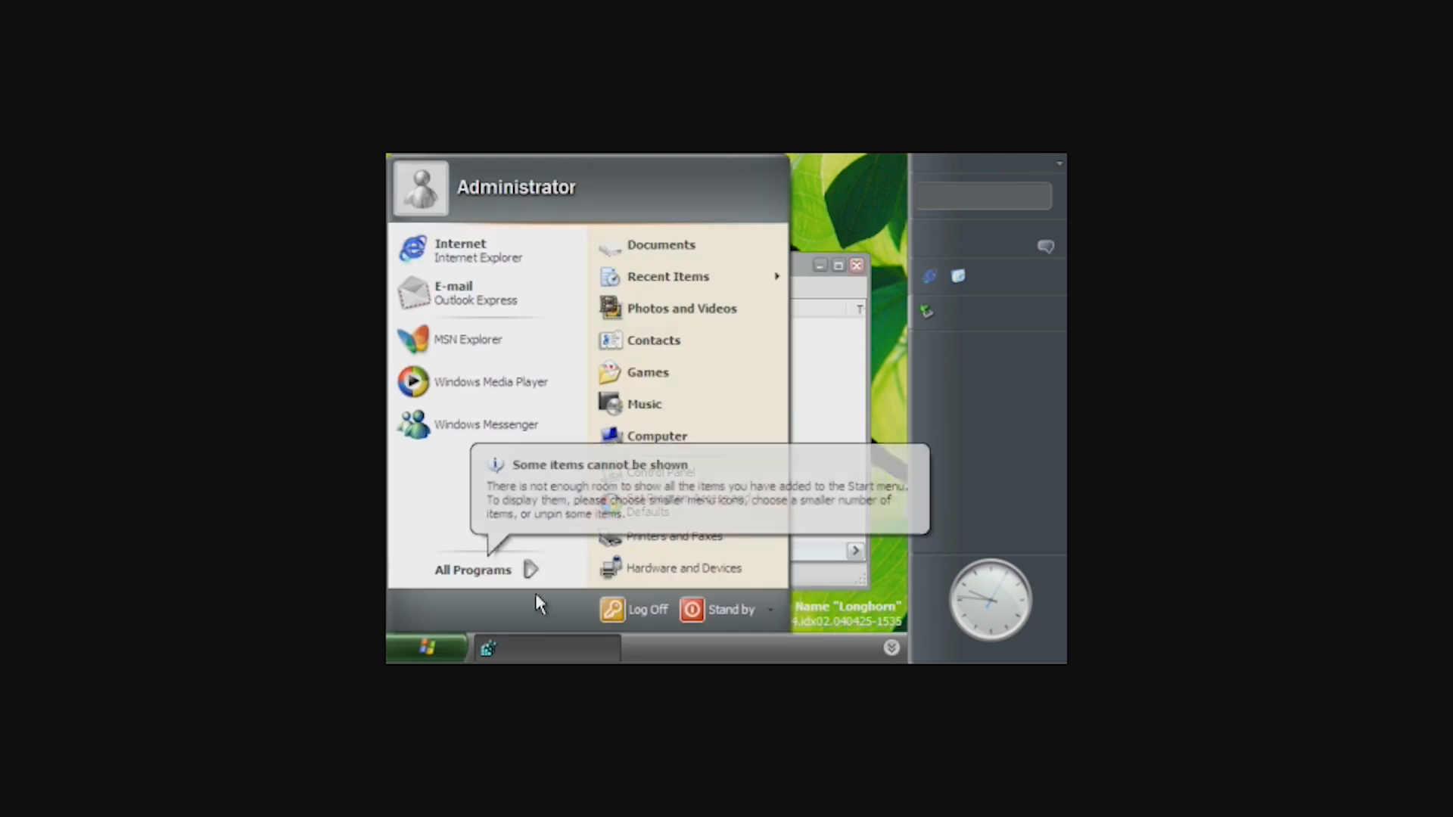
{"action": "left_click", "coordinate": [657, 436]}
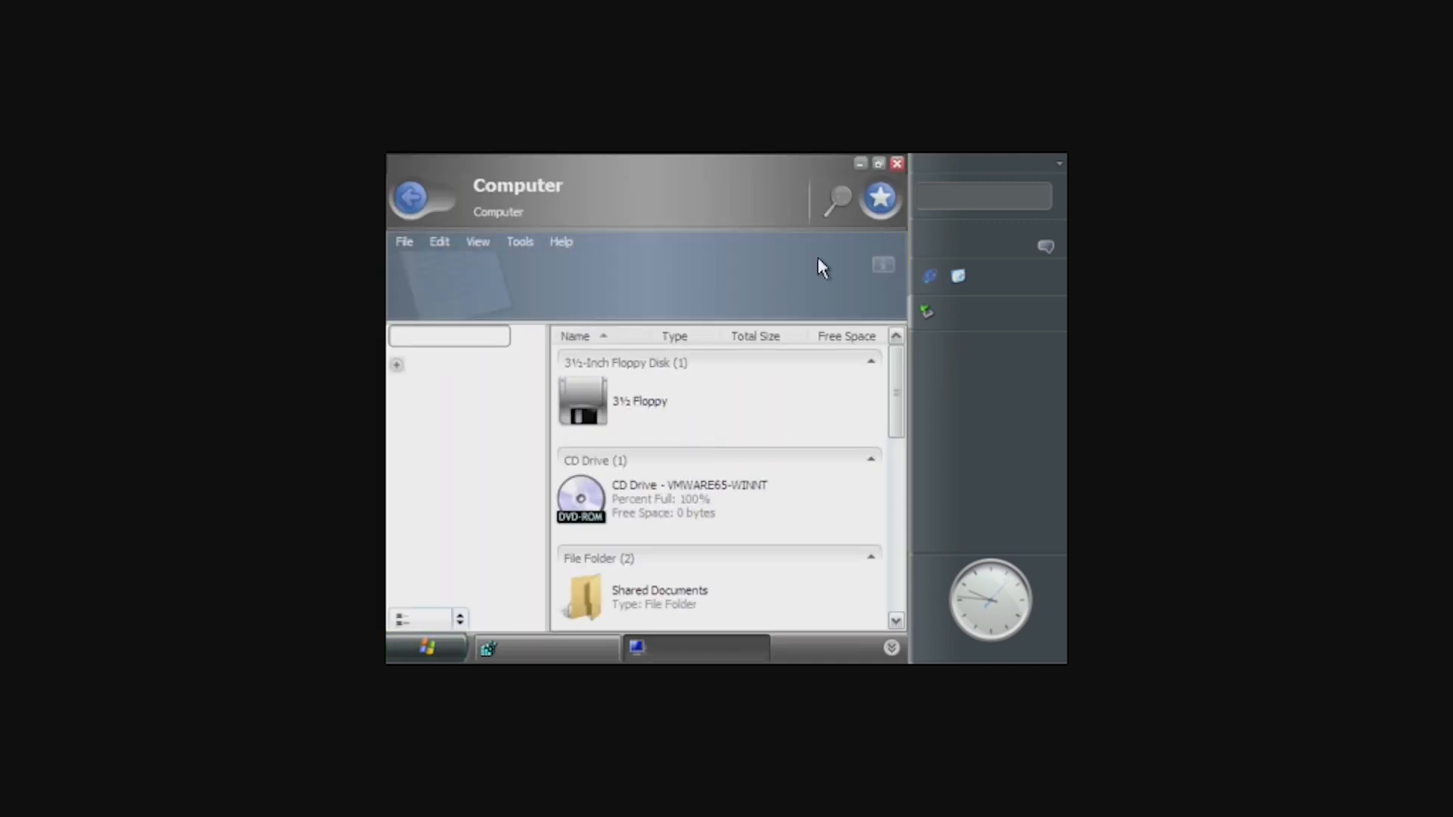
{"action": "left_click", "coordinate": [426, 645]}
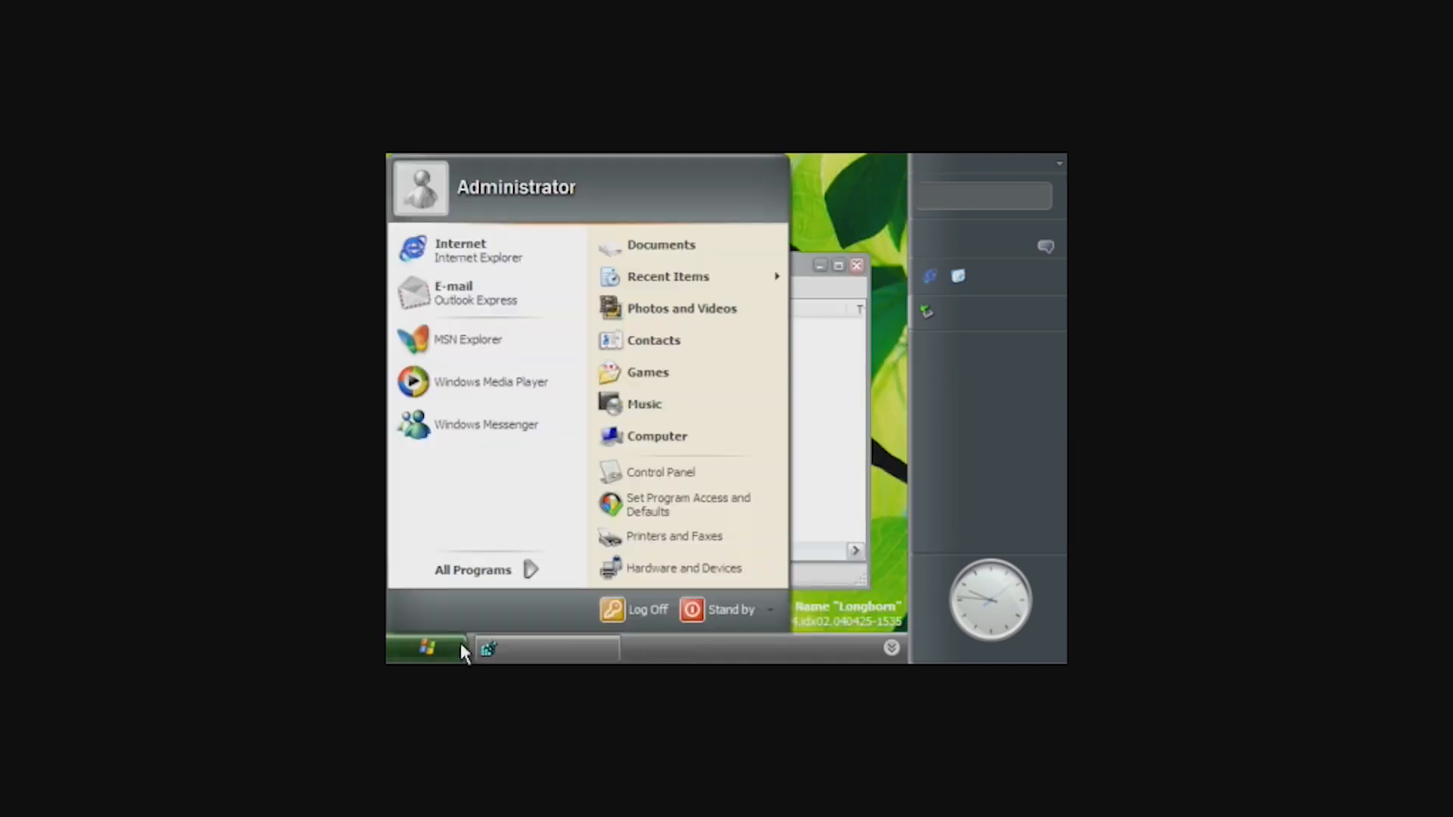
{"action": "left_click", "coordinate": [661, 472]}
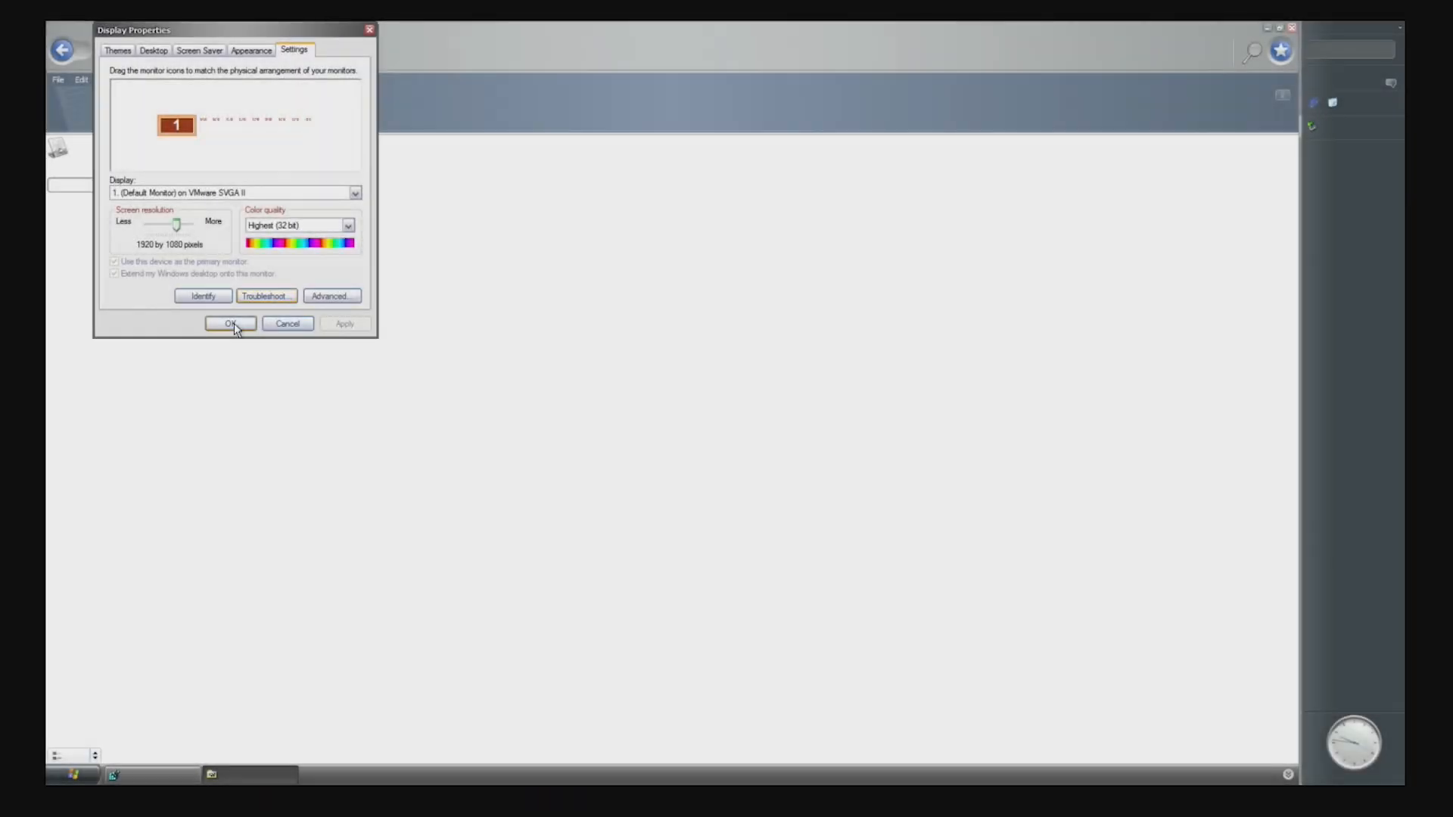
{"action": "left_click", "coordinate": [228, 323]}
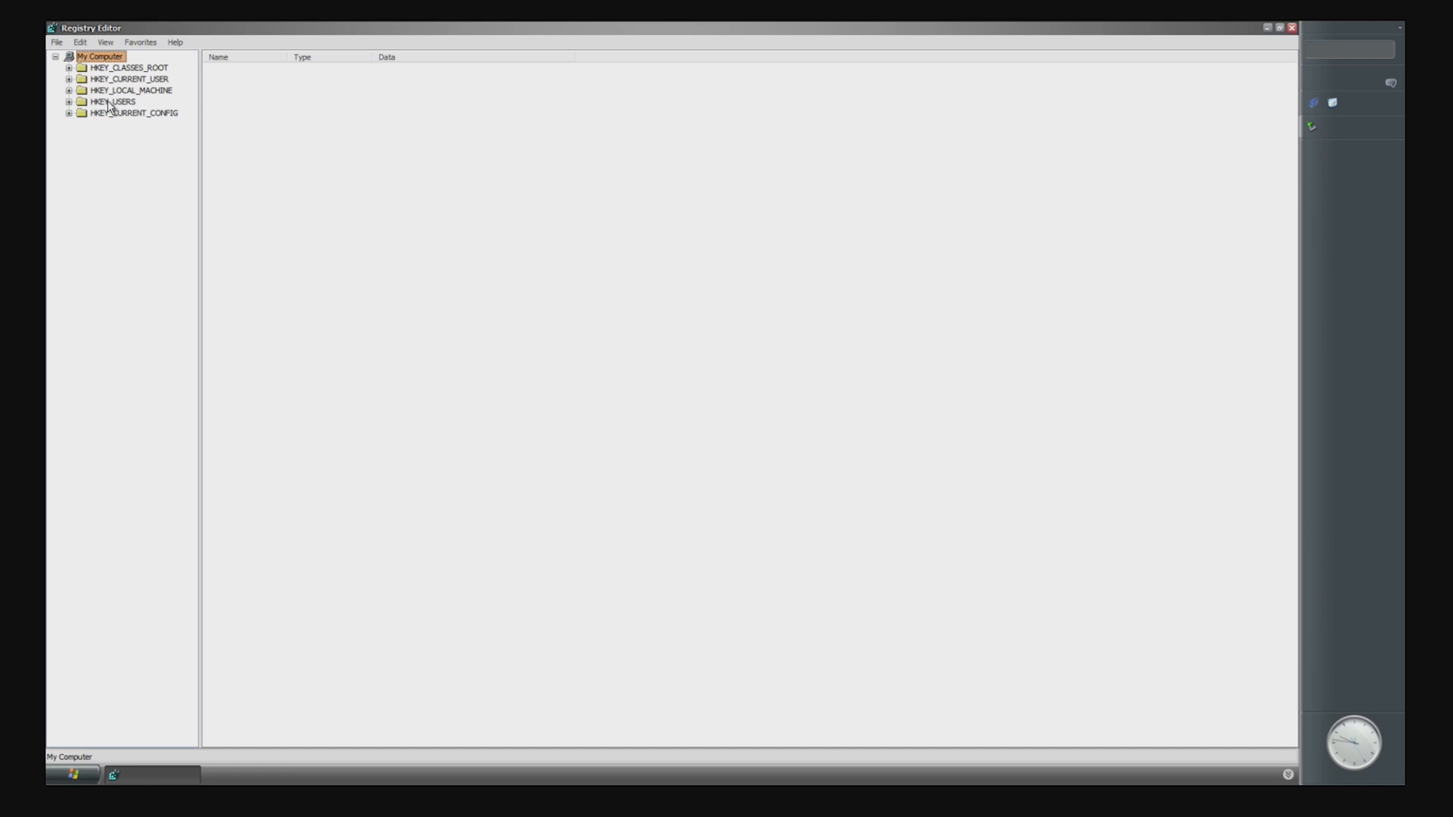
Step: Expand HKEY_LOCAL_MACHINE\SOFTWARE\Microsoft down to the CurrentVersion Explorer key
{"action": "left_click", "coordinate": [70, 91]}
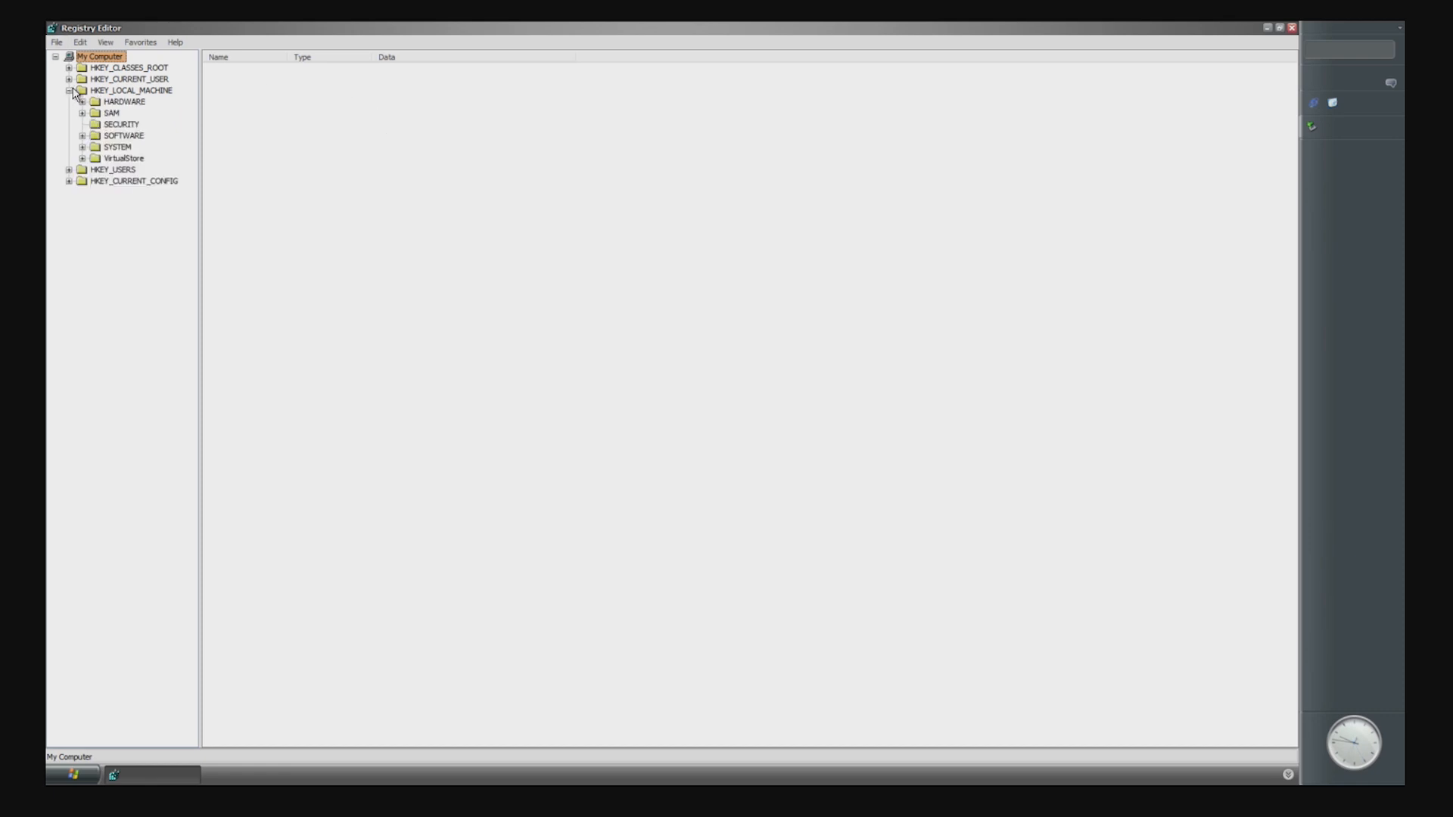
{"action": "left_click", "coordinate": [84, 135]}
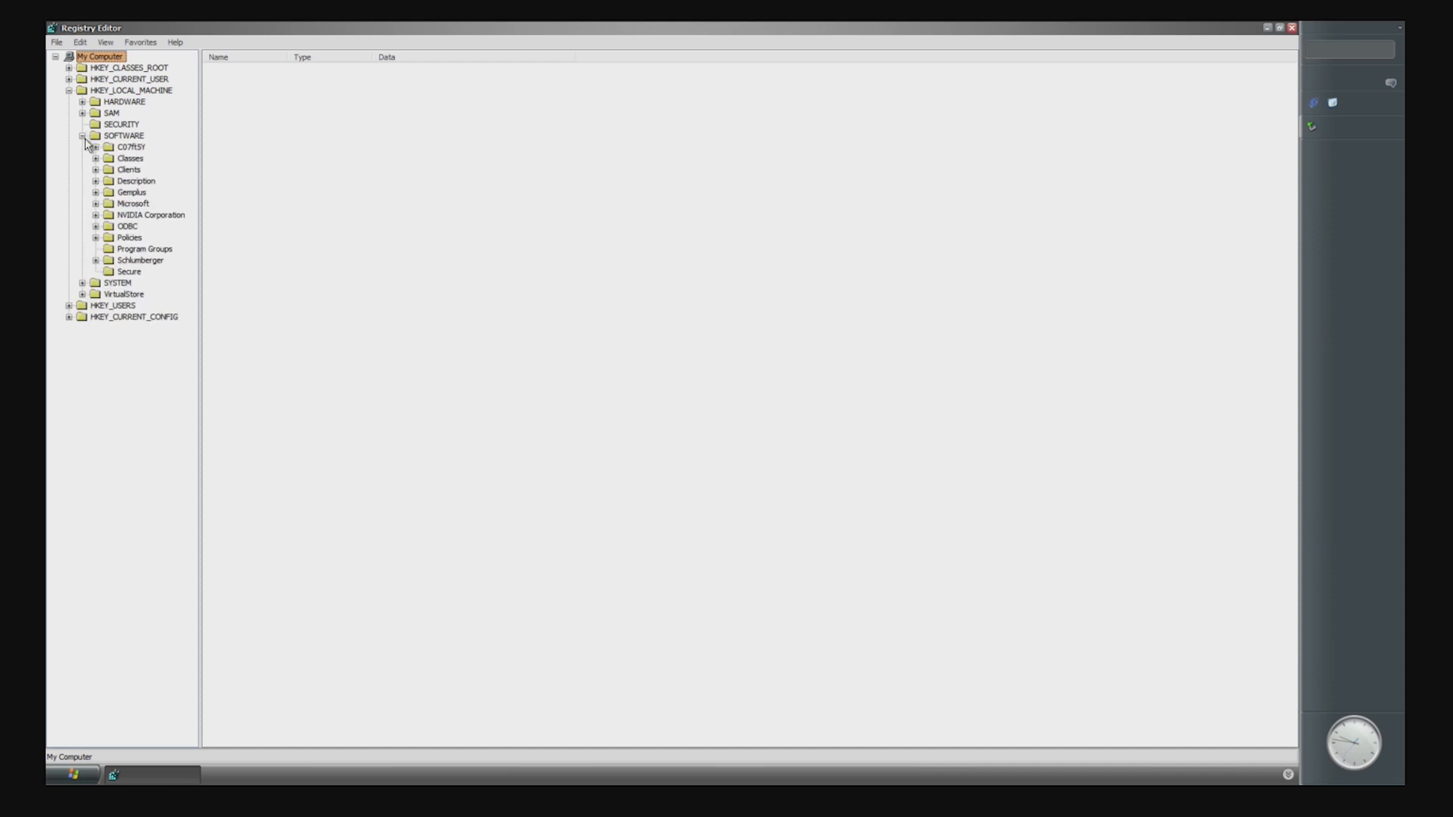
{"action": "left_click", "coordinate": [97, 203]}
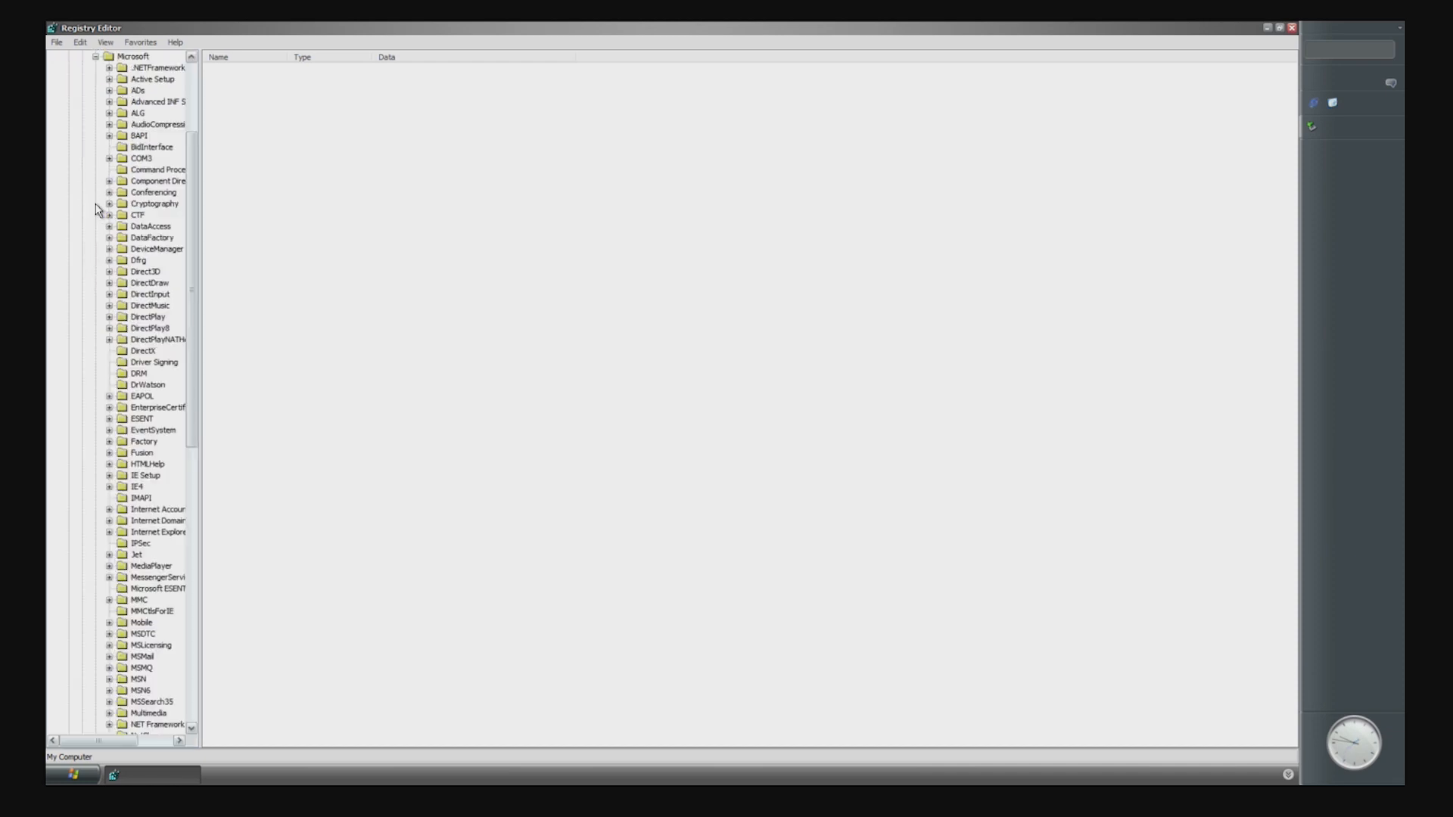
{"action": "scroll", "scroll_direction": "down", "scroll_amount": 3}
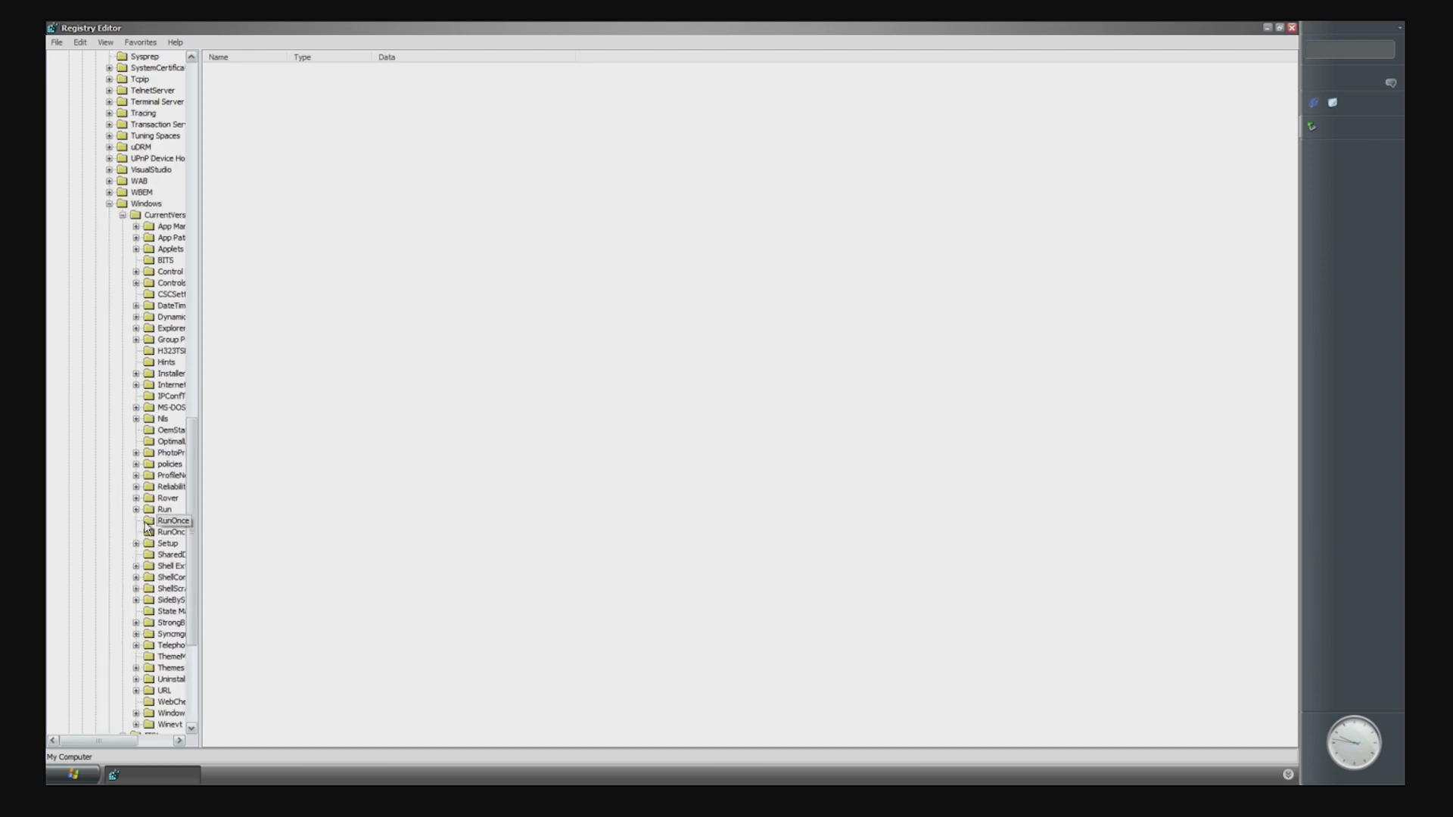
{"action": "scroll", "scroll_direction": "down", "scroll_amount": 3}
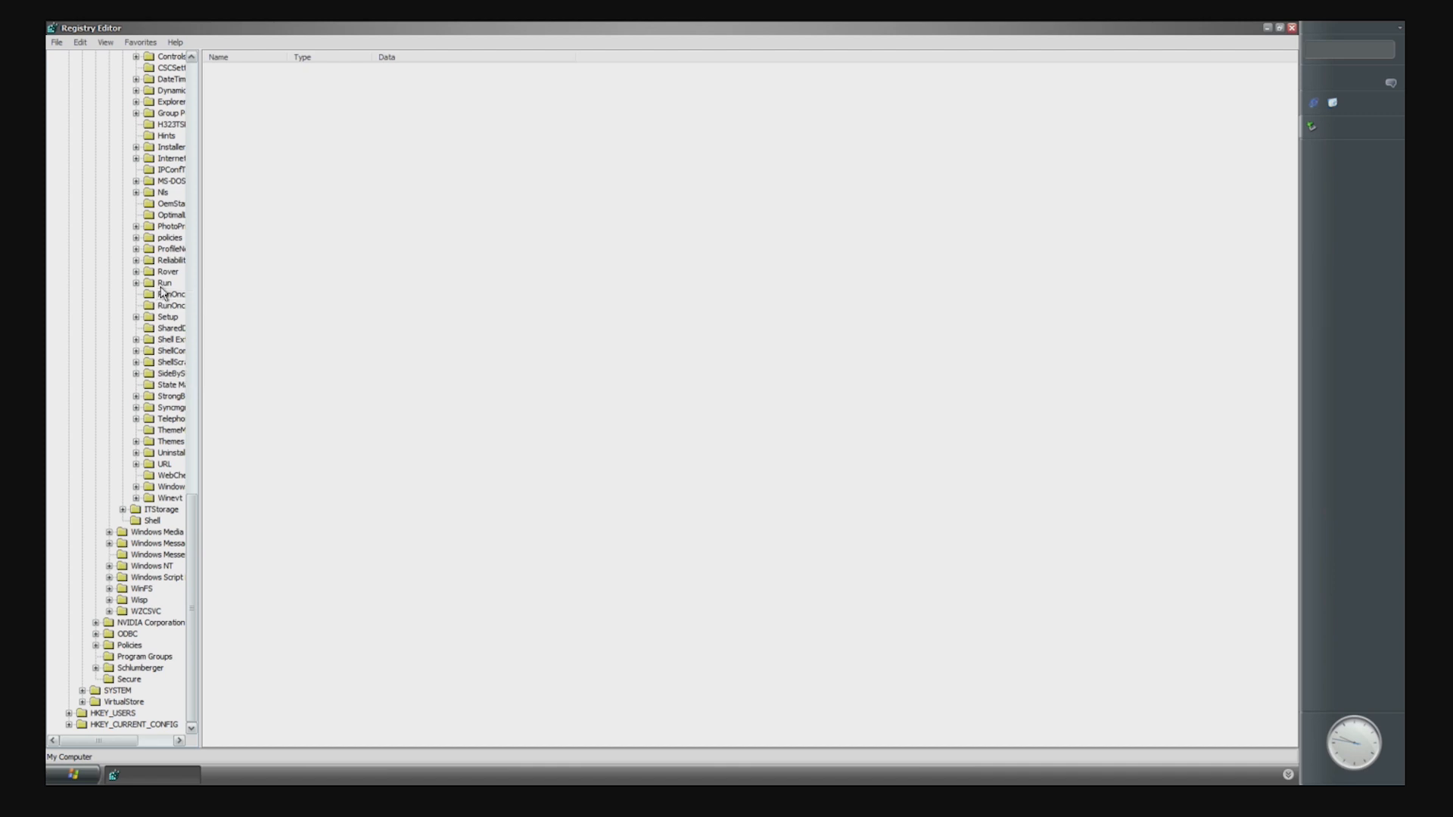
{"action": "left_click", "coordinate": [170, 100]}
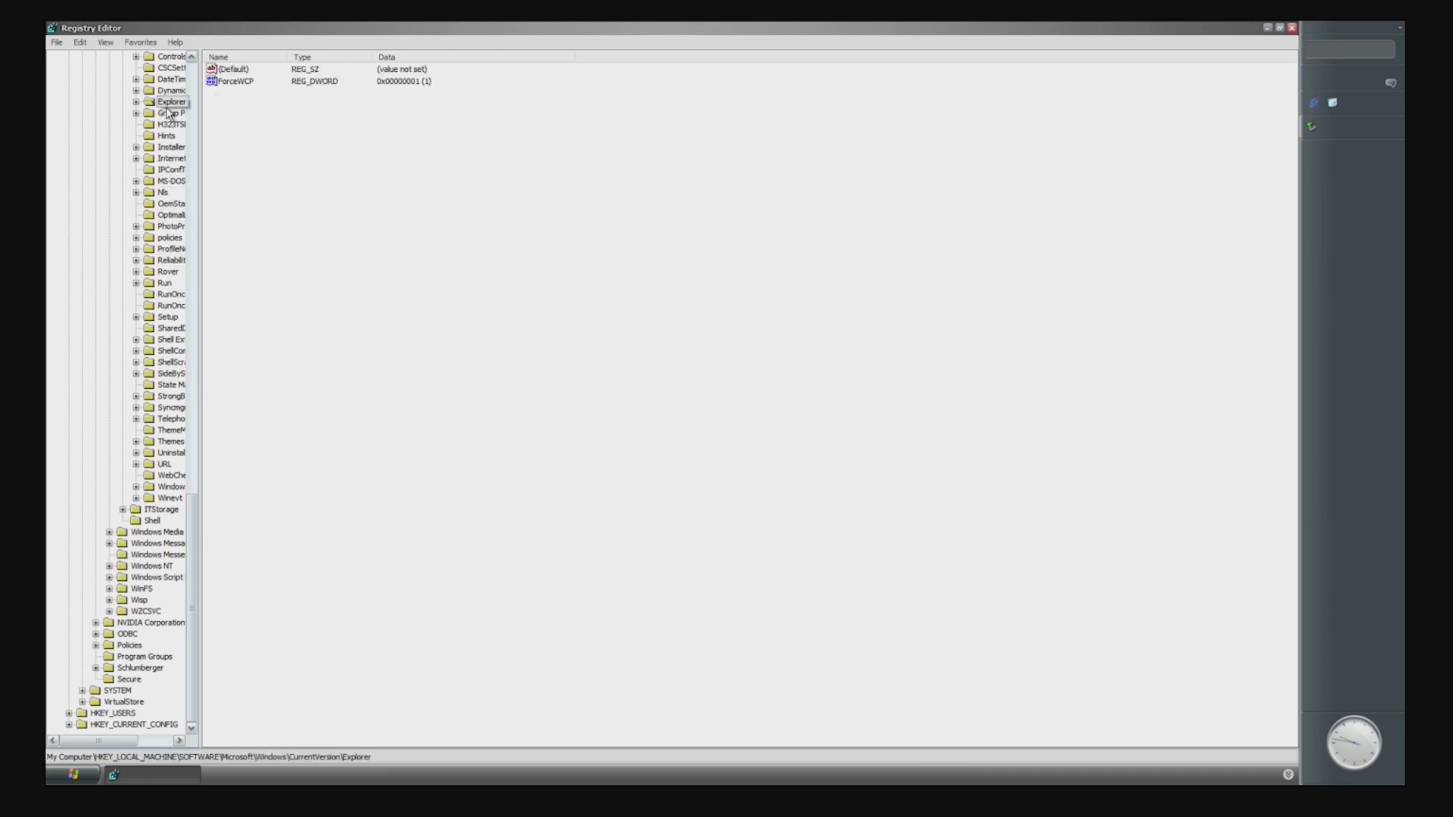
{"action": "mouse_move", "coordinate": [280, 121]}
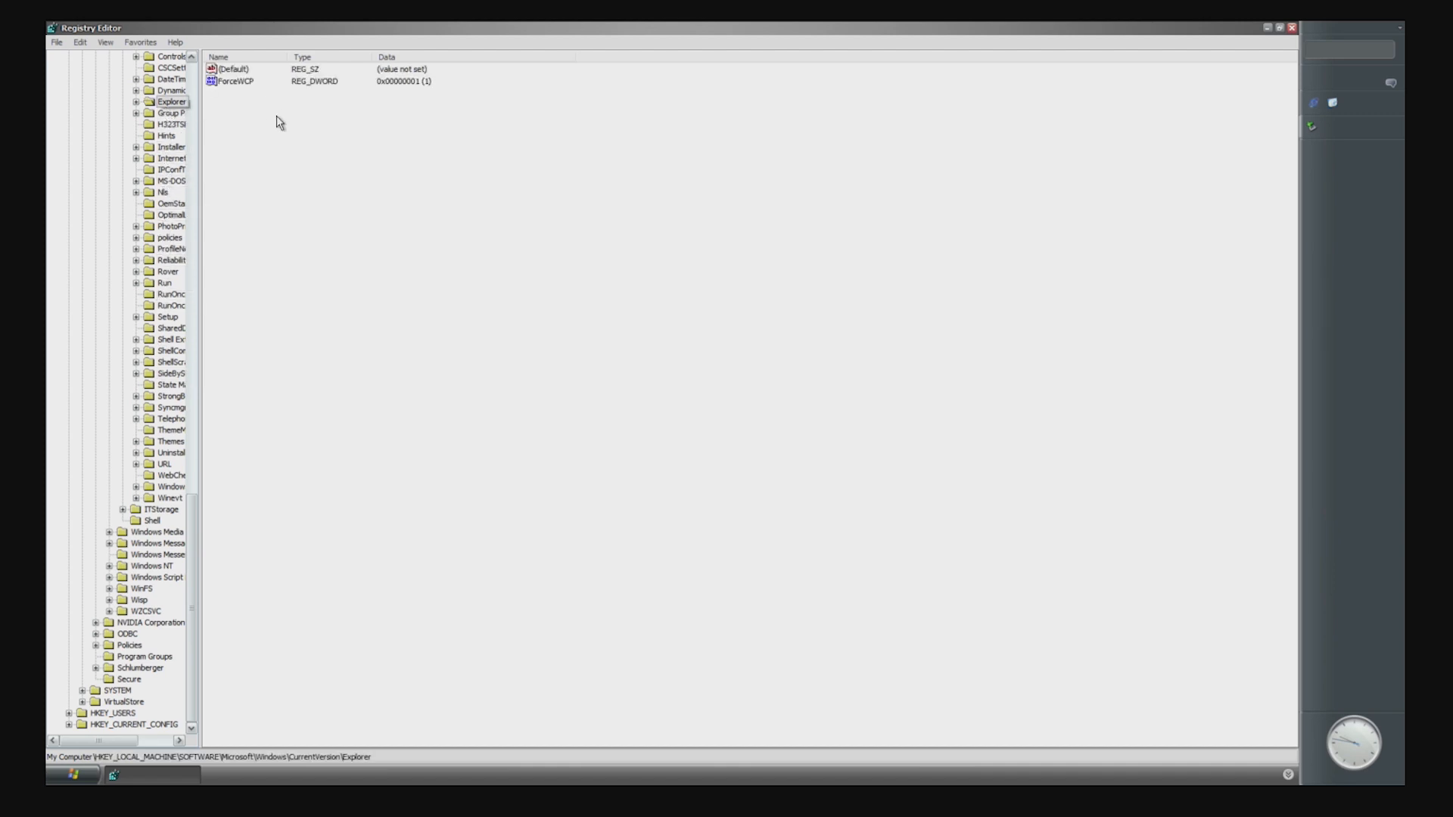
Step: Add a new DWORD (32-bit) value and start naming it 'MIL'
{"action": "right_click", "coordinate": [276, 121]}
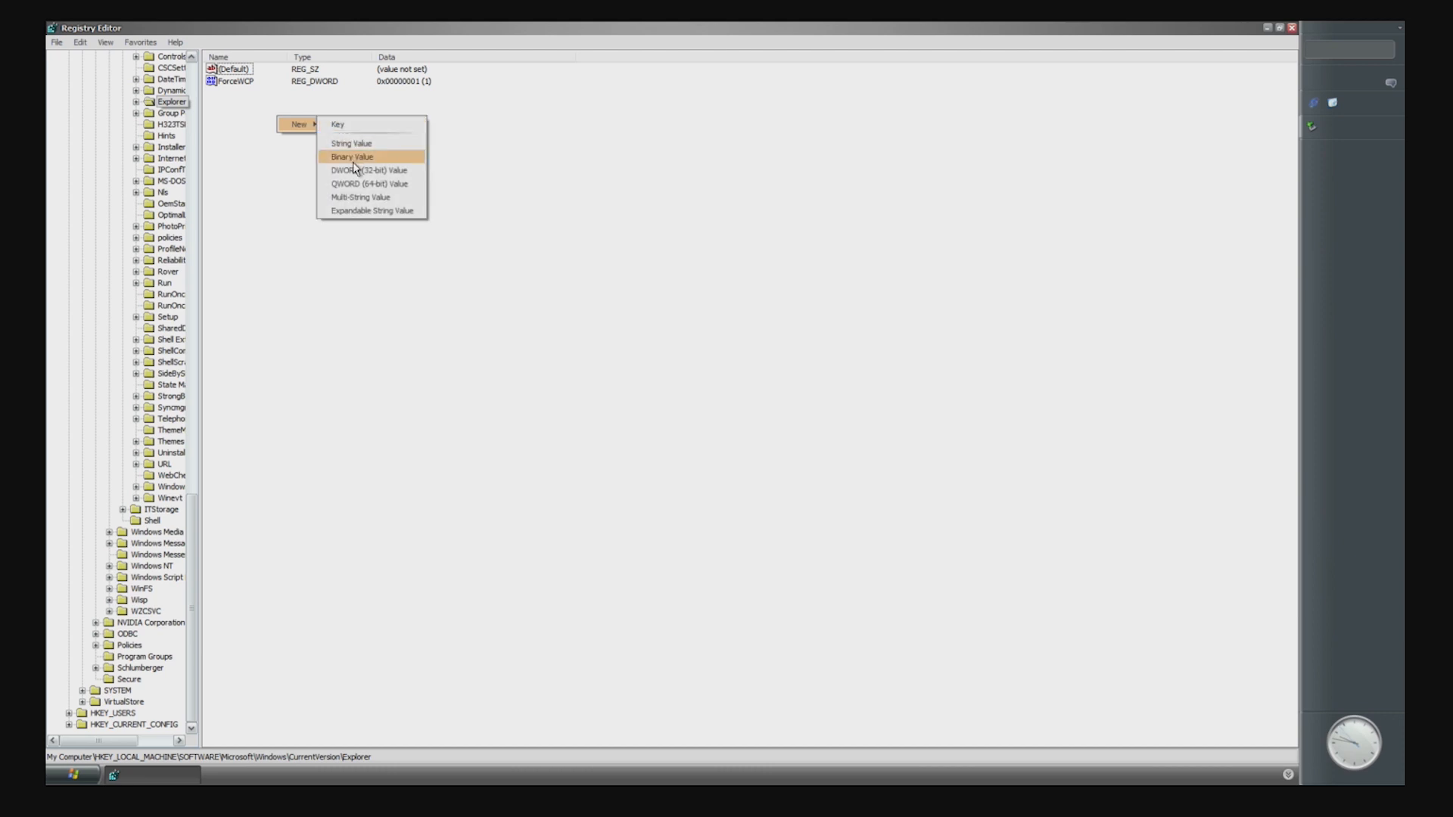
{"action": "left_click", "coordinate": [368, 171]}
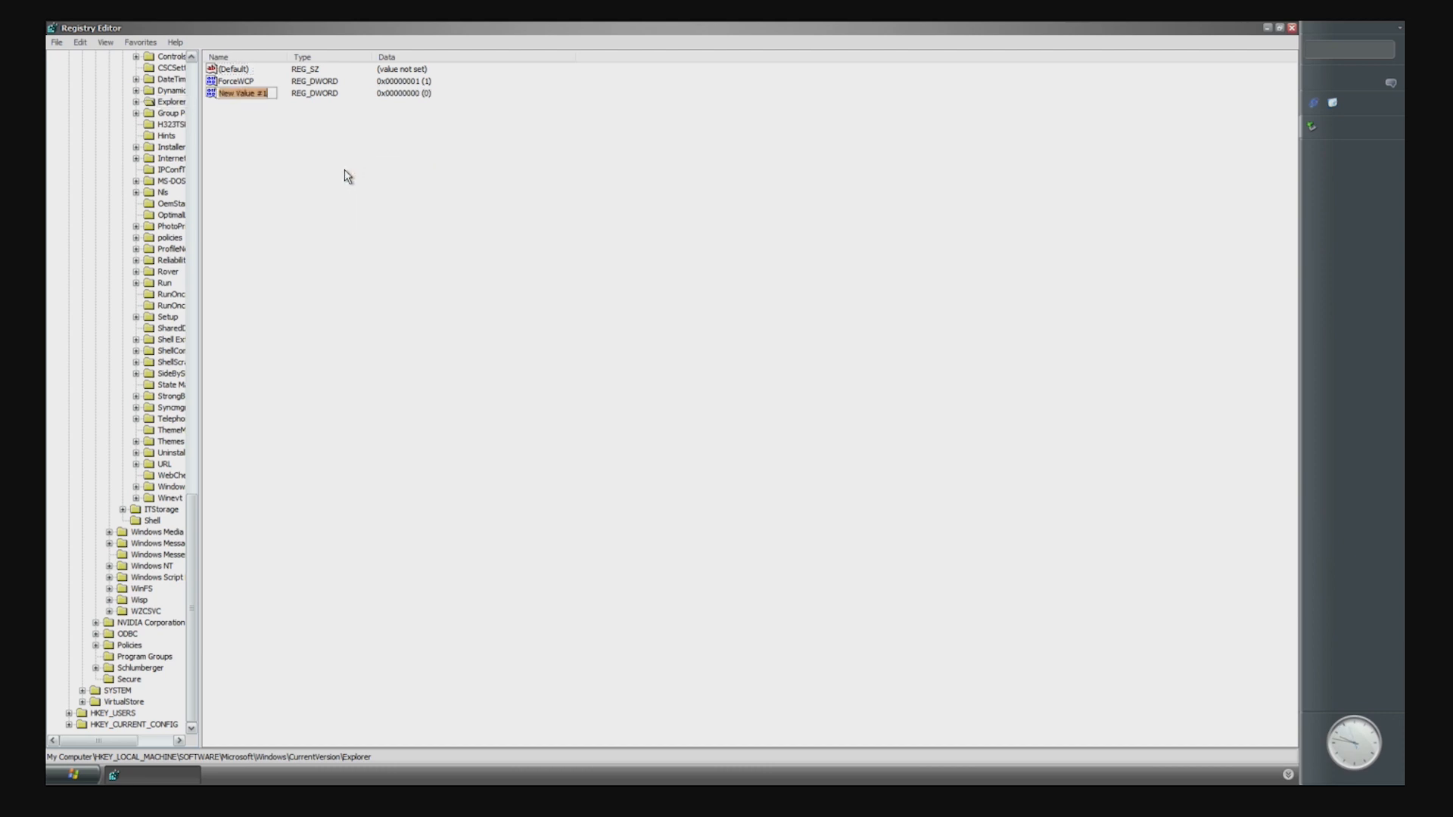
{"action": "type", "text": "MILExplorer"}
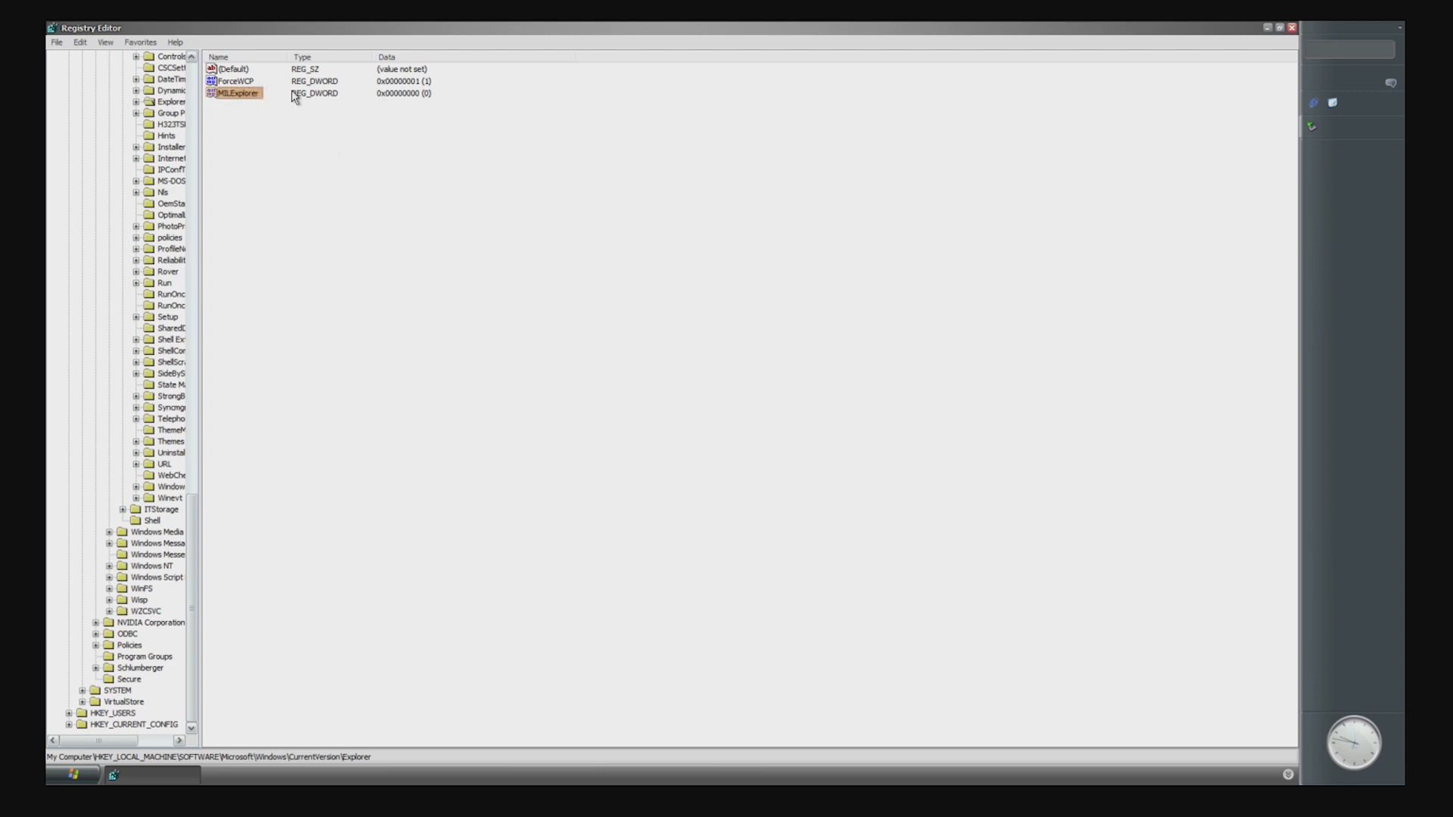
Step: Open the MILExplorer DWORD value for editing
{"action": "double_click", "coordinate": [236, 93]}
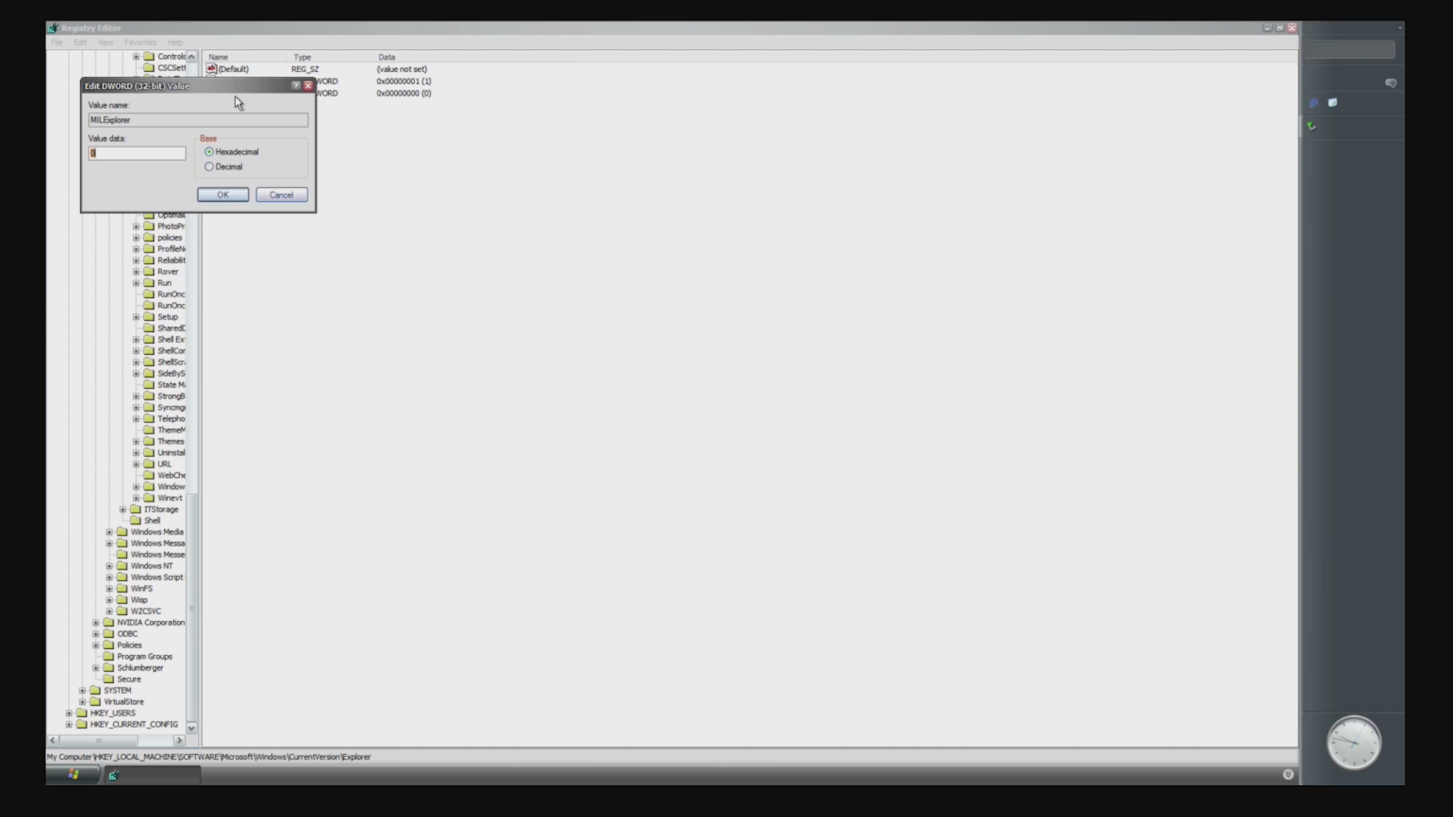
{"action": "mouse_move", "coordinate": [177, 197]}
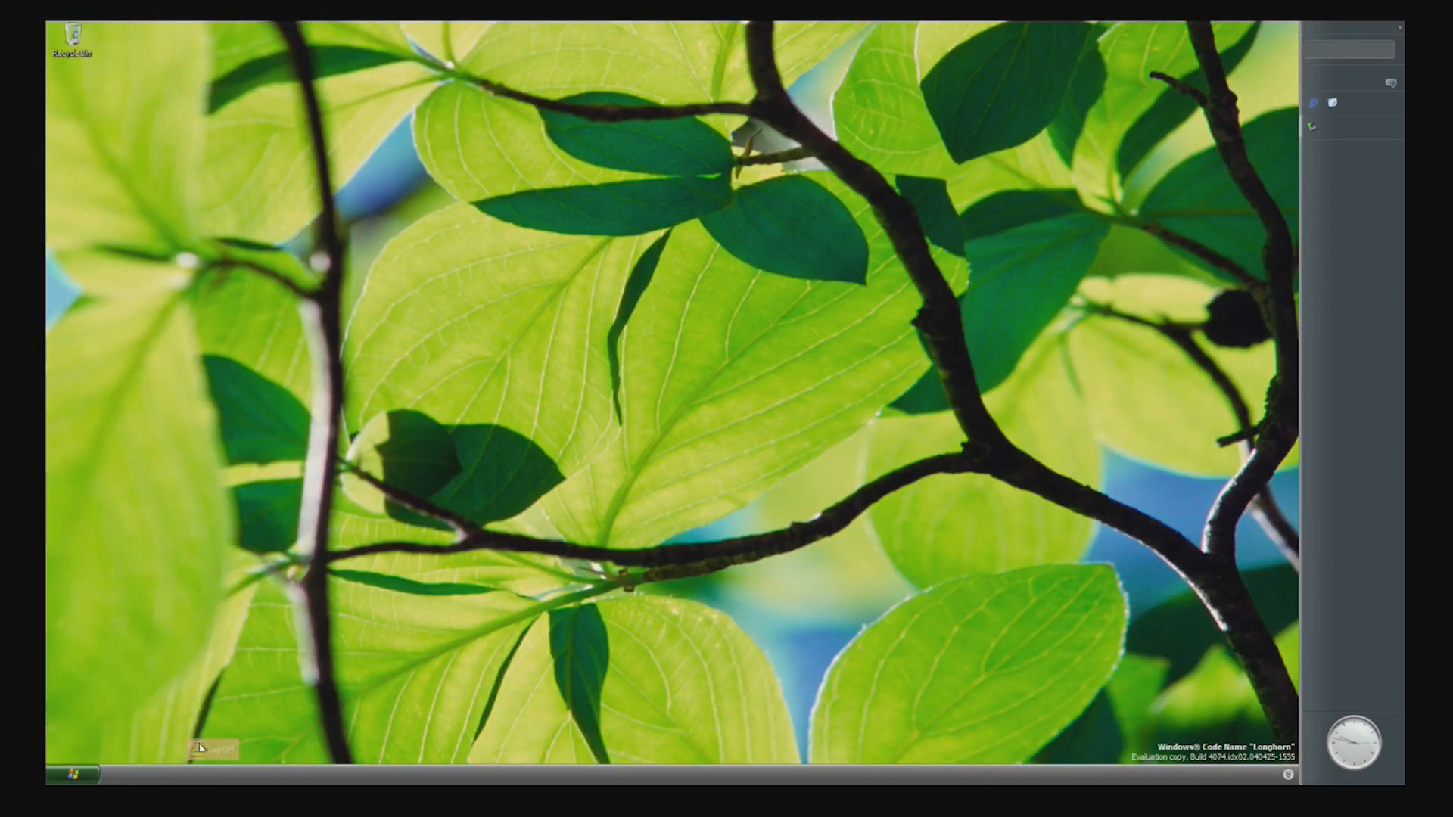
Step: Open the Start menu and choose an item while the hardware wizard appears
{"action": "left_click", "coordinate": [71, 775]}
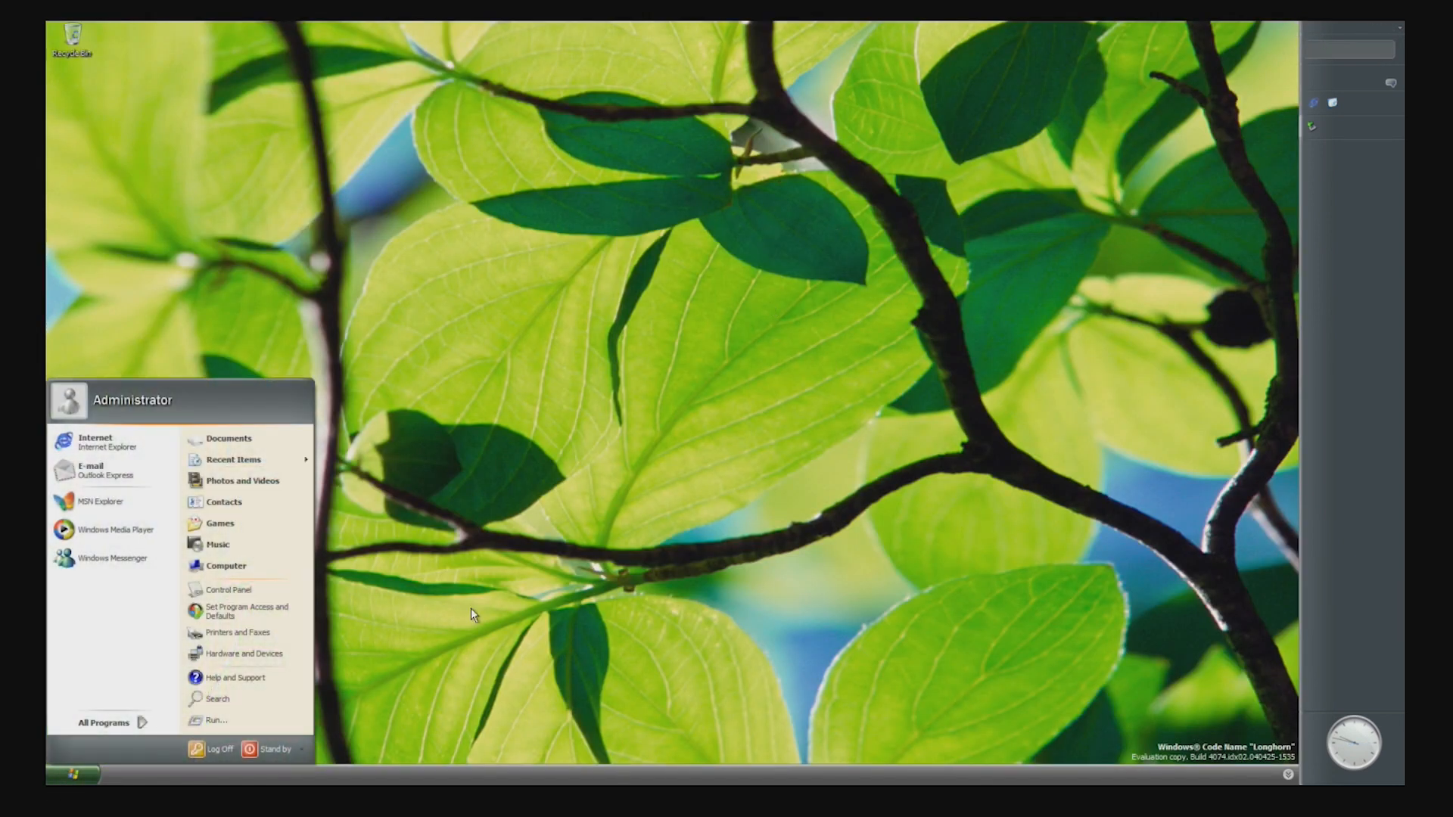
{"action": "mouse_move", "coordinate": [193, 397]}
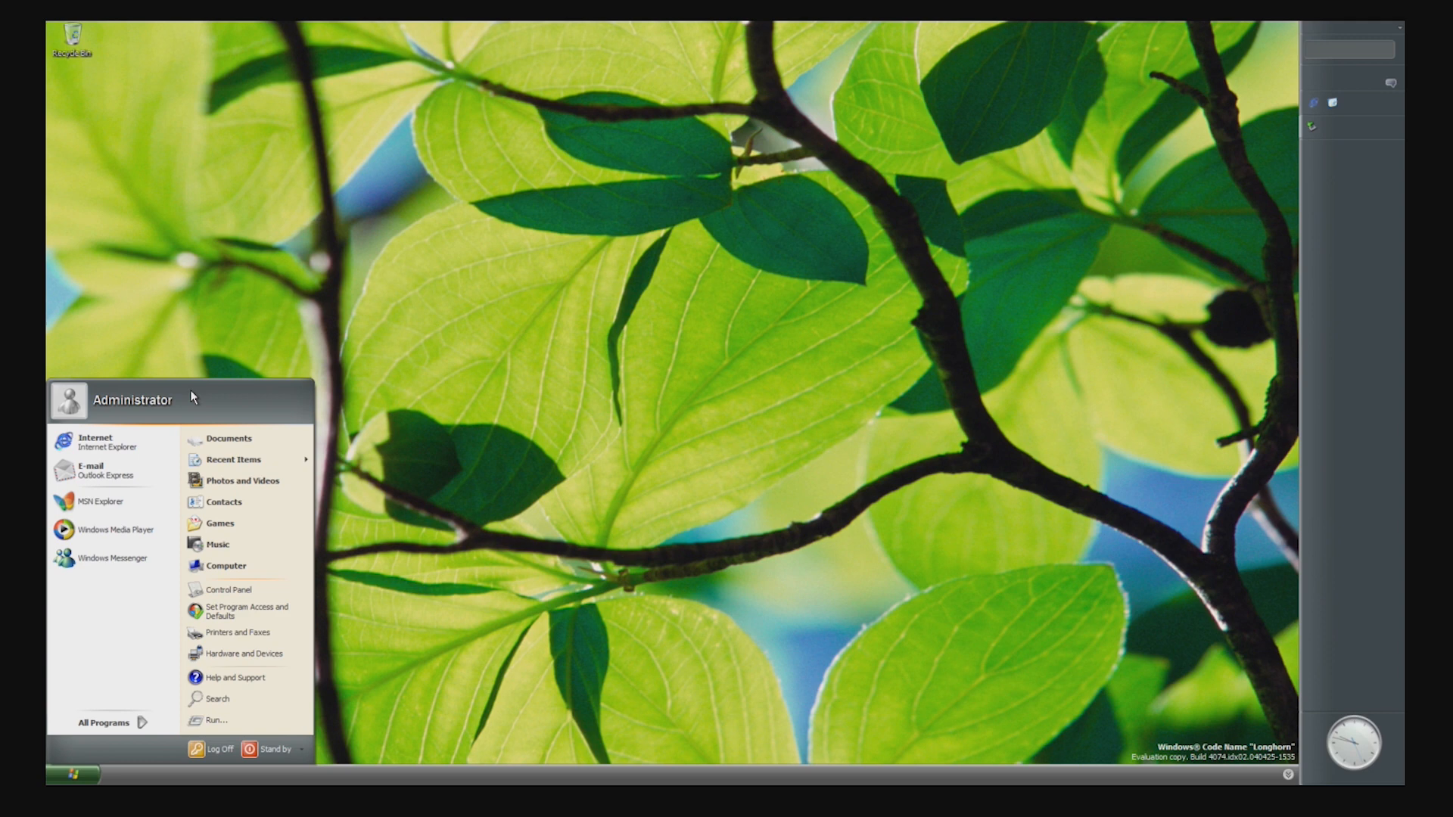
{"action": "left_click", "coordinate": [217, 748]}
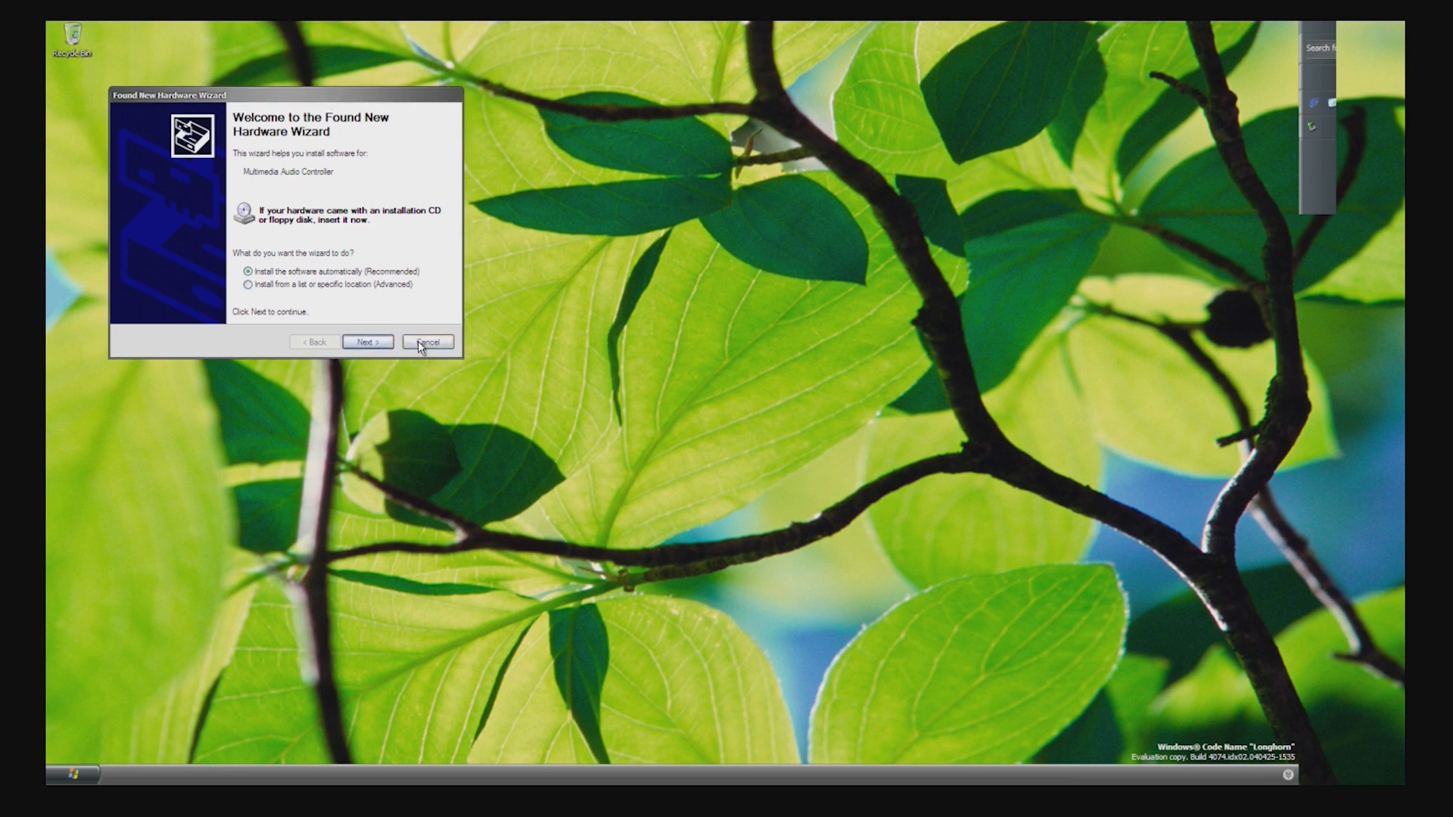
Step: Cancel the Found New Hardware Wizard for the Multimedia Audio Controller
{"action": "left_click", "coordinate": [428, 341]}
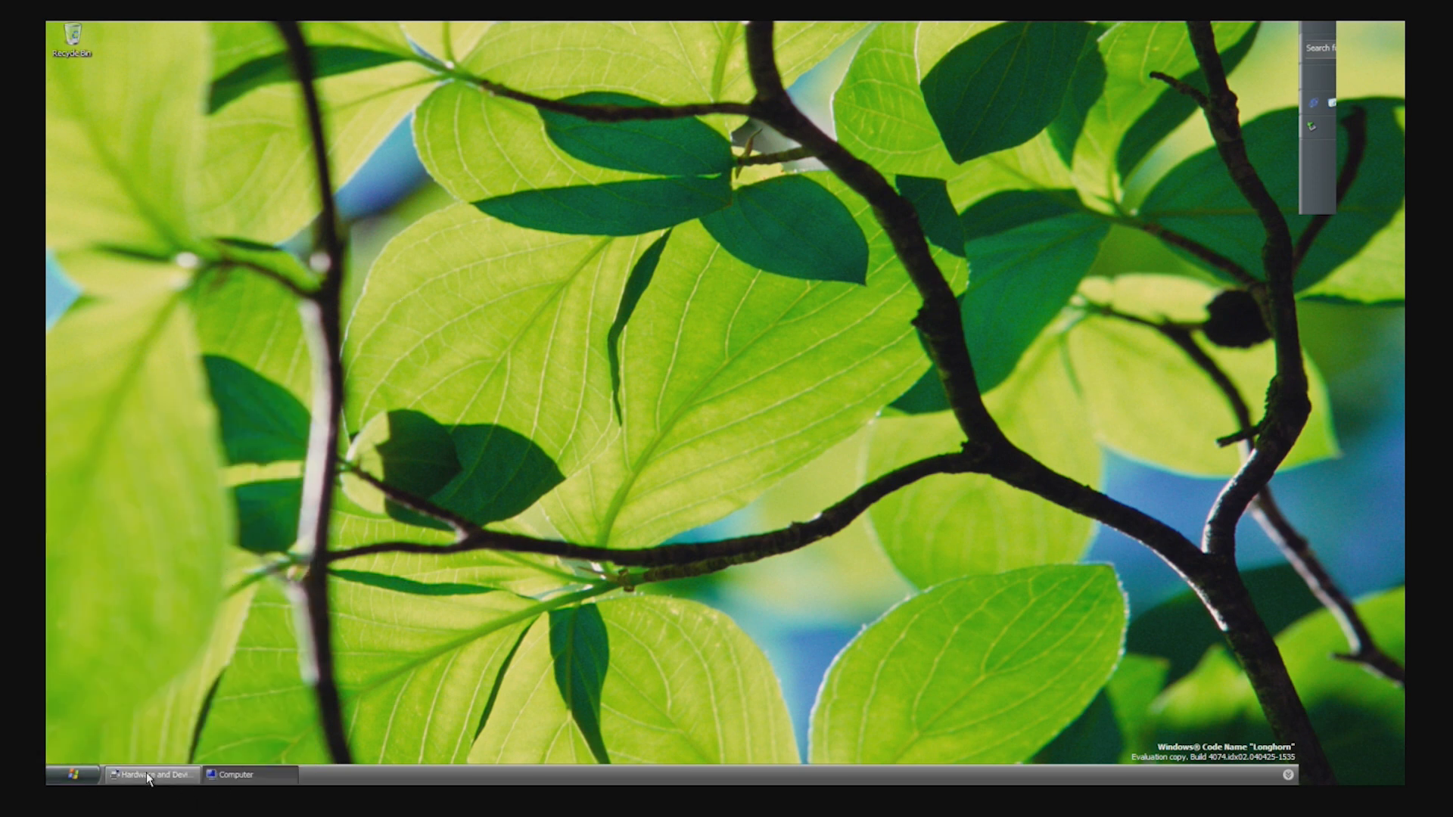
{"action": "mouse_move", "coordinate": [269, 659]}
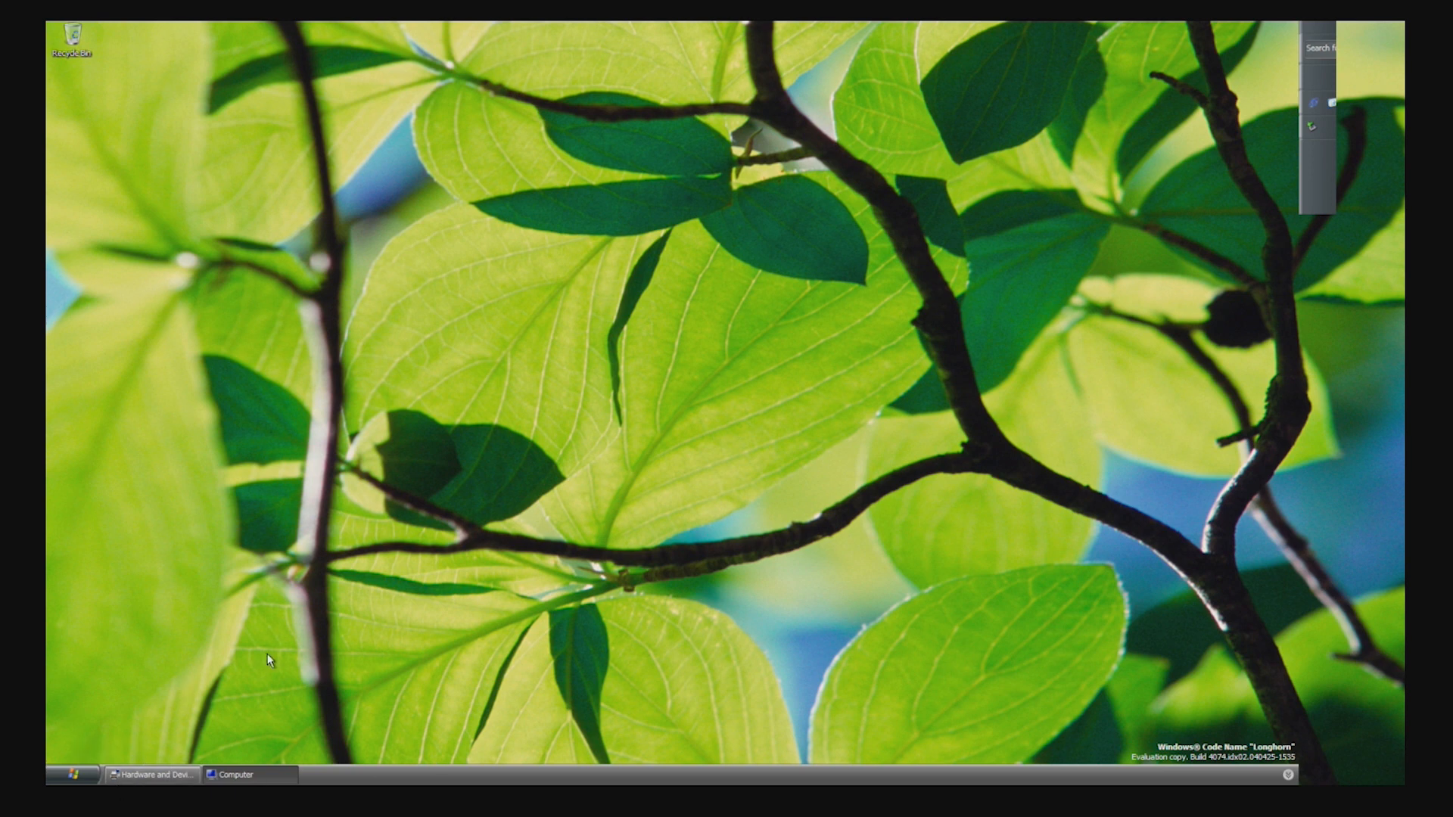
{"action": "mouse_move", "coordinate": [500, 586]}
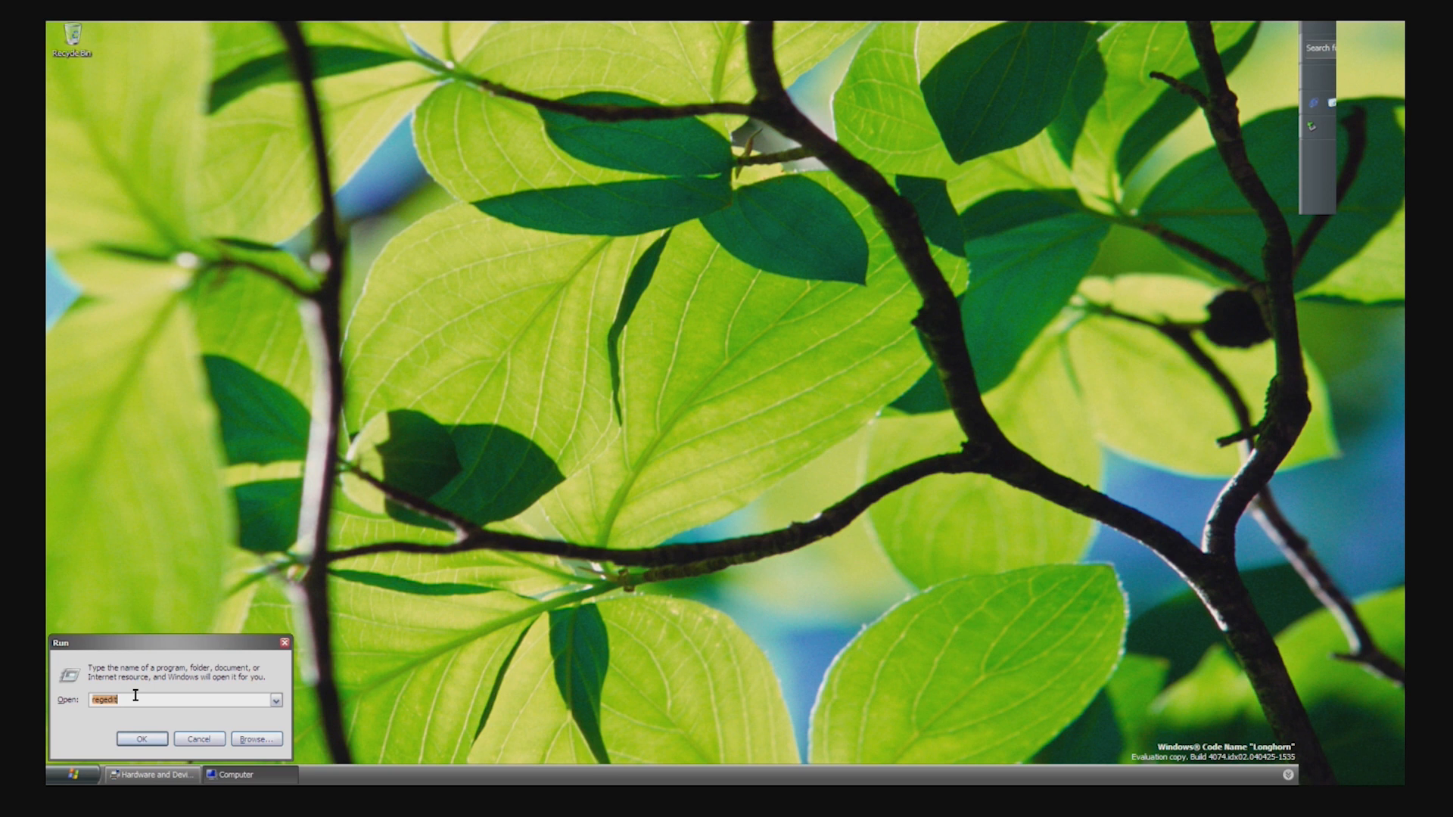
Step: Enter 'C:\' in the Run dialog
{"action": "type", "text": "C:\\"}
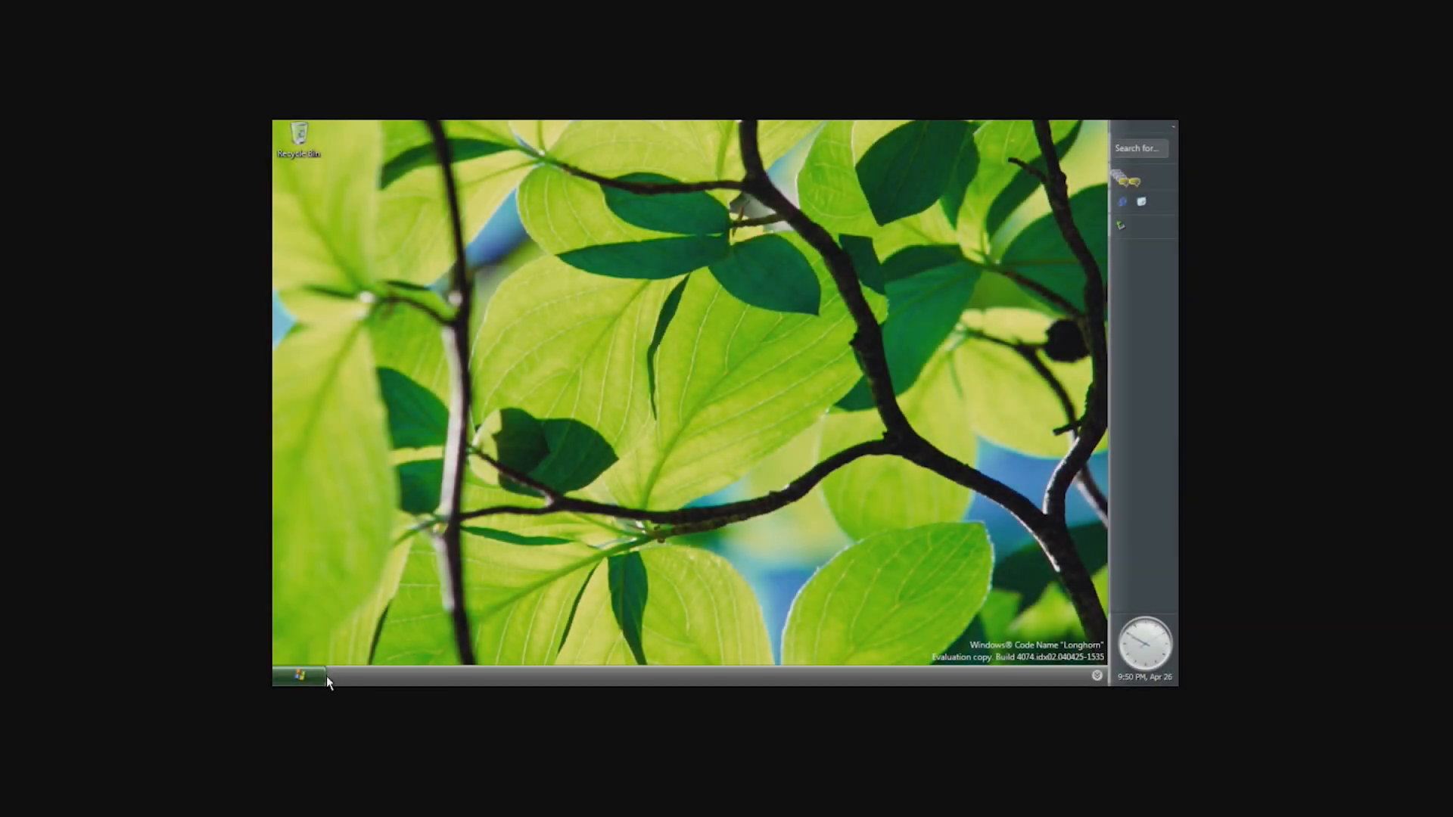
{"action": "mouse_move", "coordinate": [898, 417]}
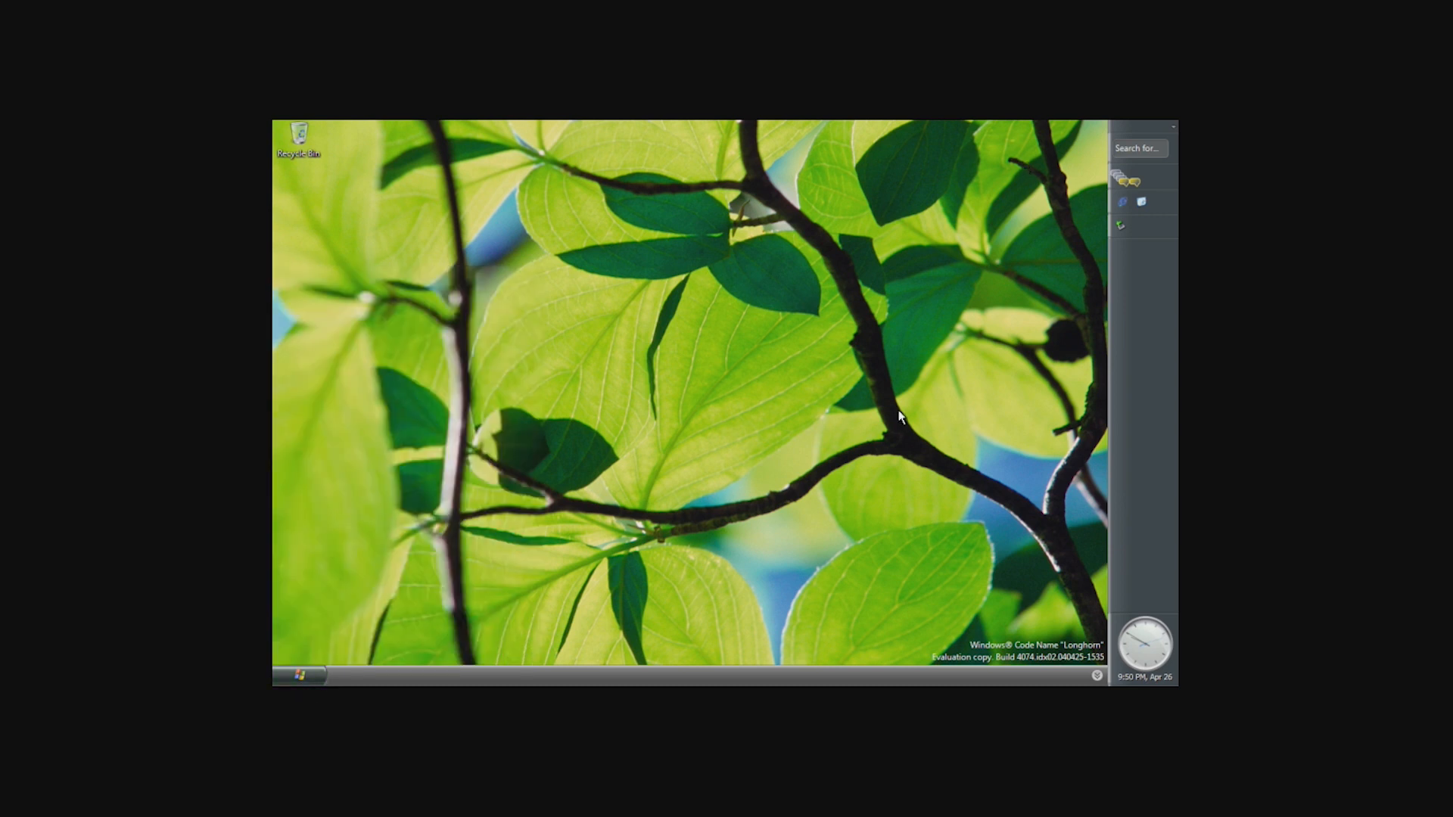
{"action": "mouse_move", "coordinate": [891, 417]}
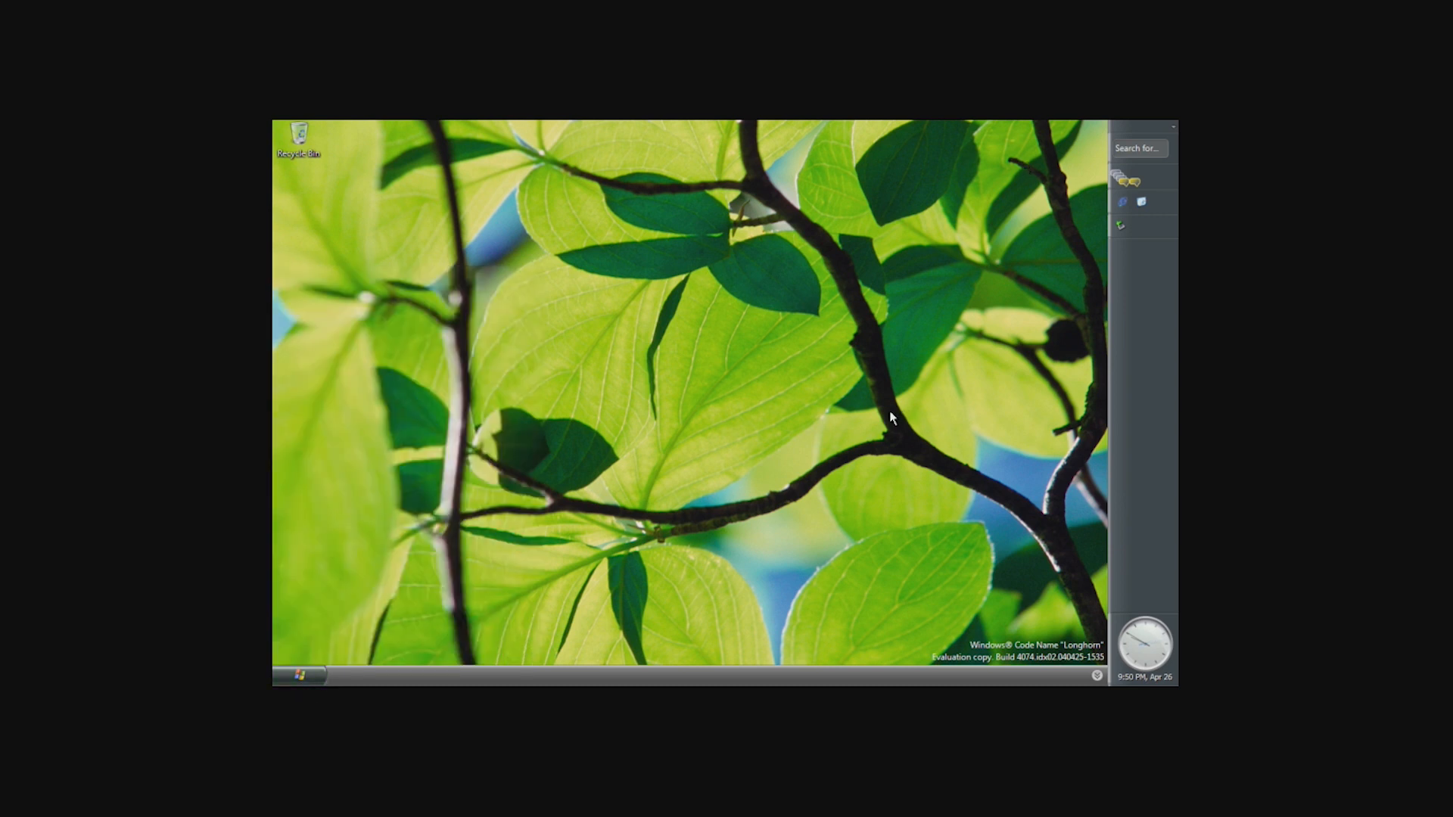
{"action": "mouse_move", "coordinate": [376, 516]}
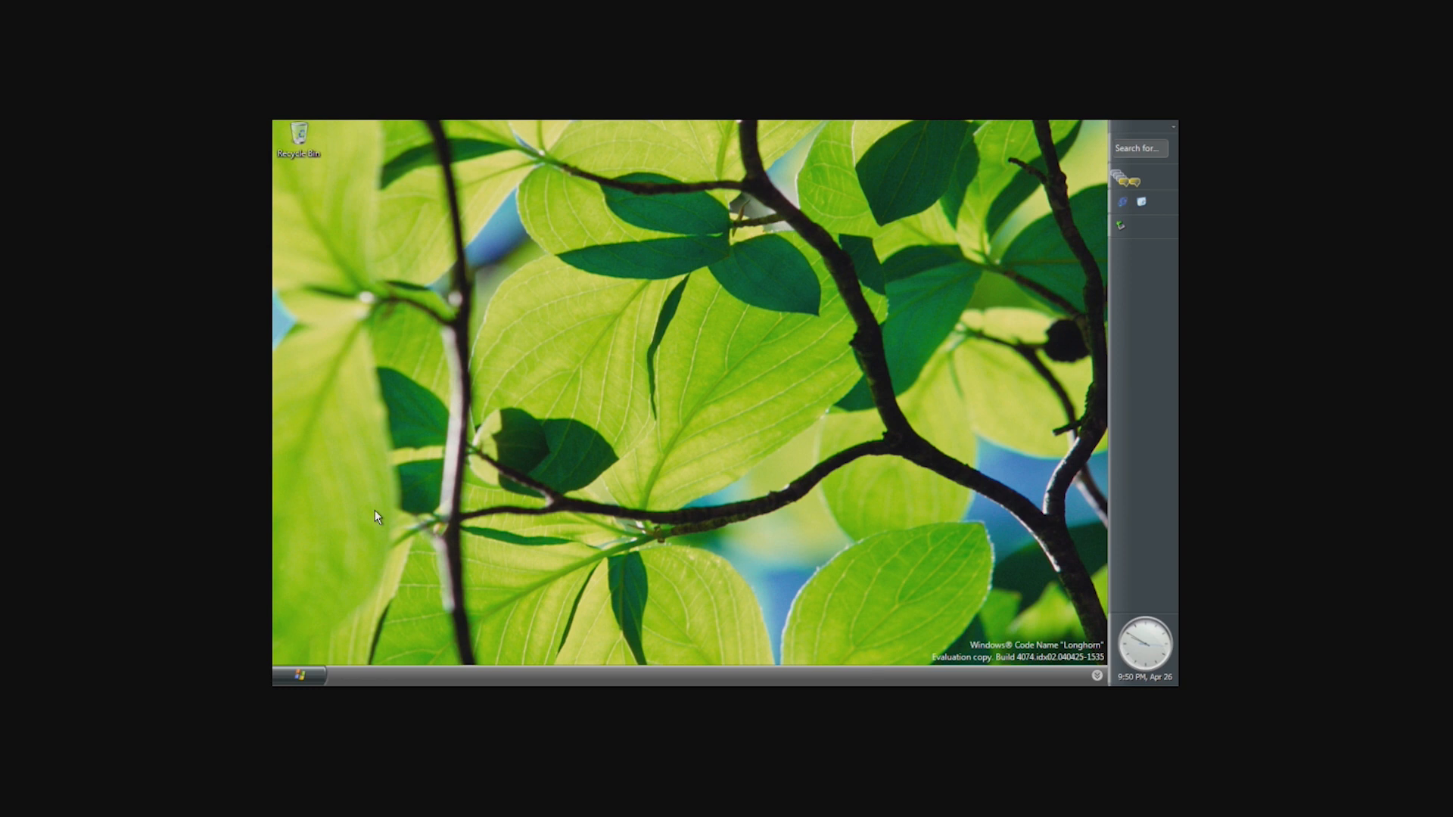
{"action": "mouse_move", "coordinate": [442, 688]}
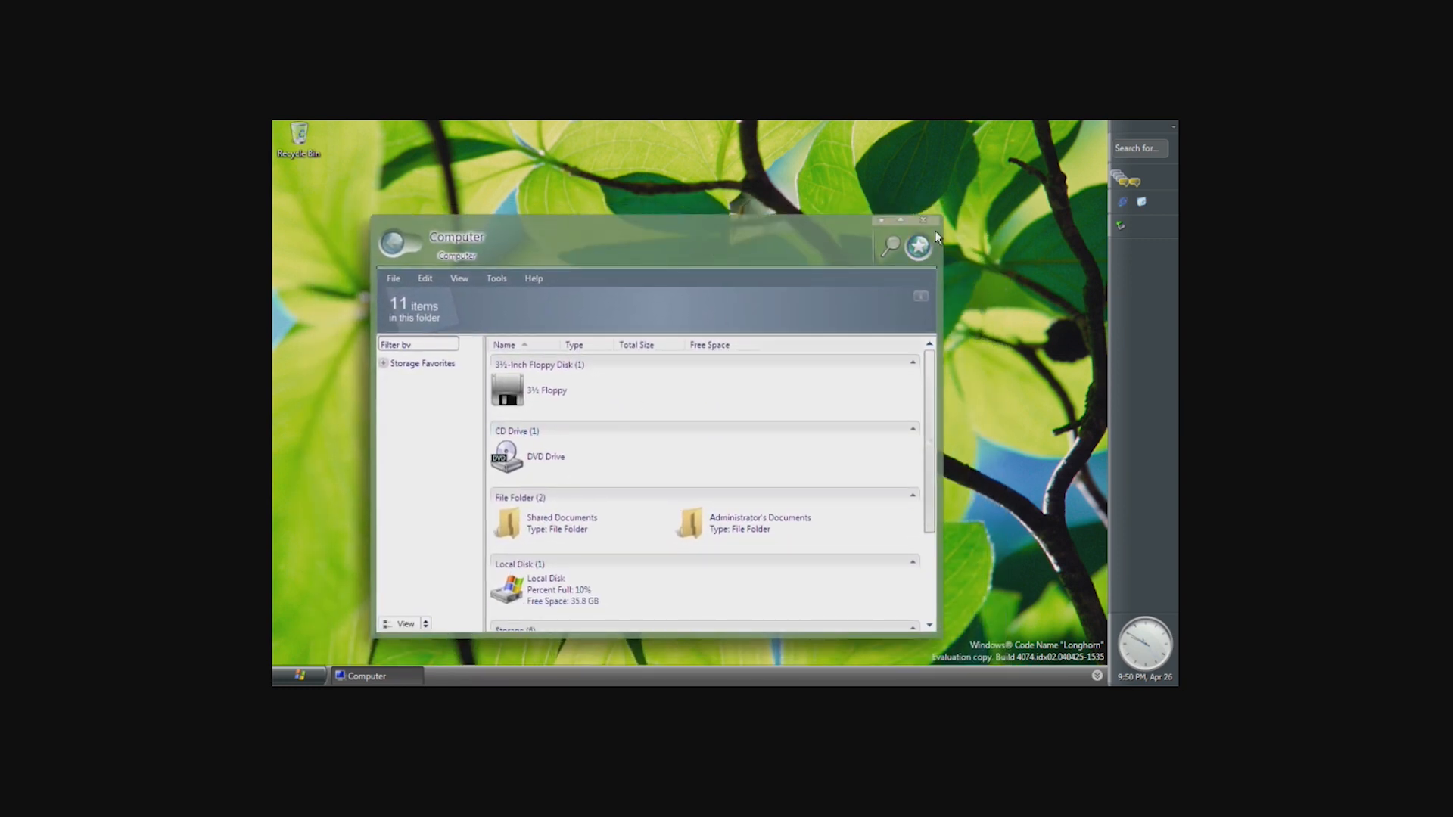
{"action": "mouse_move", "coordinate": [924, 226]}
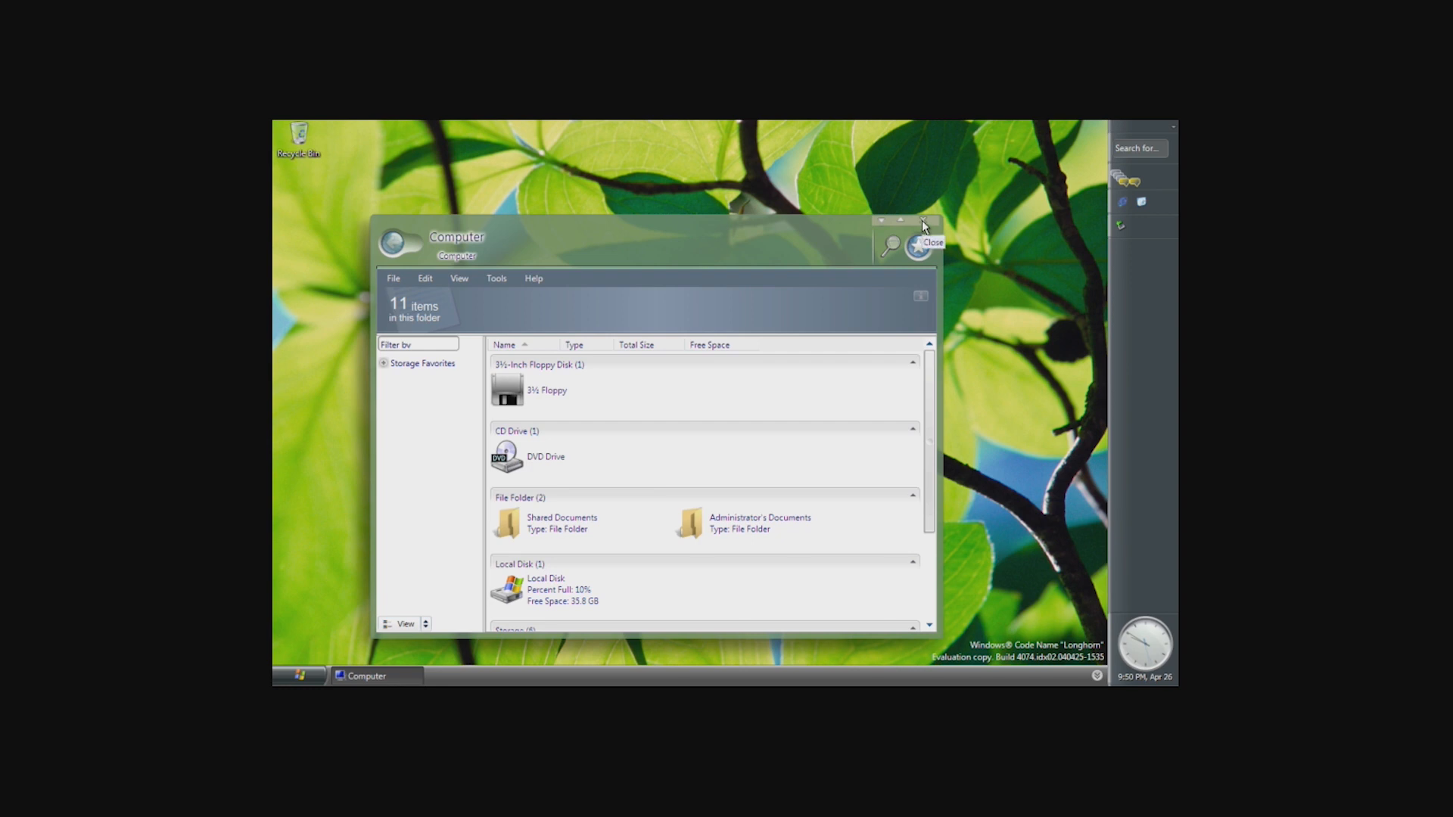
{"action": "left_click", "coordinate": [298, 674]}
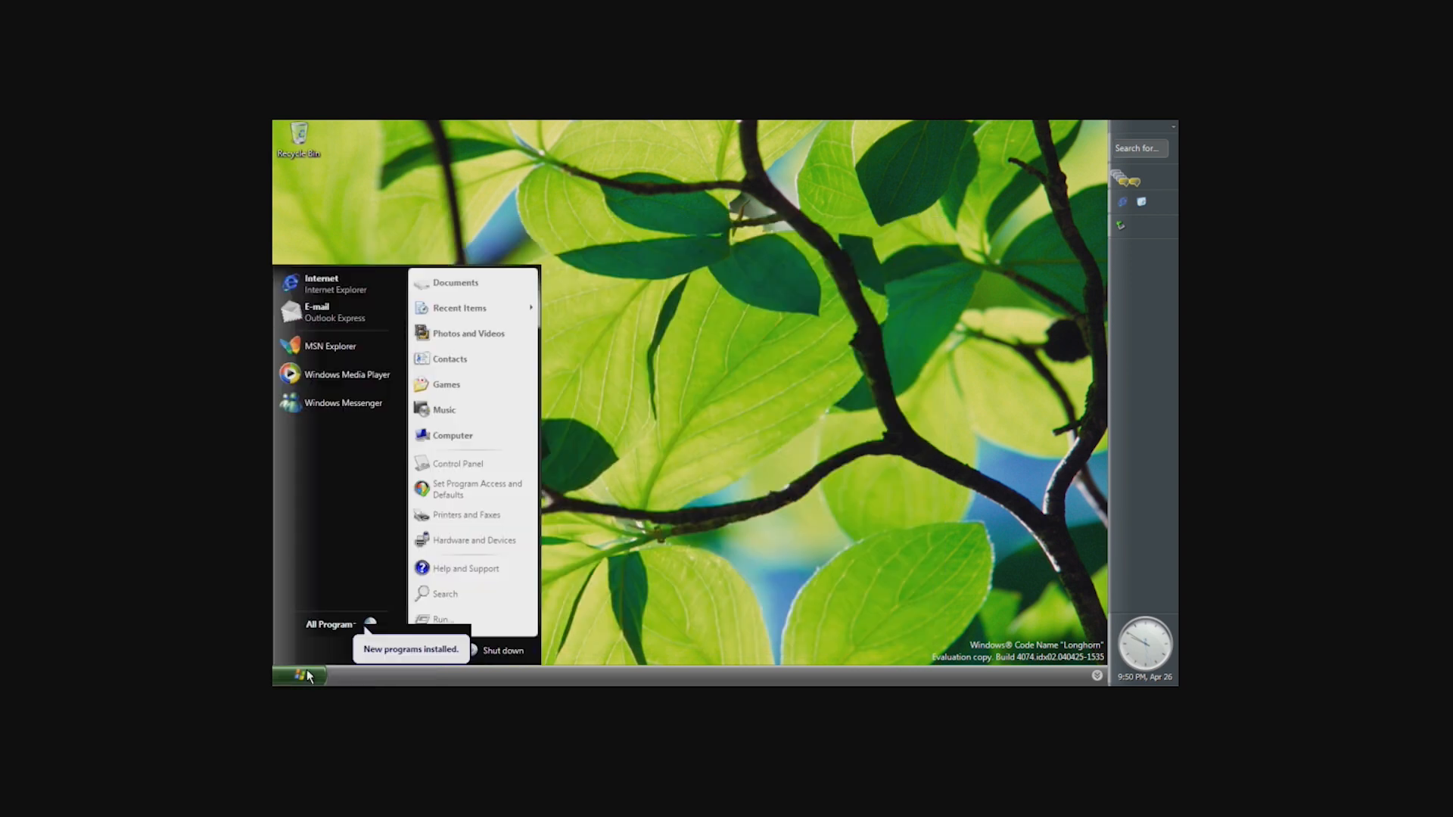
{"action": "mouse_move", "coordinate": [373, 648]}
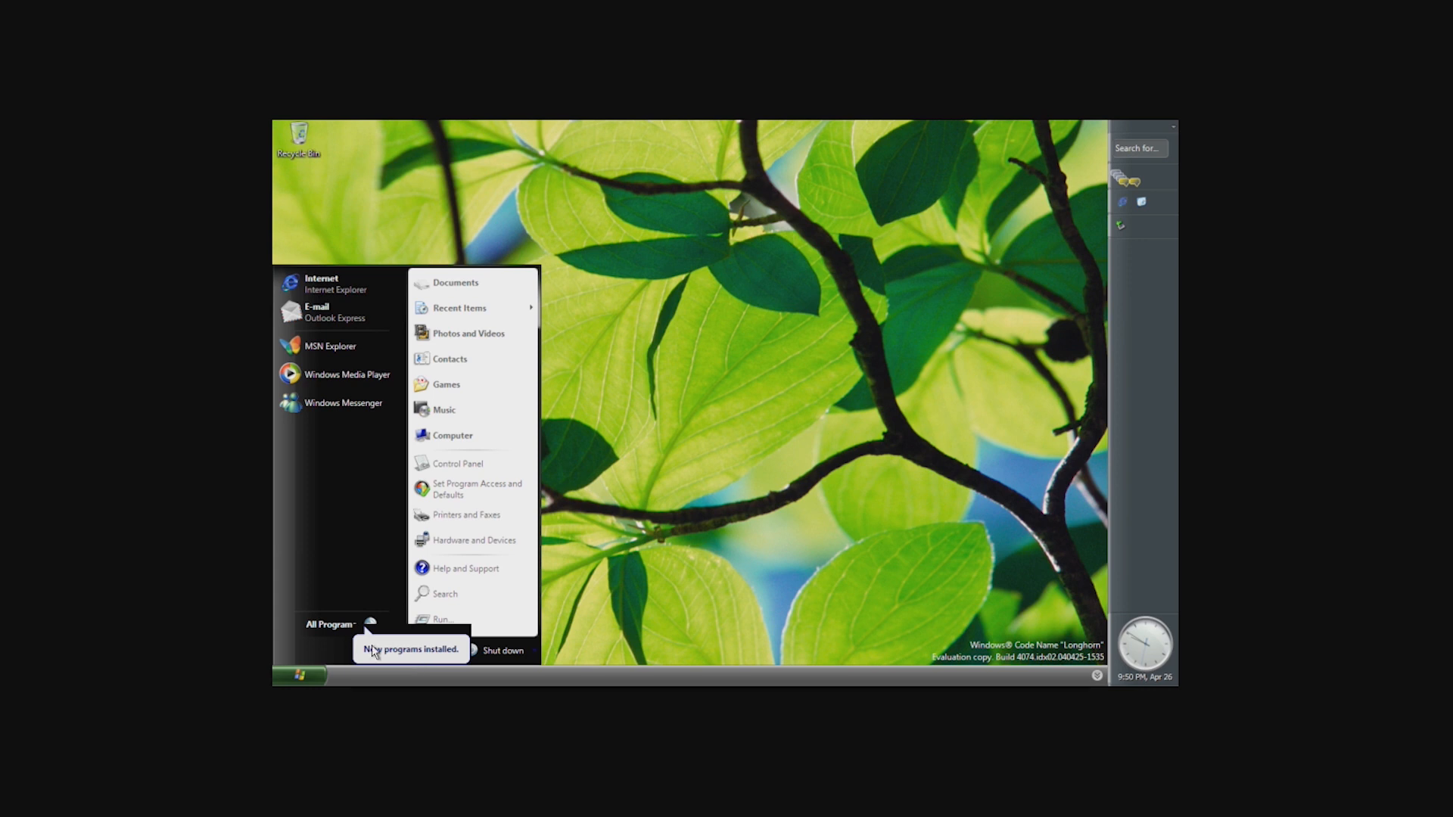
{"action": "left_click", "coordinate": [331, 623]}
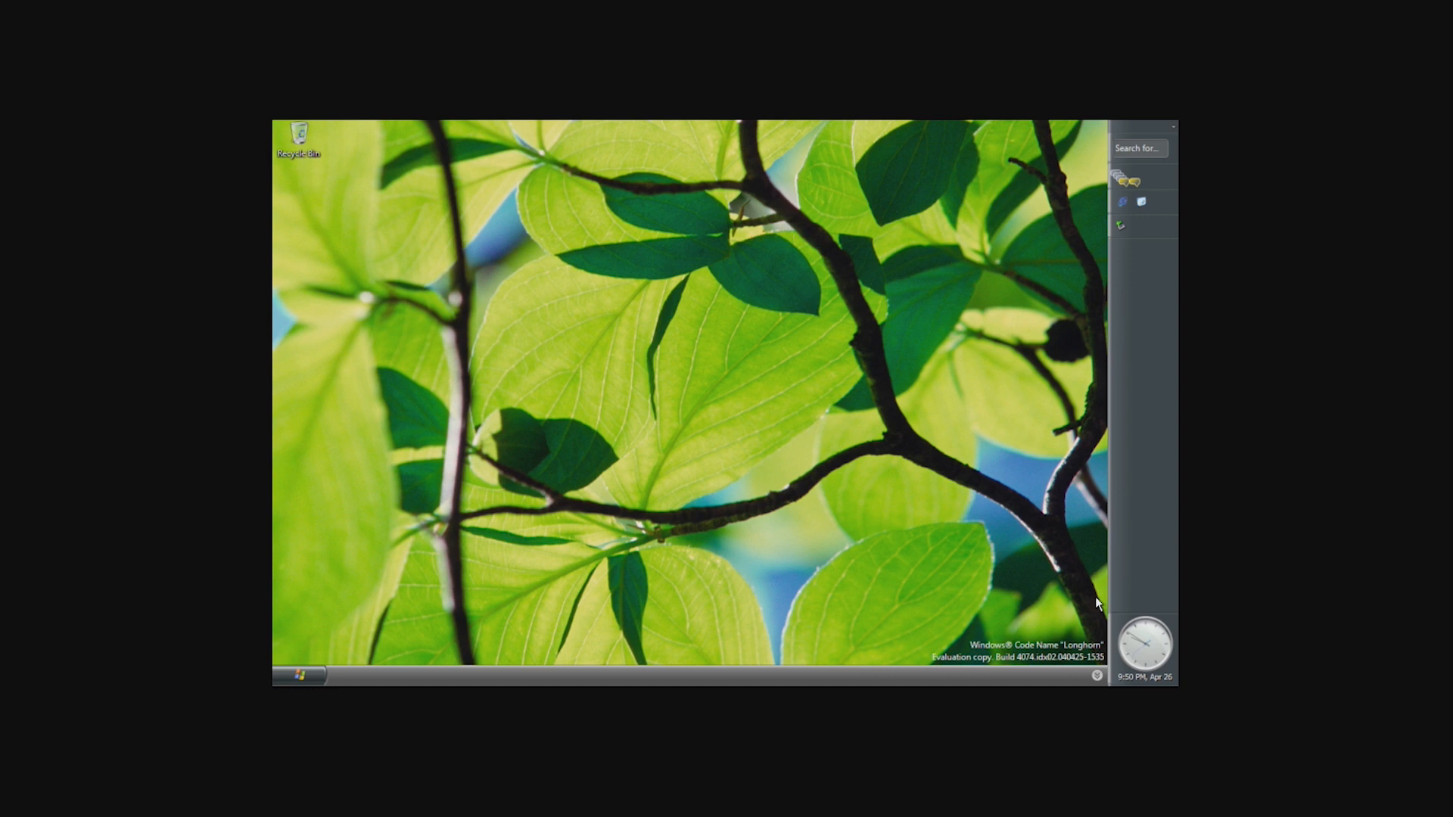
{"action": "left_click", "coordinate": [298, 673]}
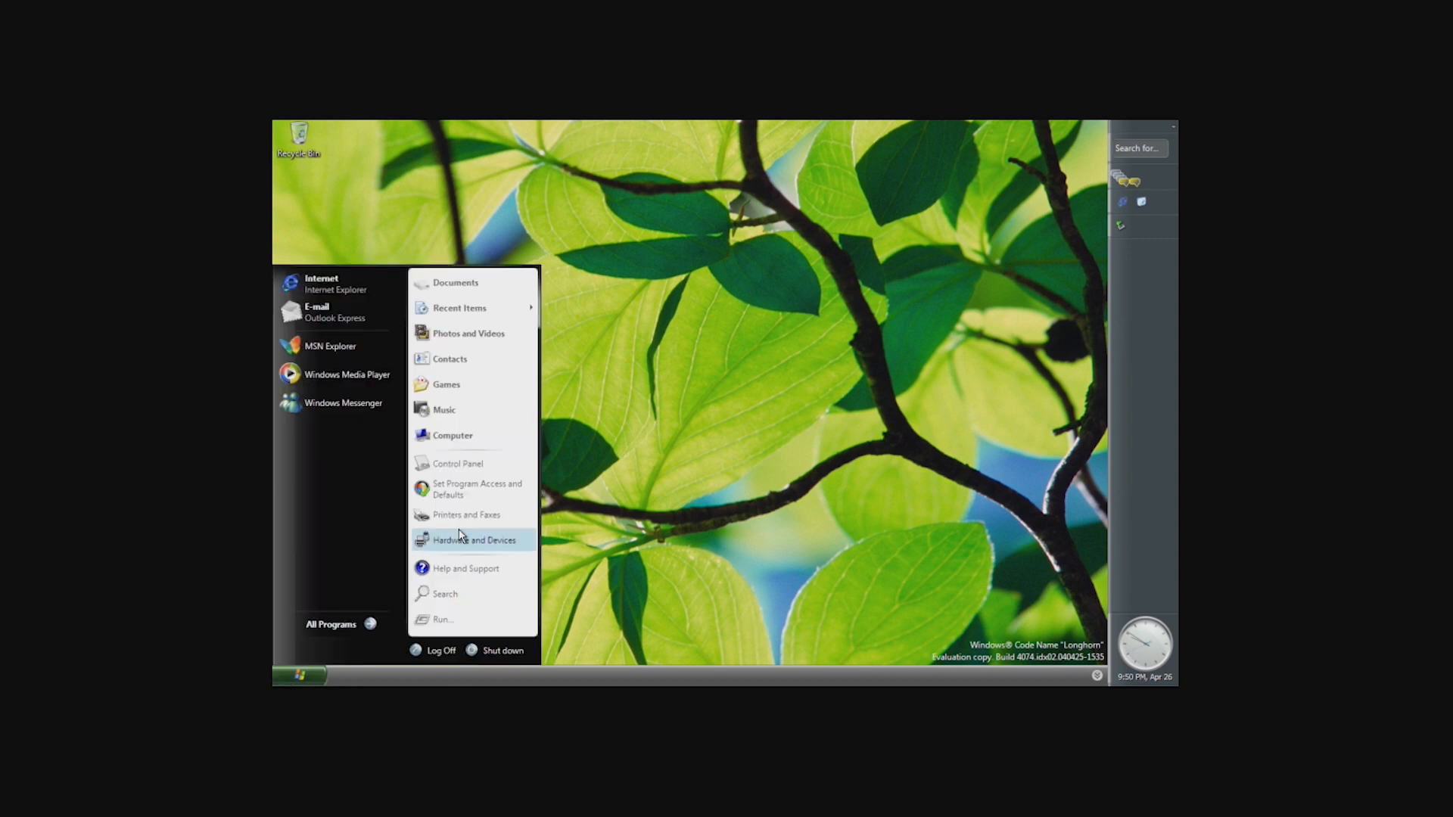
{"action": "mouse_move", "coordinate": [452, 436]}
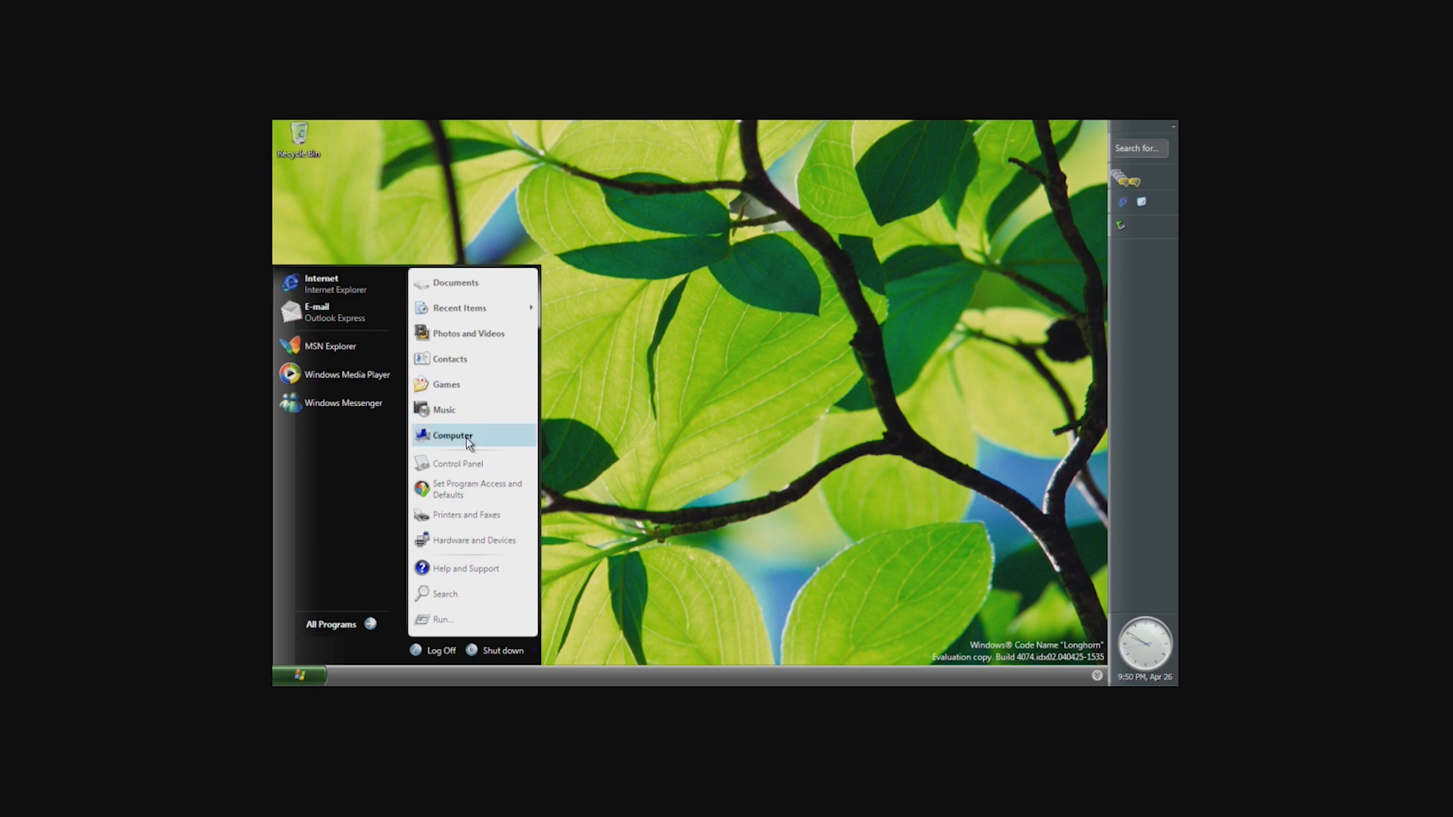
{"action": "left_click", "coordinate": [457, 463]}
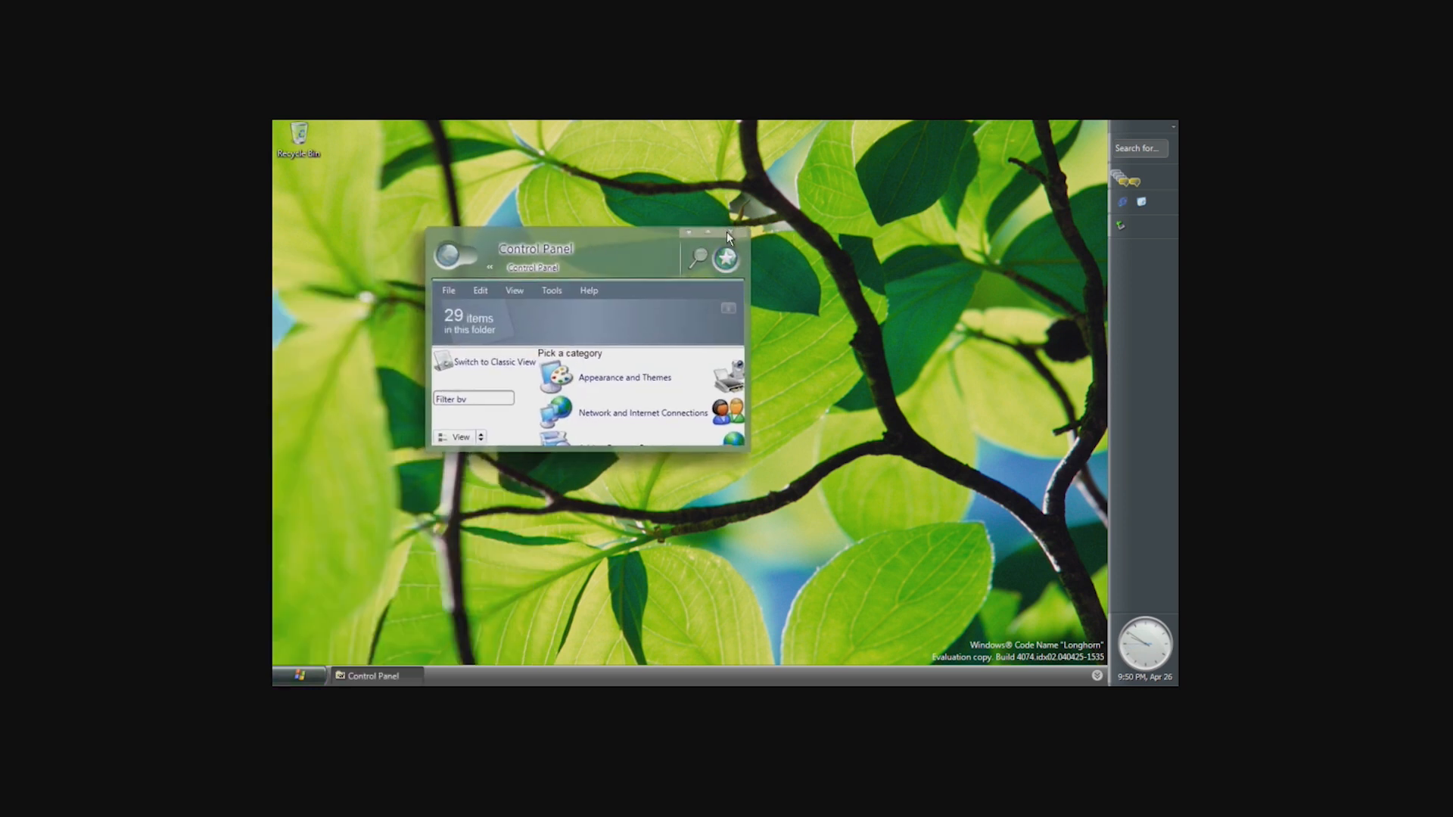
{"action": "left_click", "coordinate": [707, 233]}
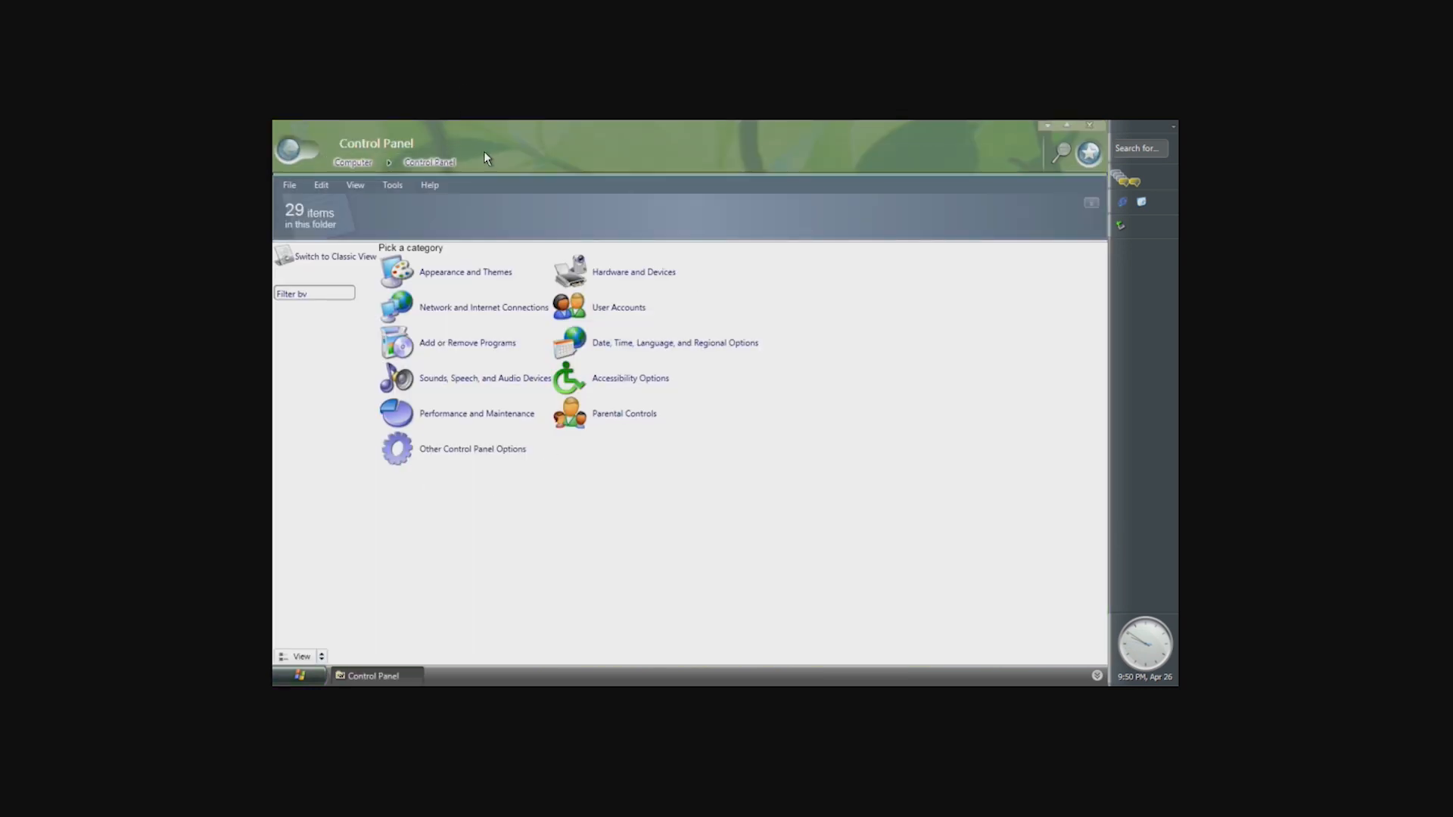
{"action": "mouse_move", "coordinate": [326, 563]}
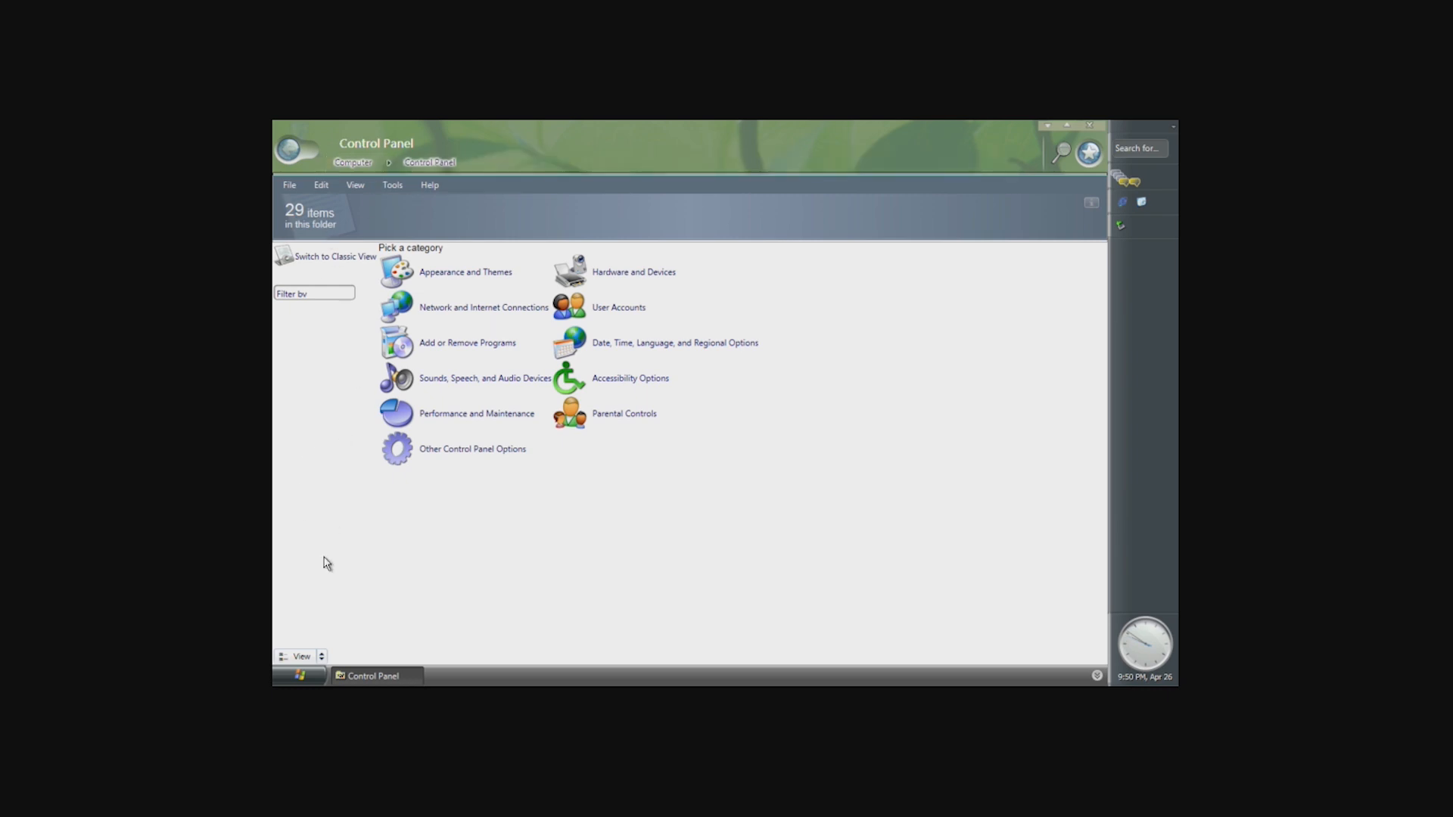
{"action": "mouse_move", "coordinate": [724, 130]}
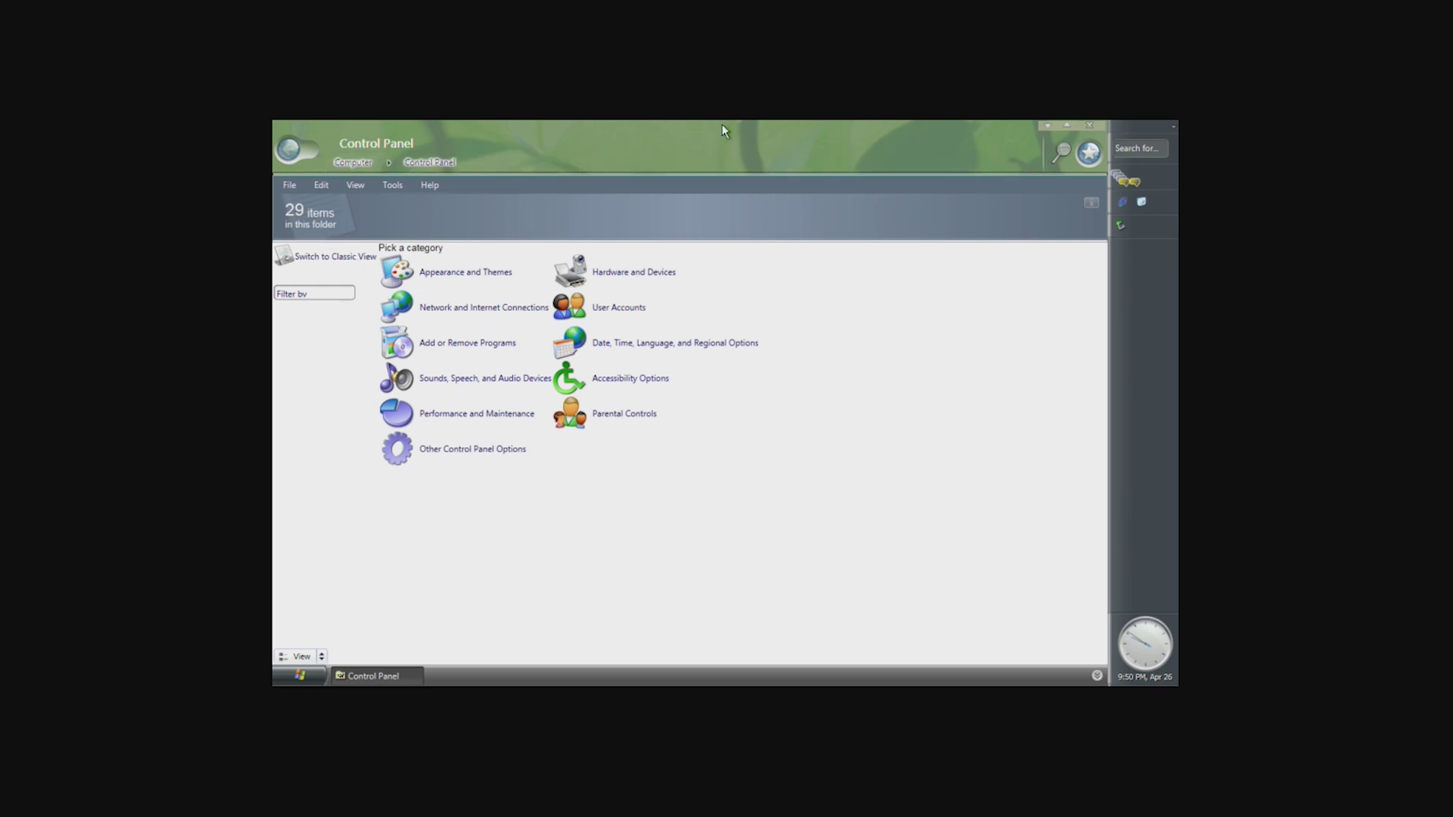
{"action": "mouse_move", "coordinate": [941, 136]}
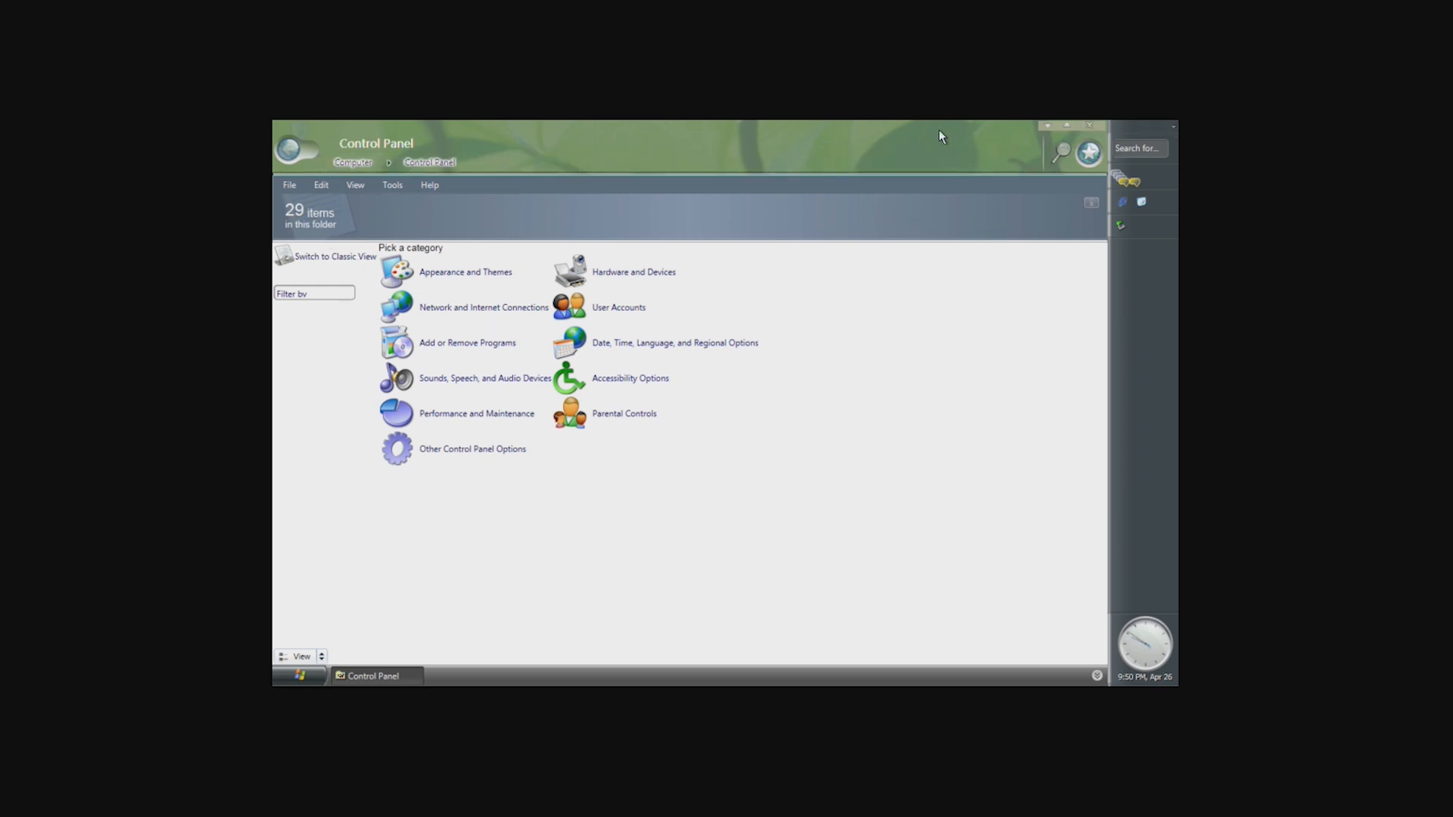
{"action": "left_click", "coordinate": [1065, 127]}
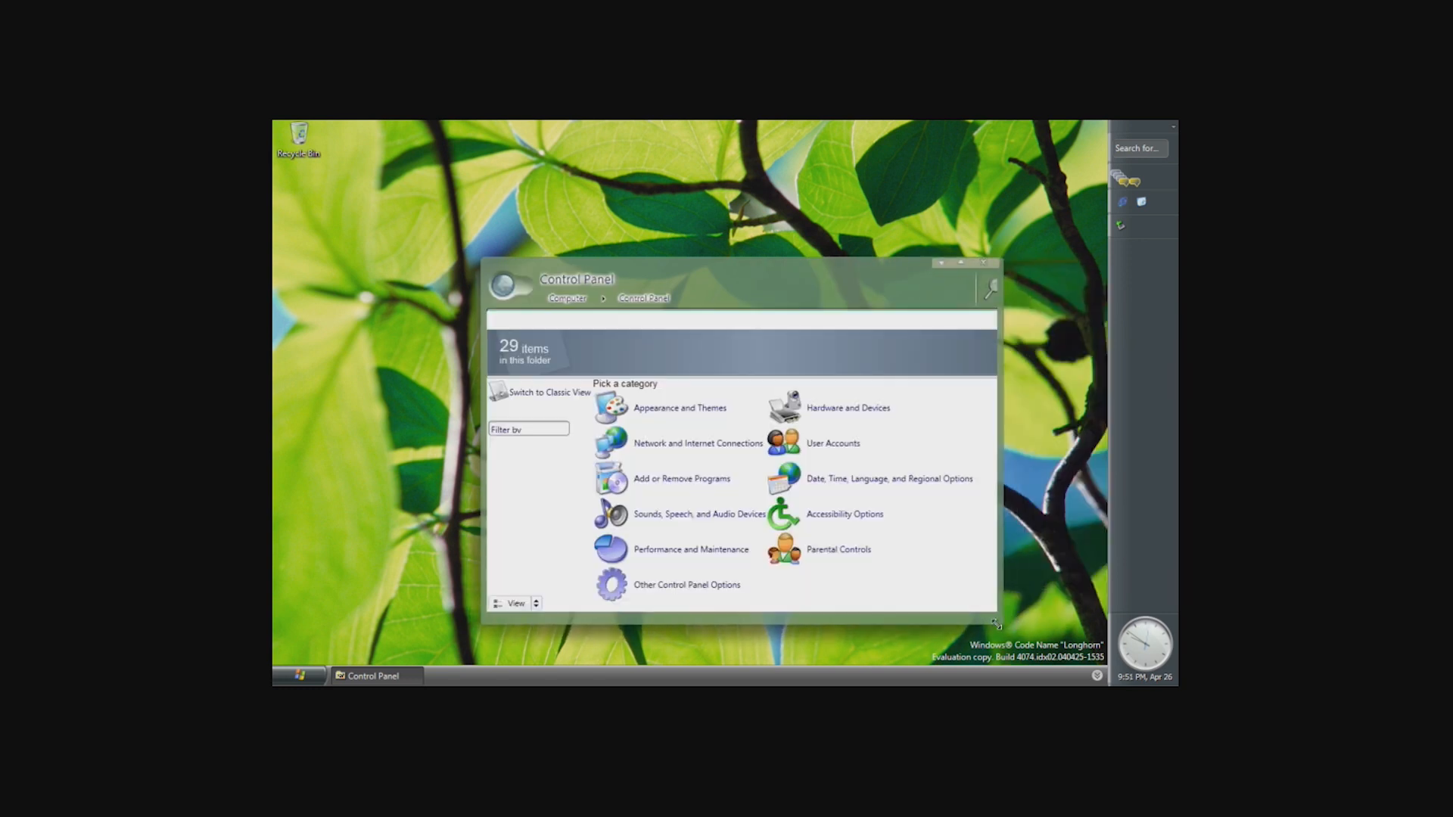
{"action": "left_click", "coordinate": [986, 264]}
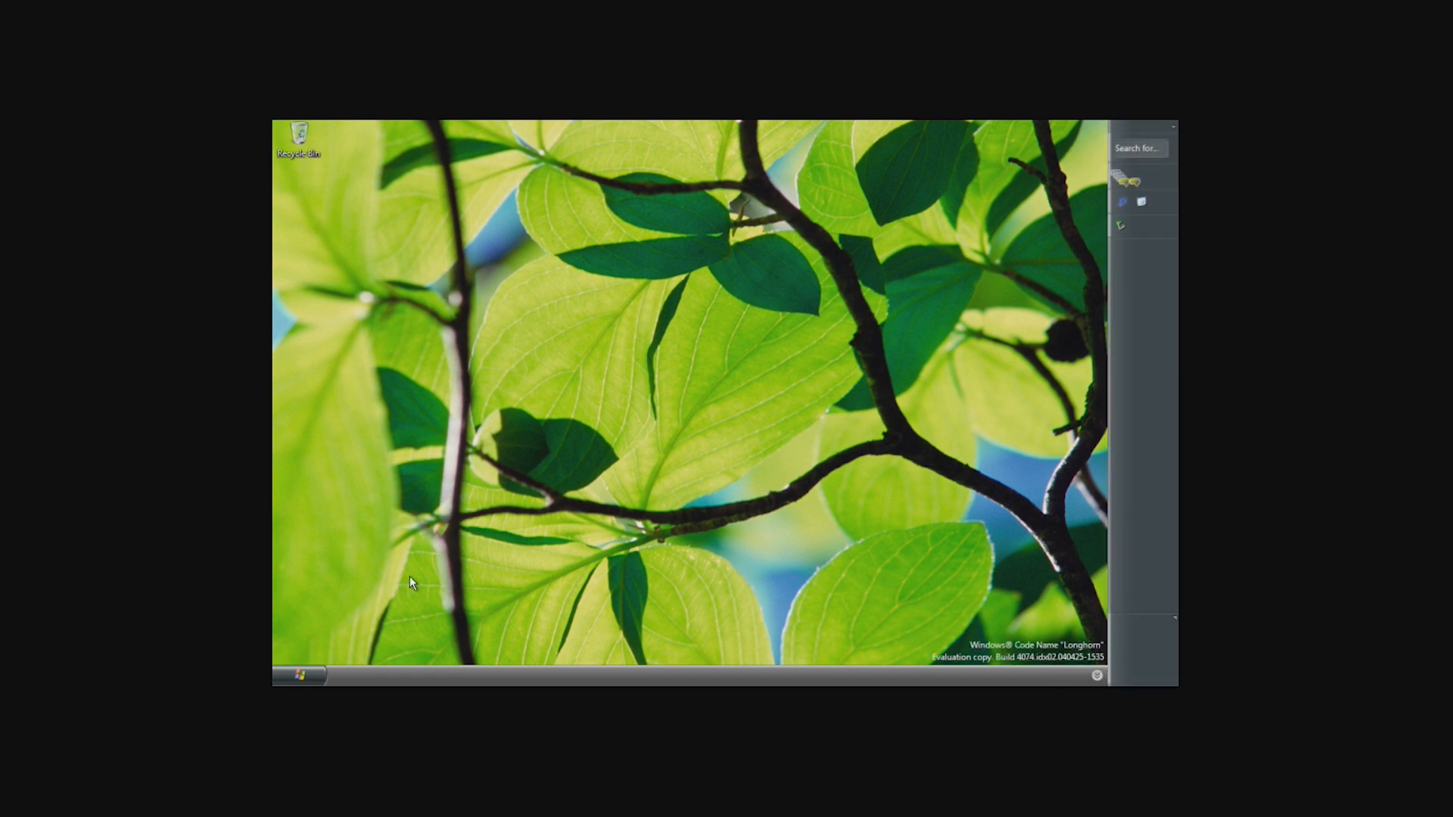
Step: Launch FreeCell from the Start menu games and then close it
{"action": "left_click", "coordinate": [298, 674]}
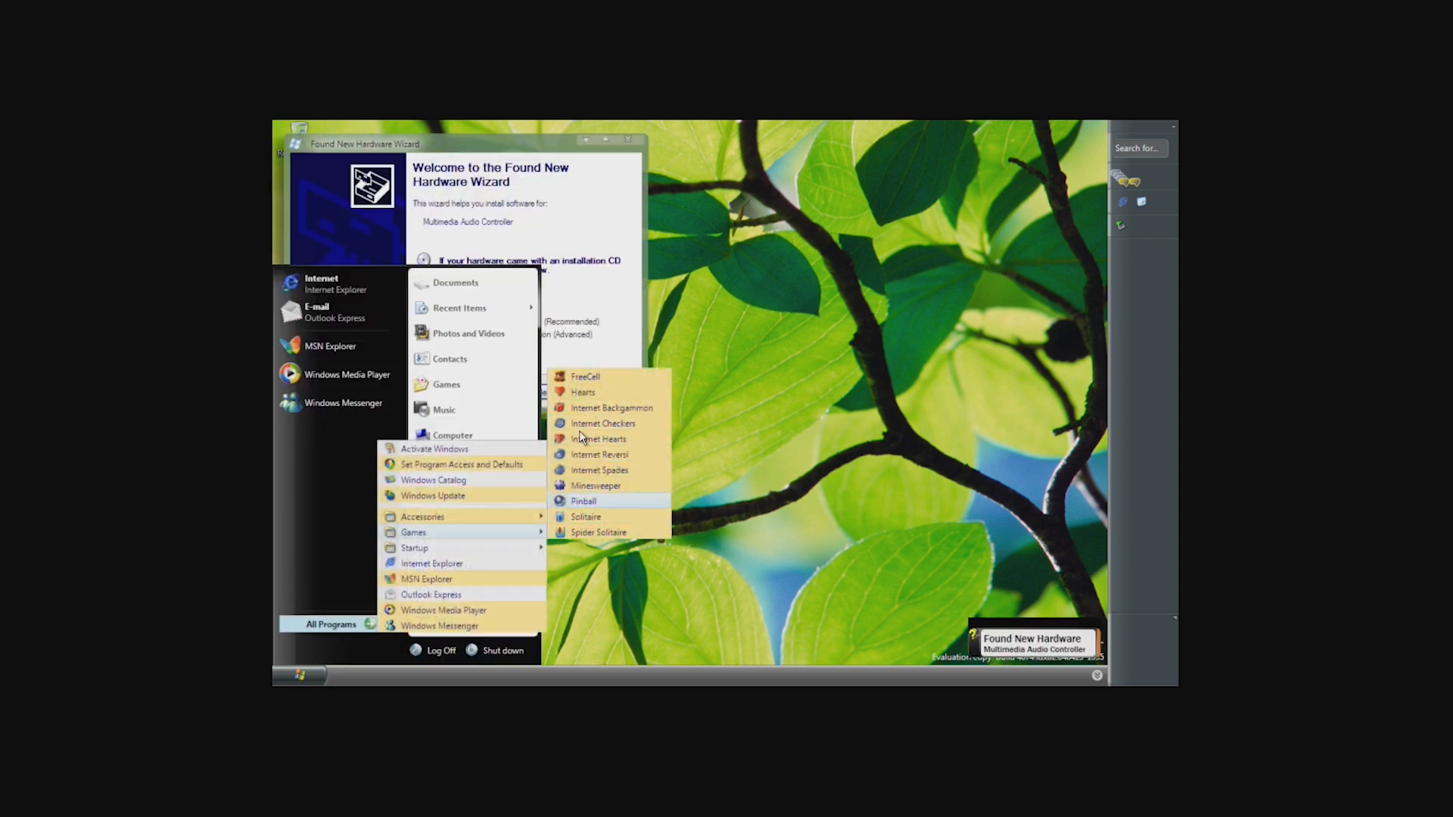
{"action": "mouse_move", "coordinate": [610, 408]}
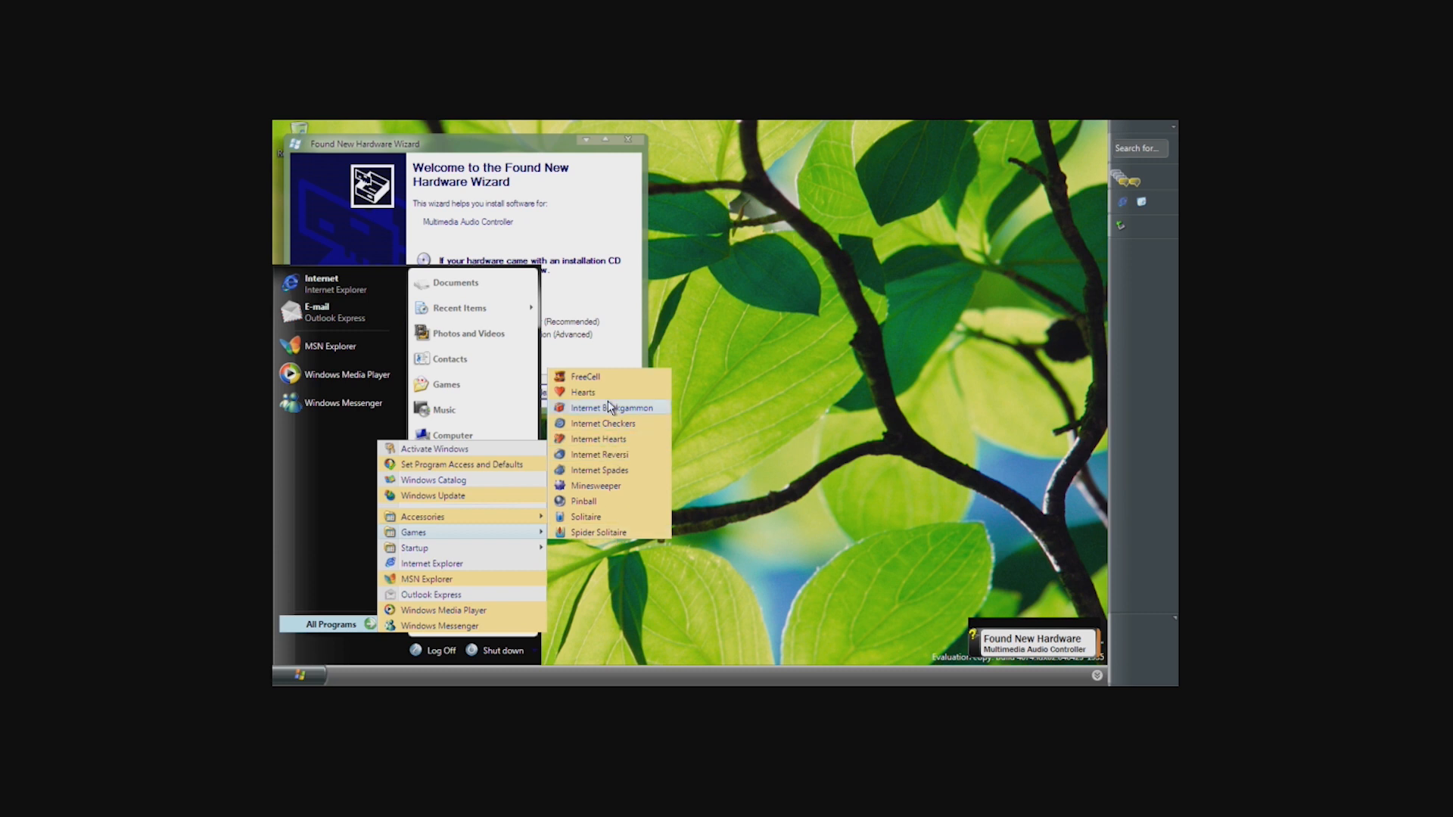
{"action": "mouse_move", "coordinate": [616, 381]}
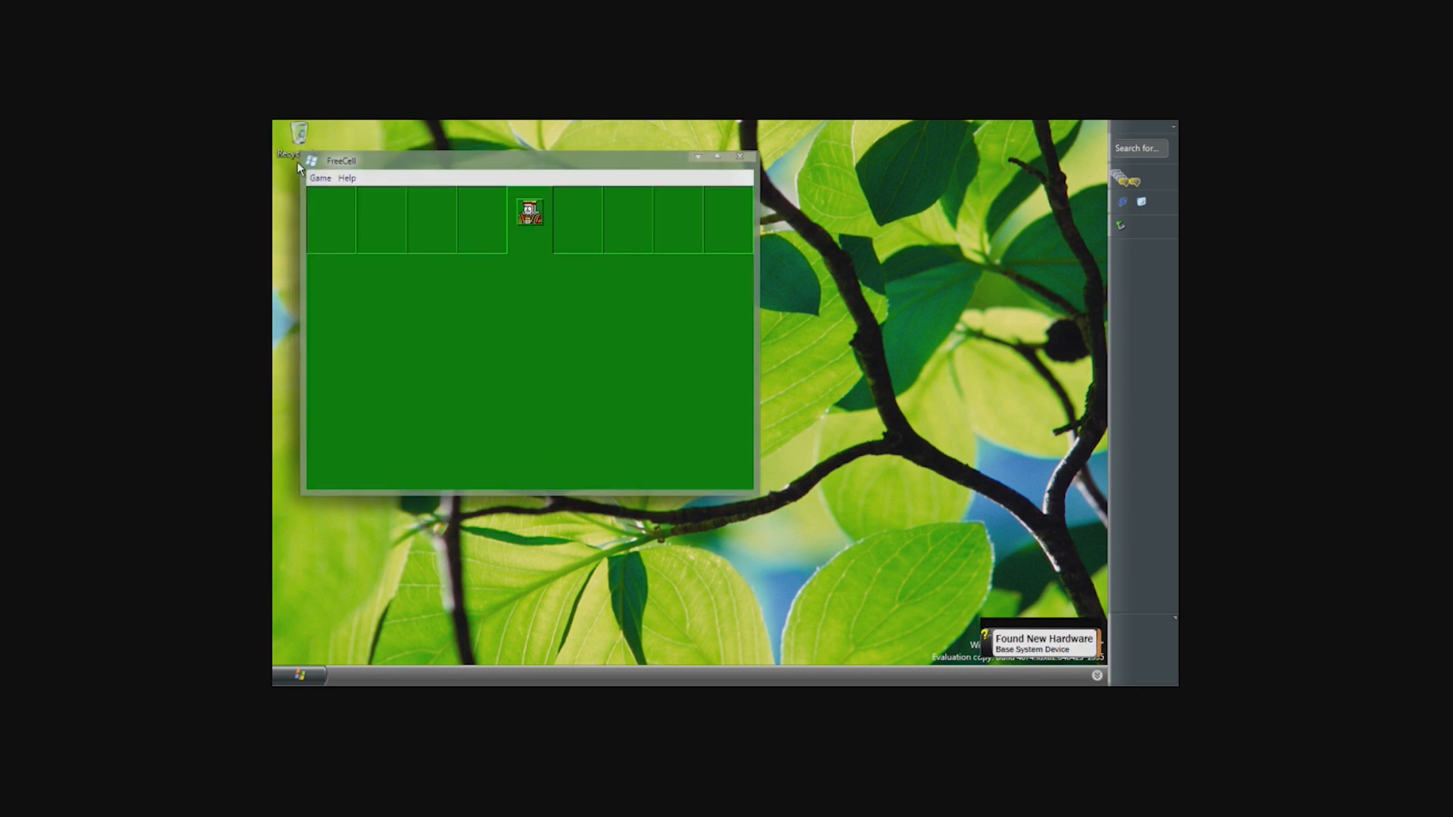
{"action": "left_click", "coordinate": [346, 177]}
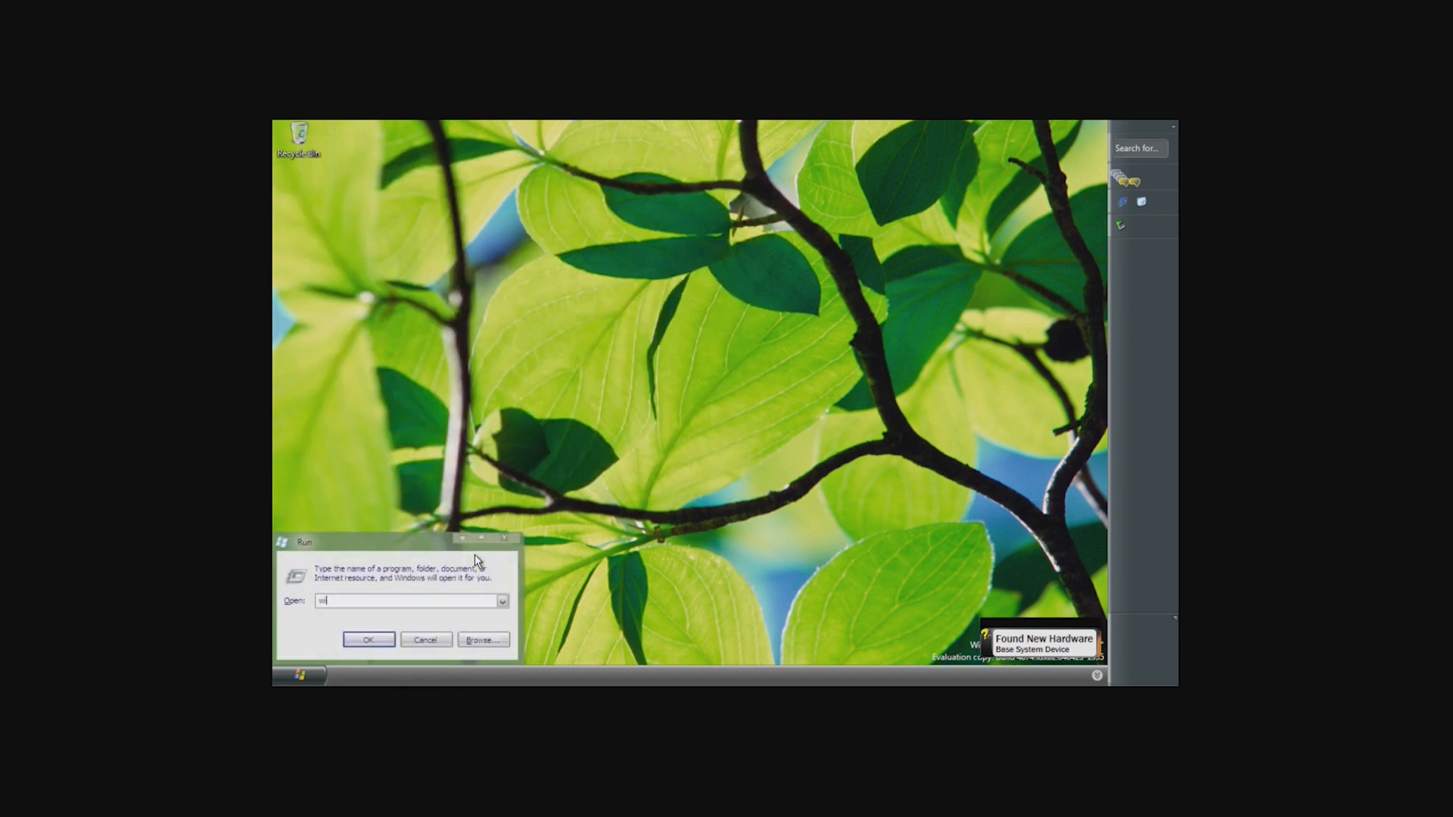
Step: View and close About Windows for build 4074, dismiss the hardware notice, begin shut-down
{"action": "left_click", "coordinate": [368, 640]}
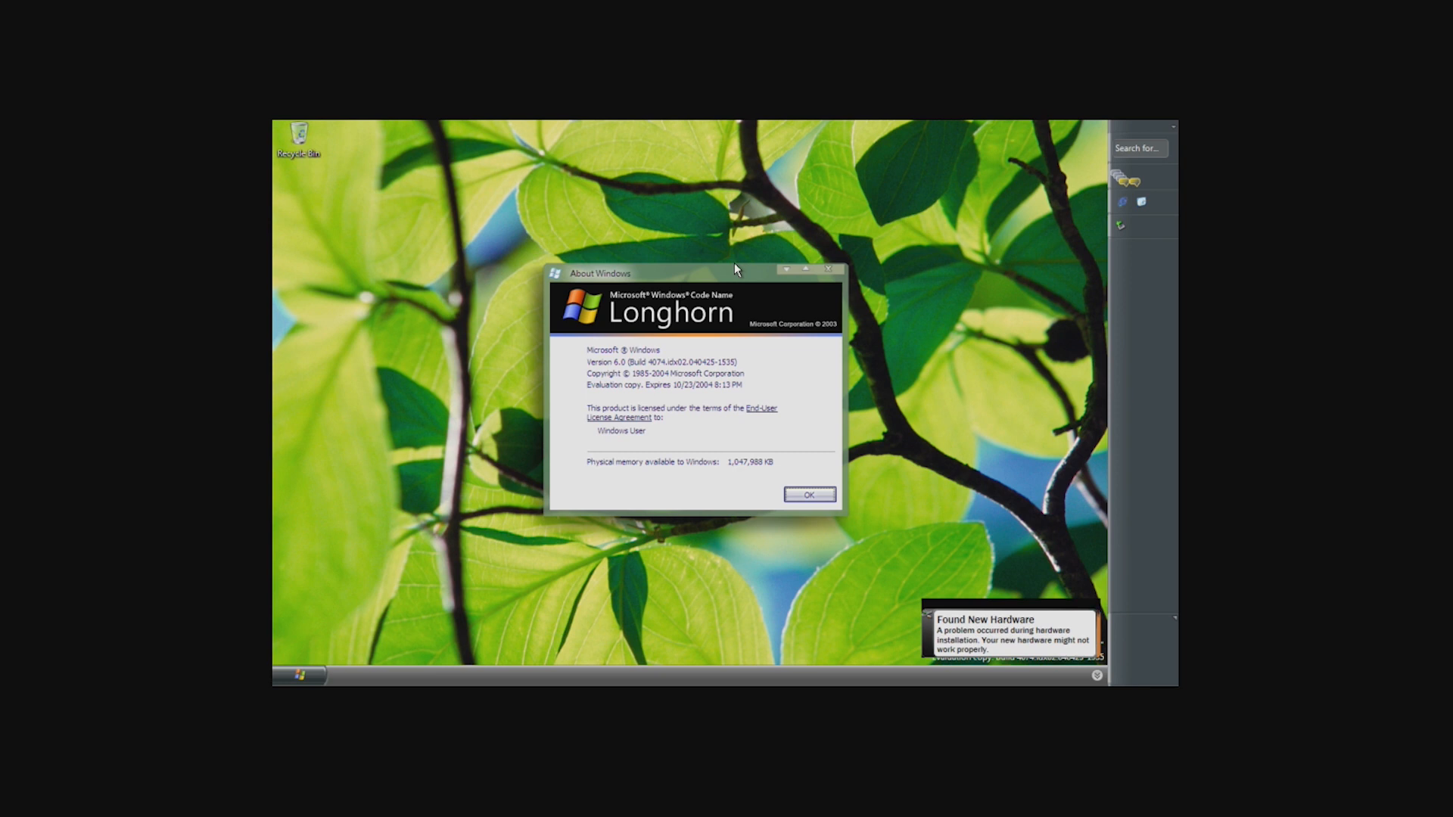
{"action": "left_click", "coordinate": [808, 493]}
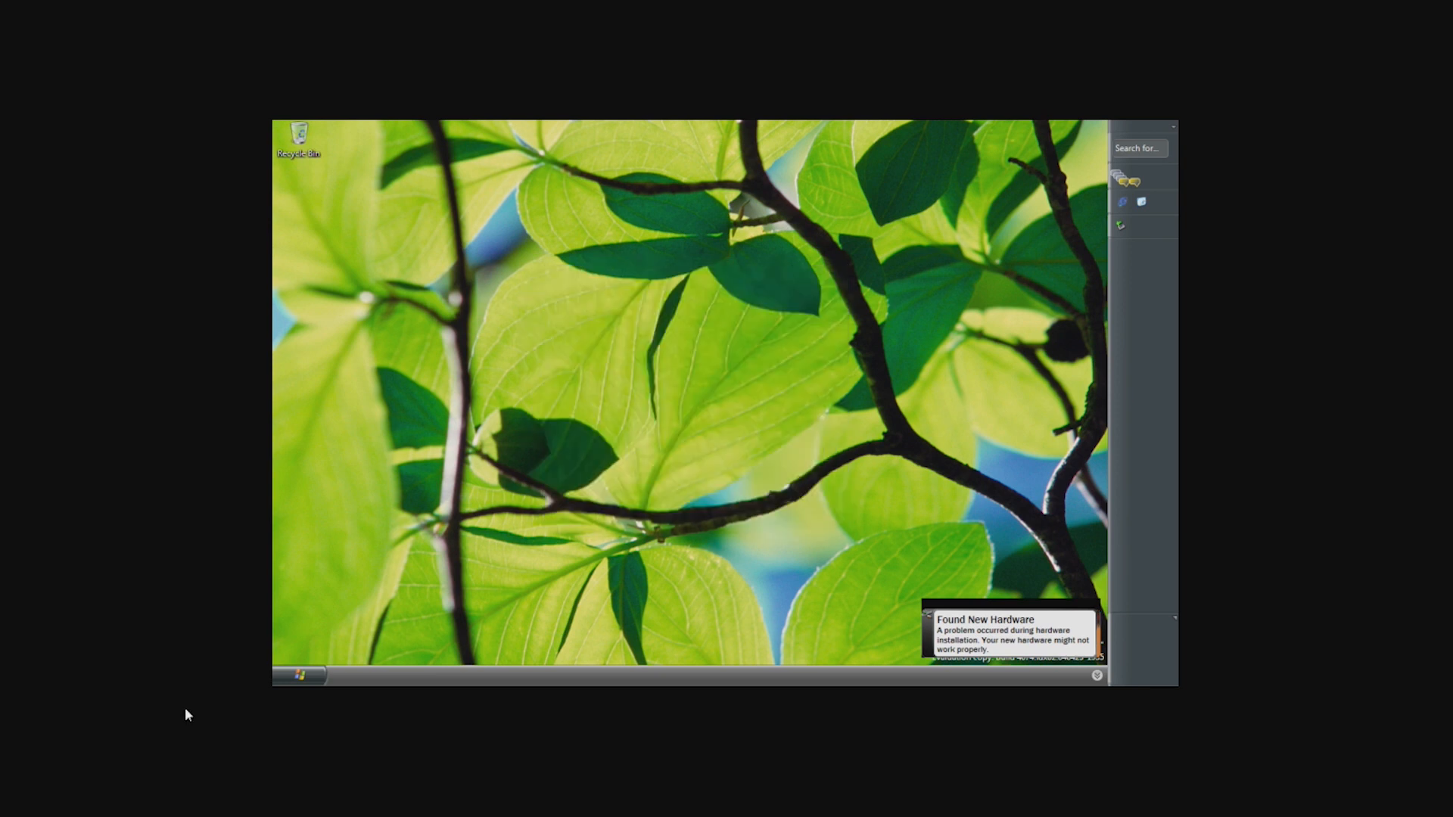
{"action": "mouse_move", "coordinate": [387, 600]}
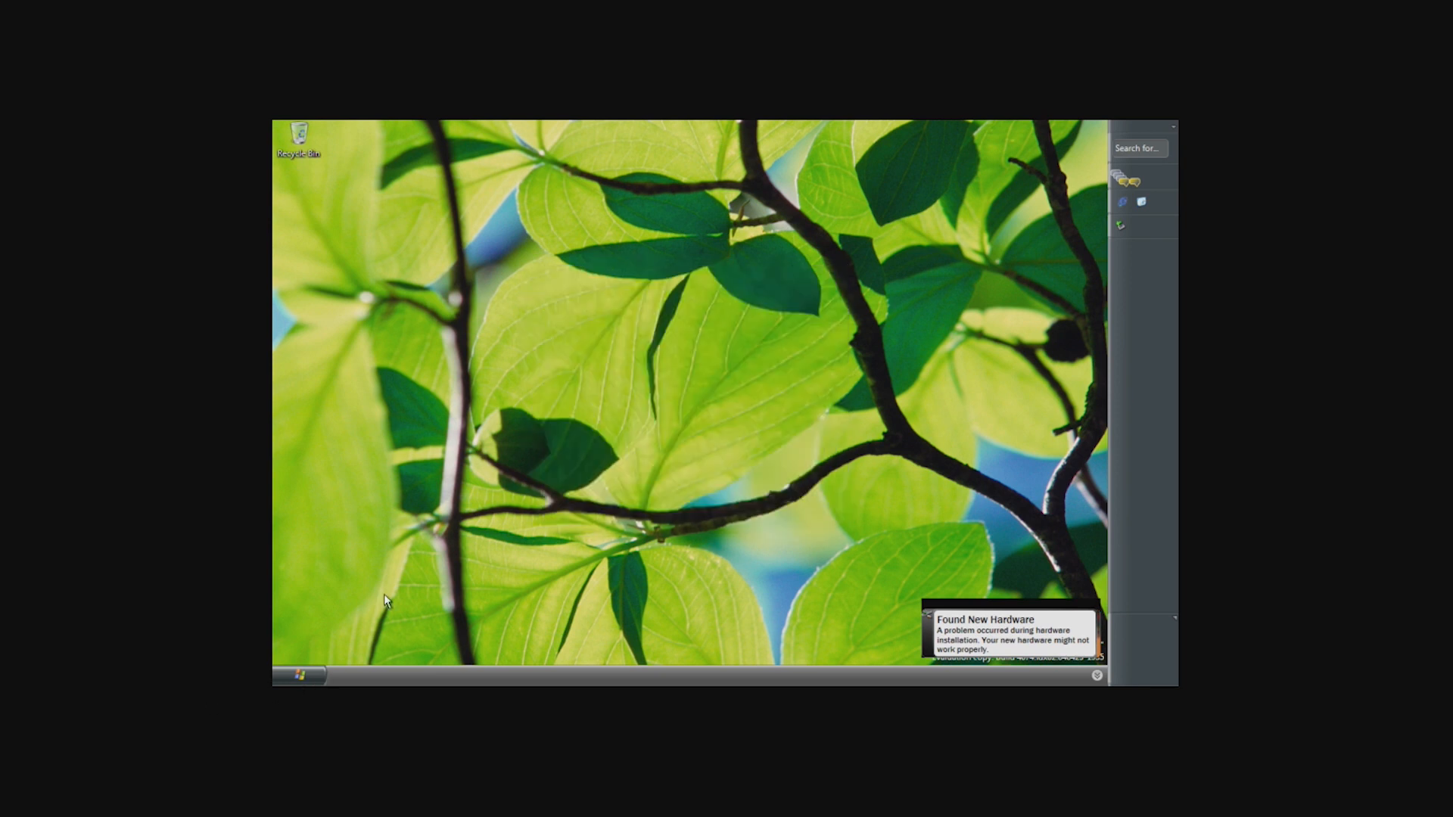
{"action": "mouse_move", "coordinate": [590, 646]}
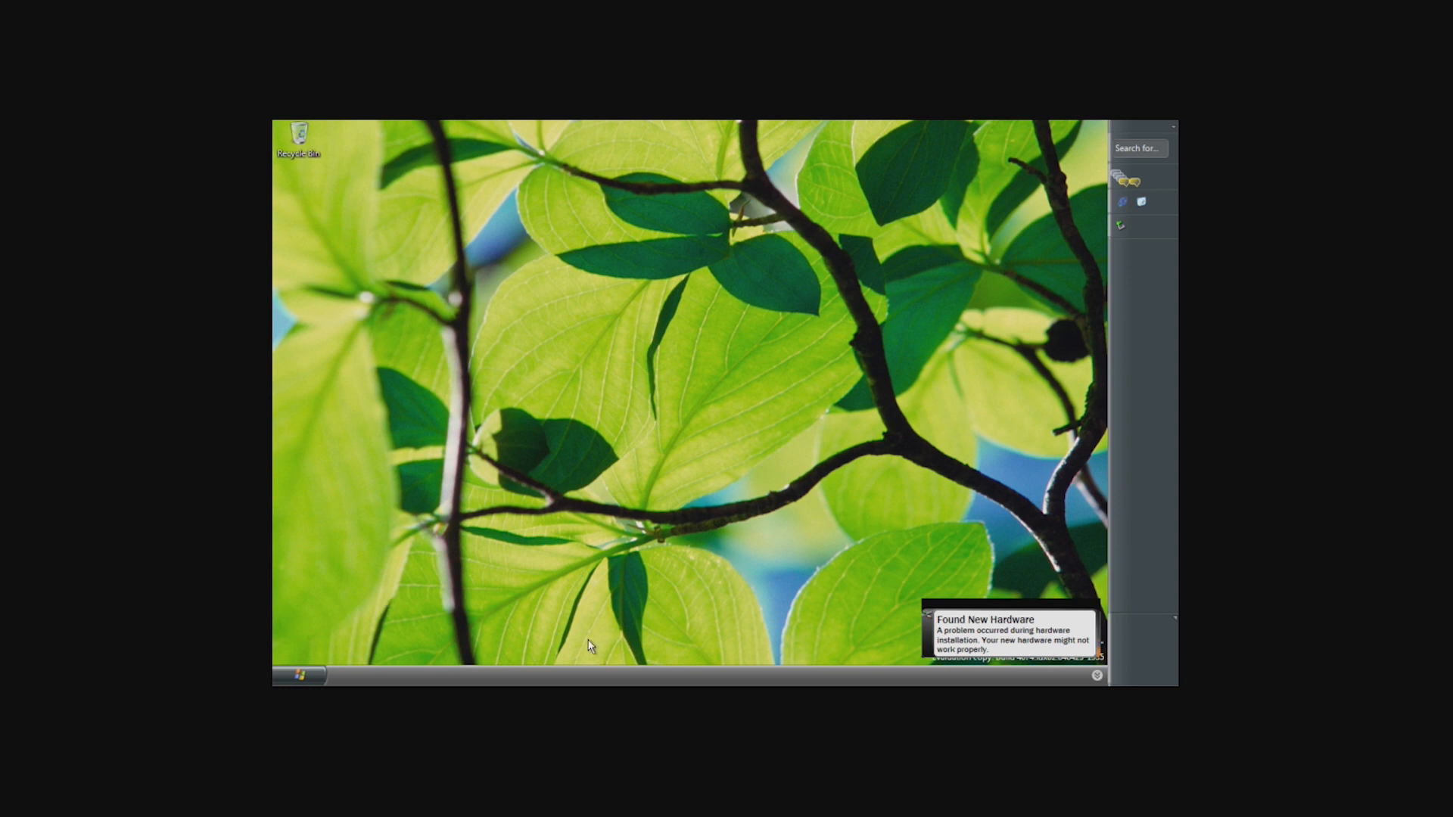
{"action": "mouse_move", "coordinate": [1091, 607]}
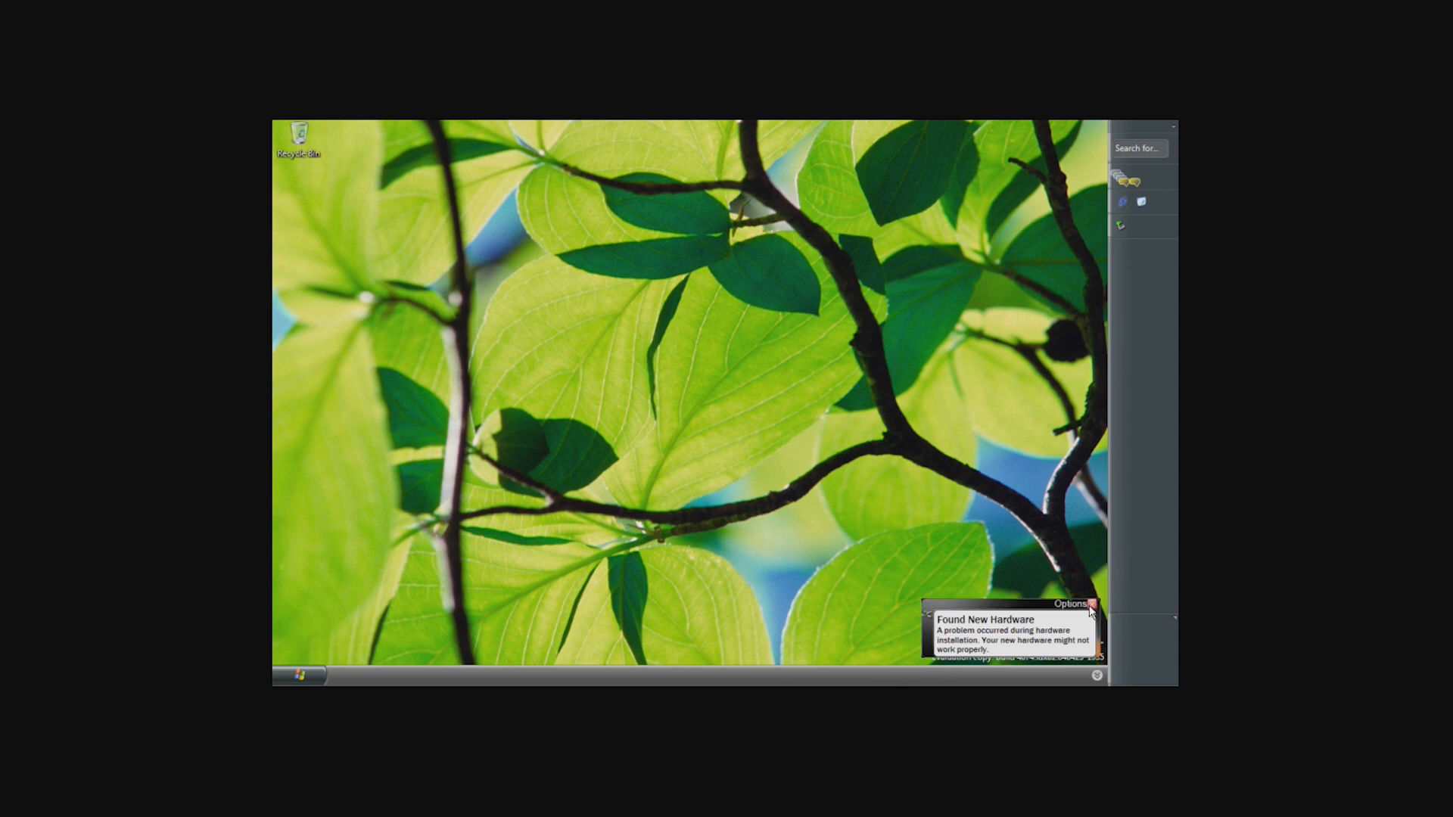
{"action": "left_click", "coordinate": [1091, 604]}
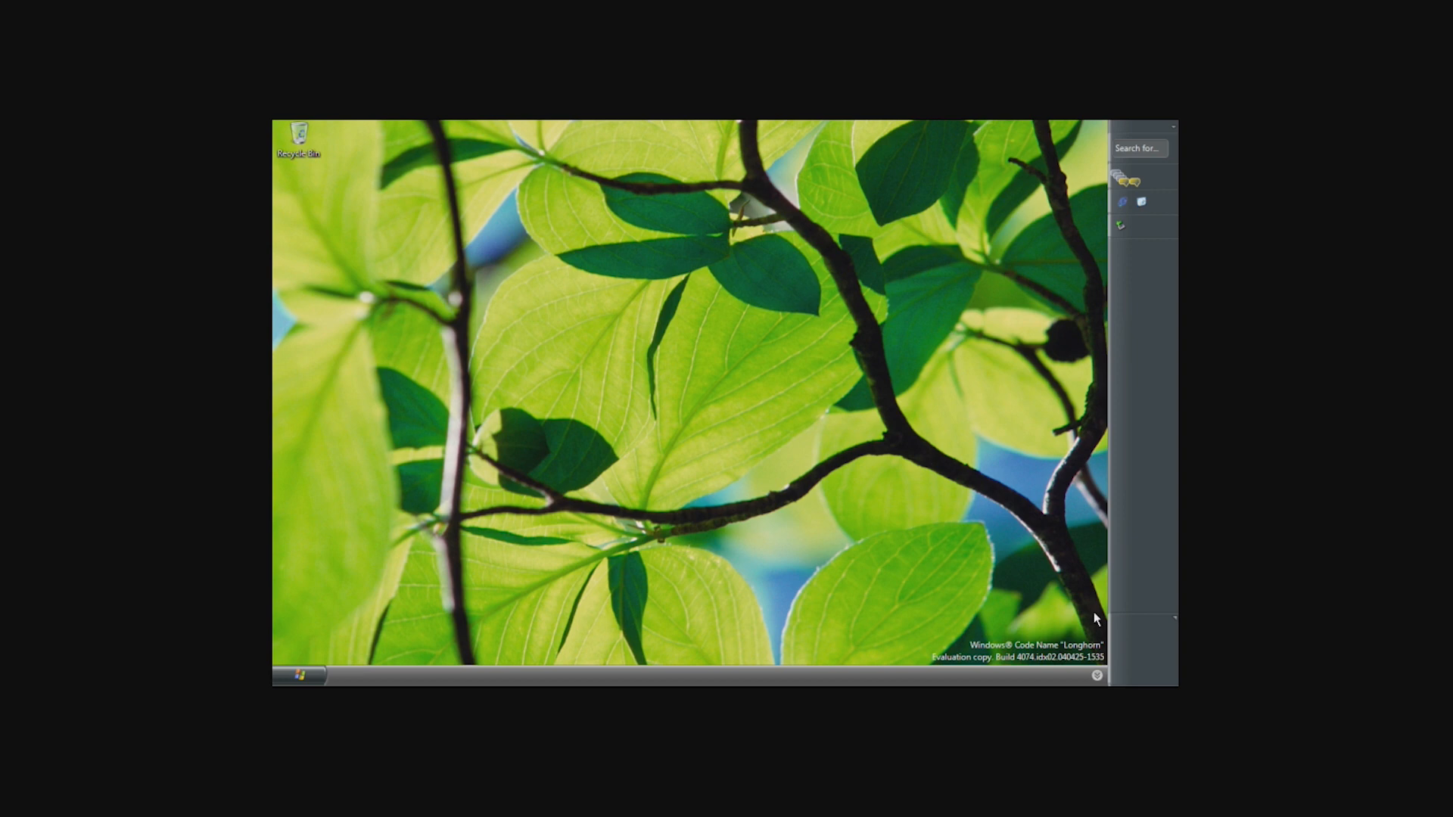
{"action": "left_click", "coordinate": [298, 674]}
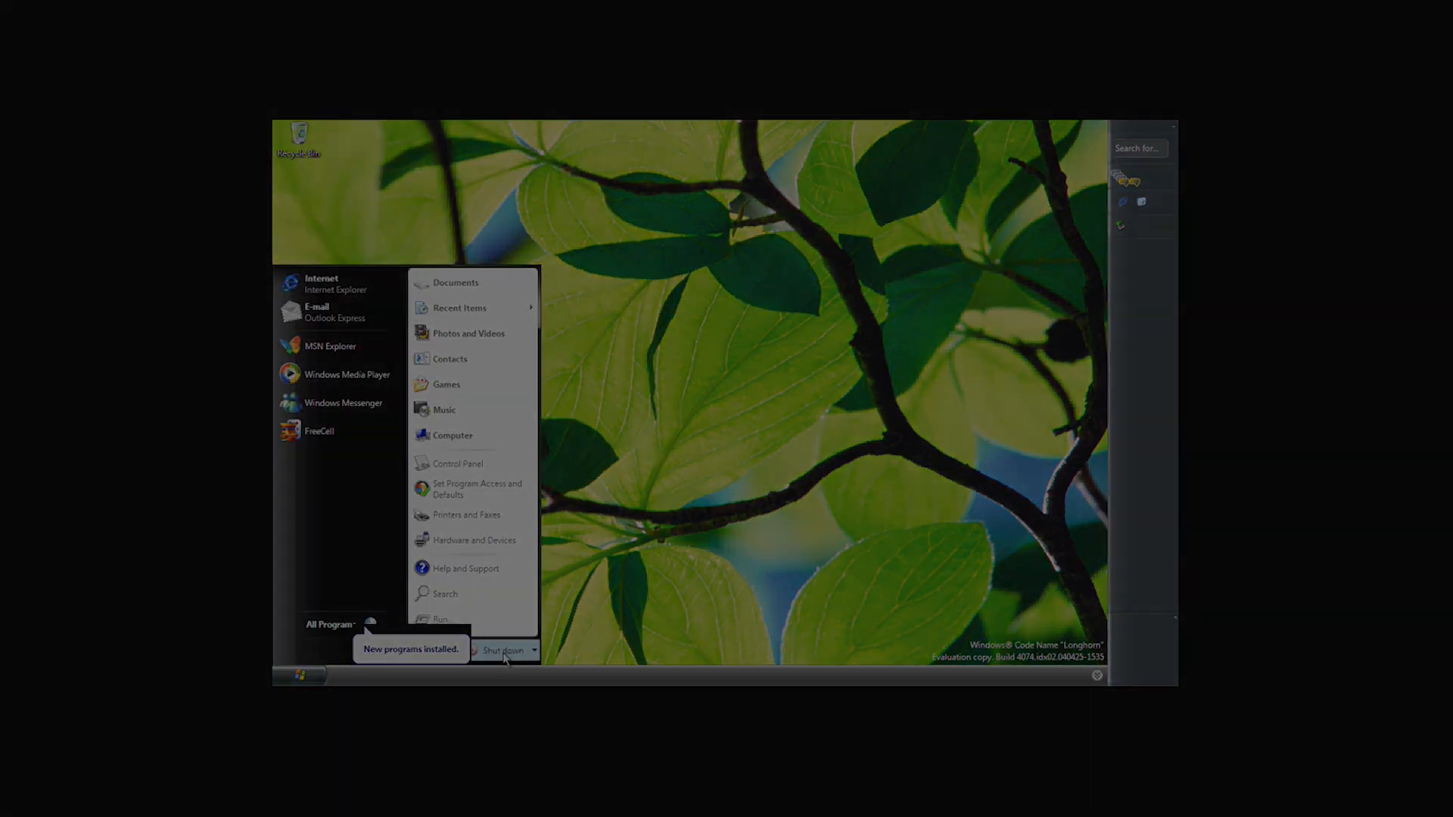